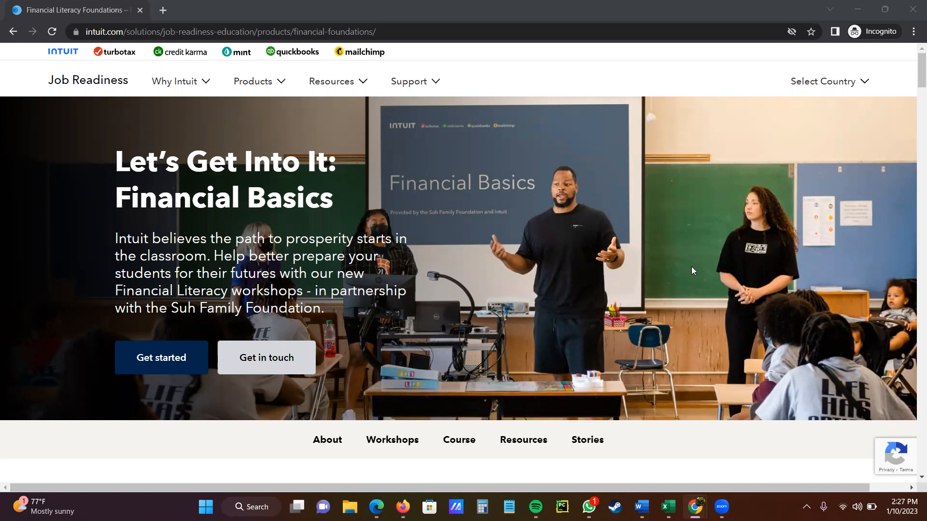
mouse_move(593, 258)
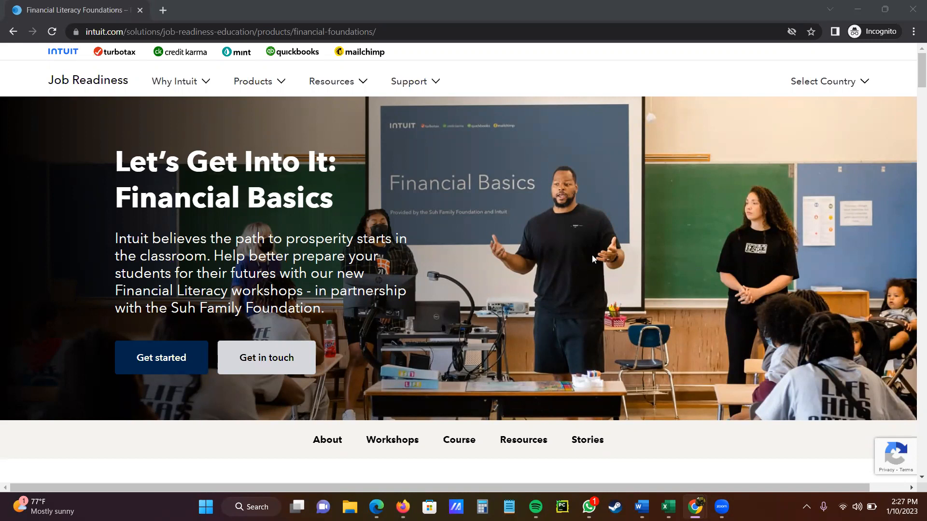
mouse_move(605, 289)
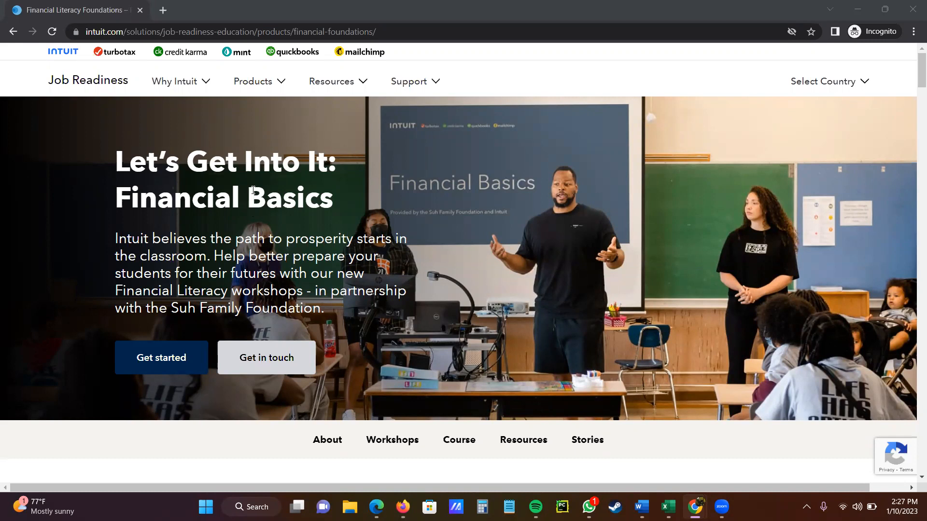
mouse_move(270, 167)
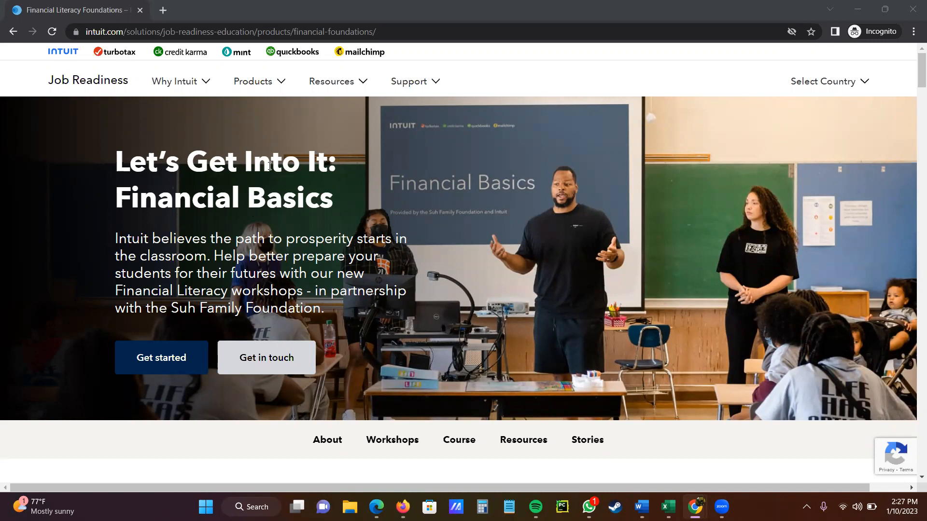
mouse_move(270, 218)
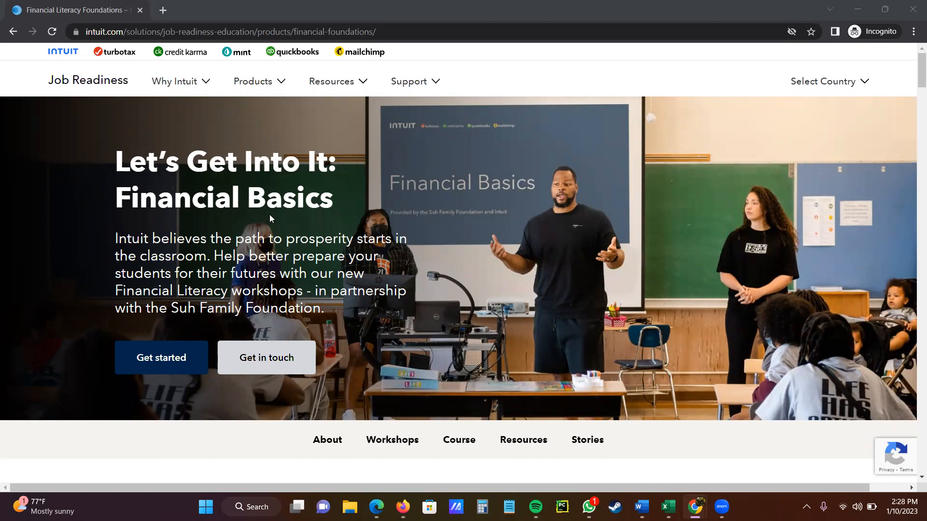
mouse_move(444, 137)
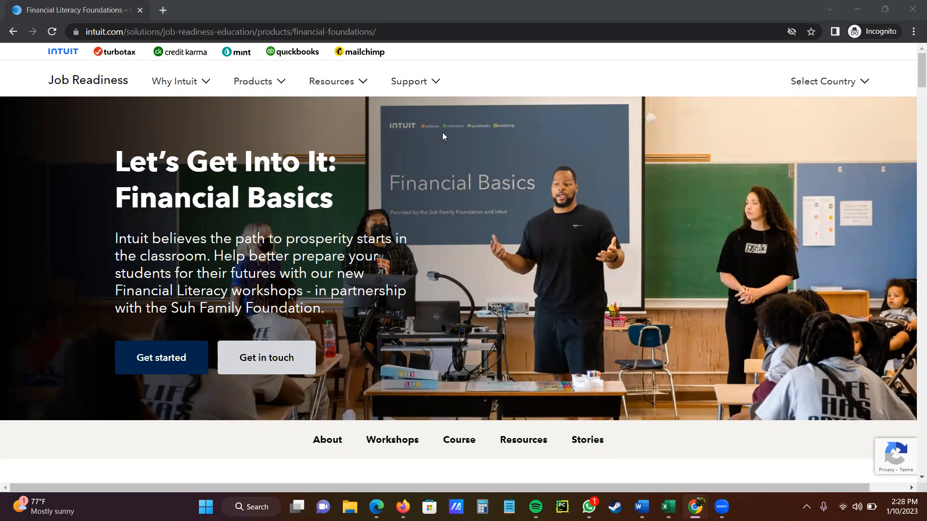
mouse_move(250, 43)
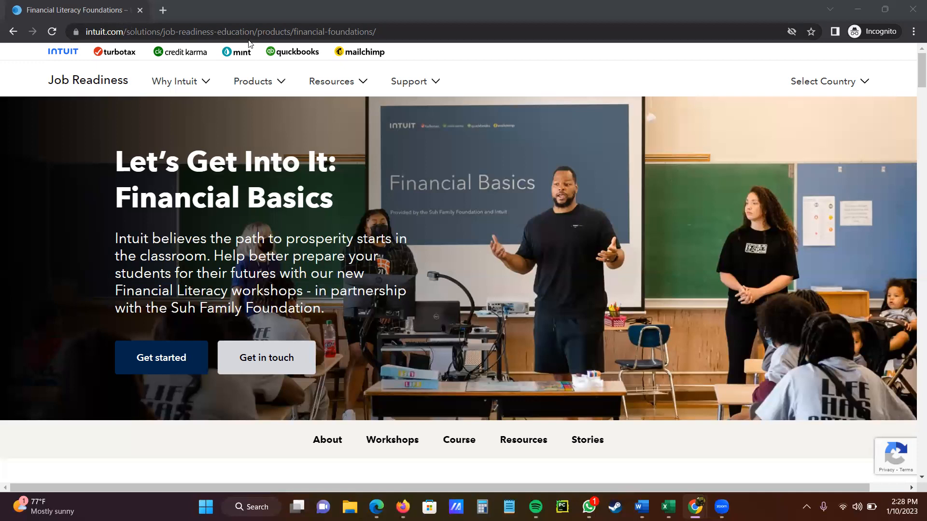
mouse_move(379, 31)
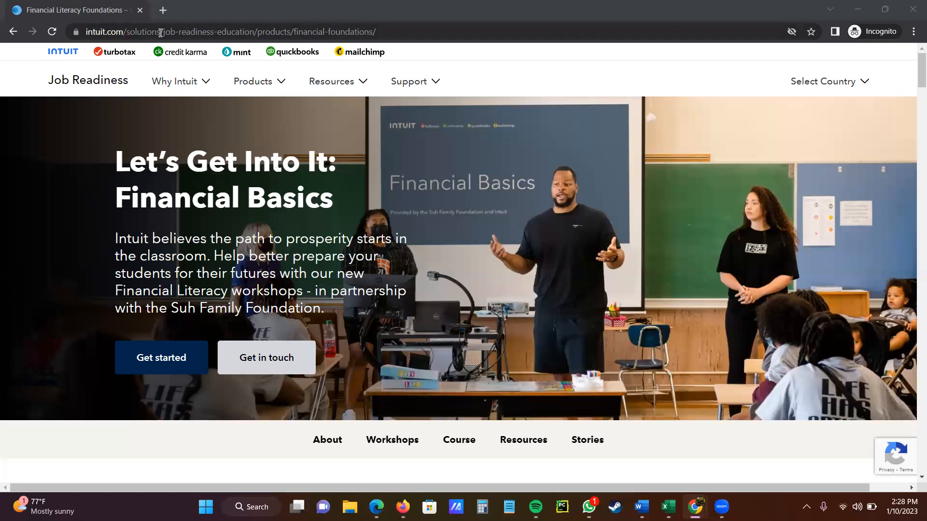
mouse_move(192, 31)
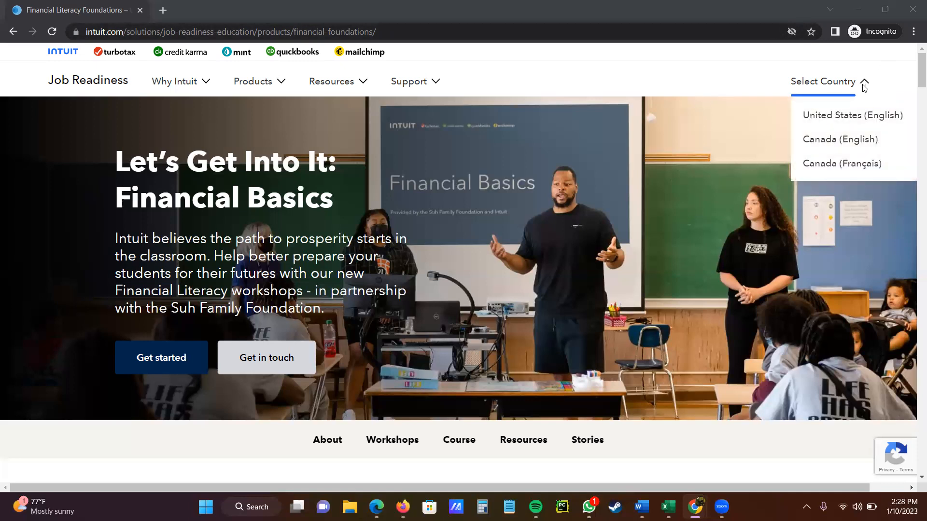
mouse_move(852, 120)
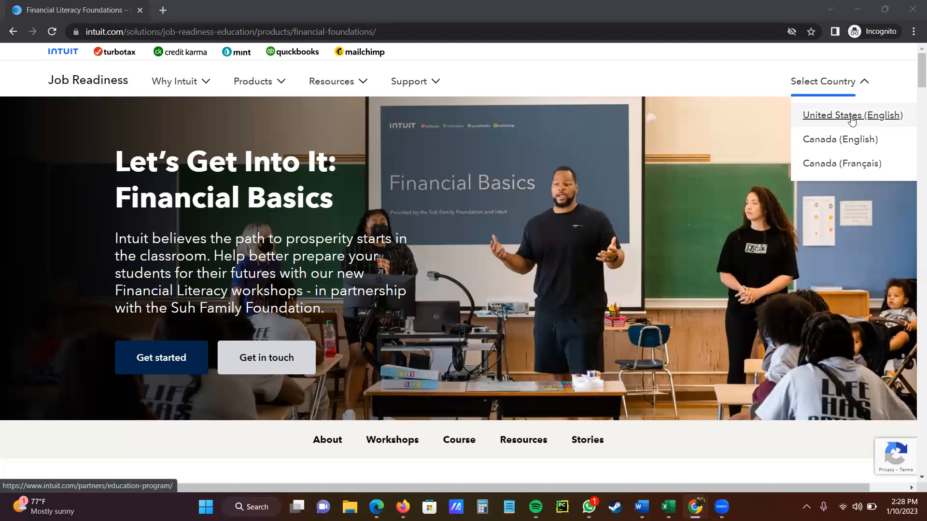
Choose United States (English) in the Select Country list to load the Job Readiness page.
click(852, 116)
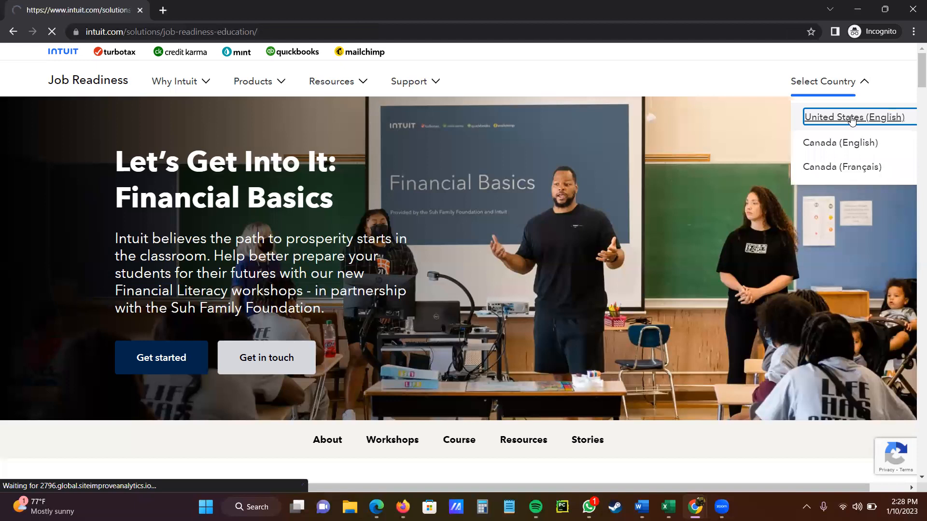
click(853, 117)
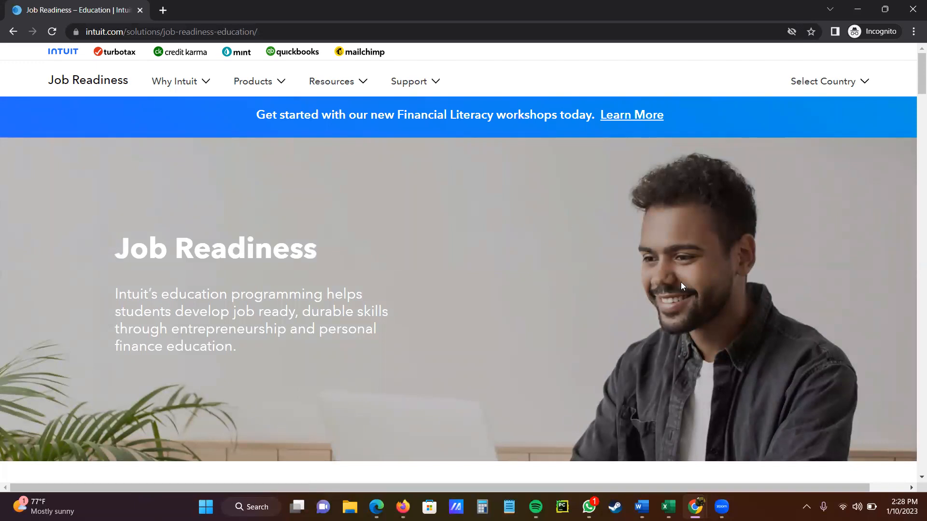
mouse_move(653, 288)
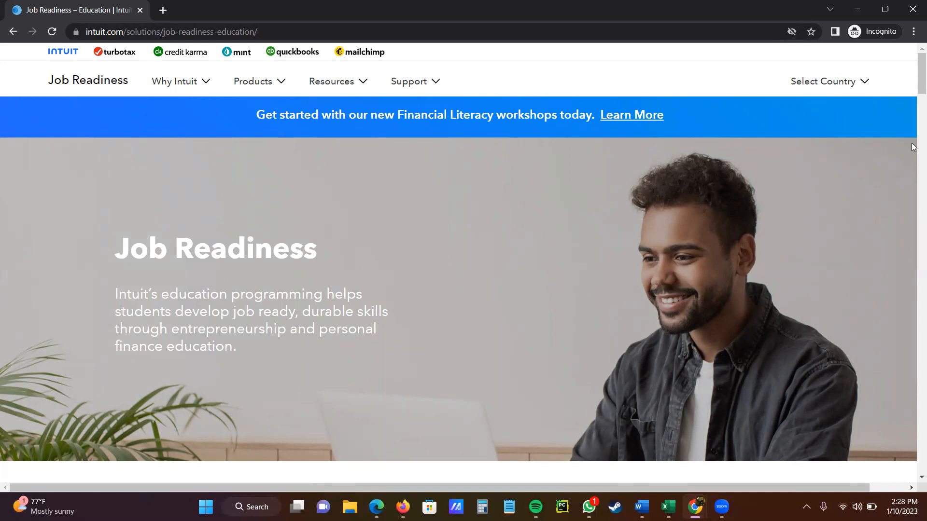
mouse_move(913, 120)
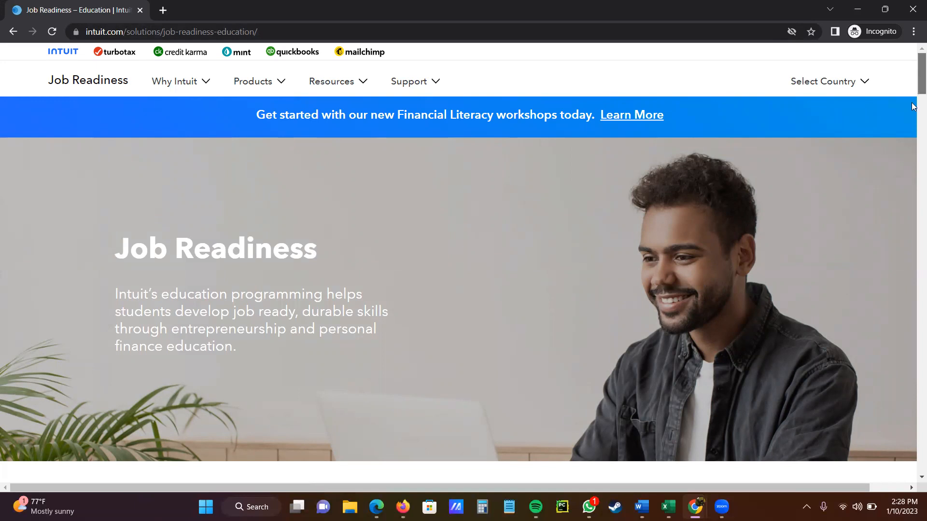
scroll(down, 3)
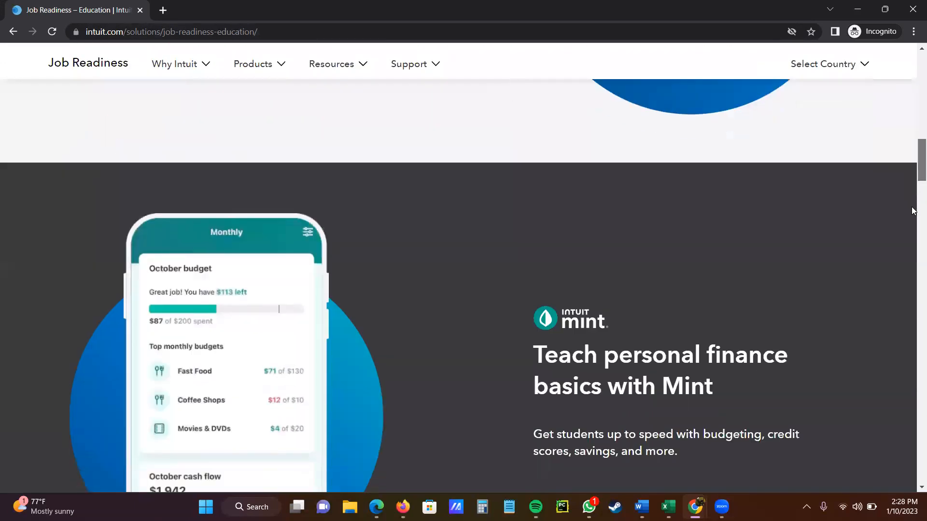
scroll(down, 3)
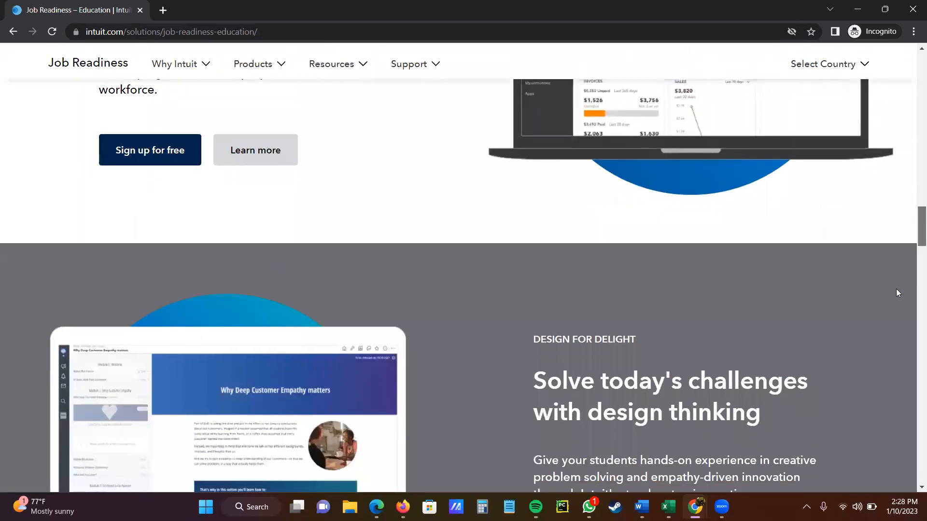
scroll(down, 3)
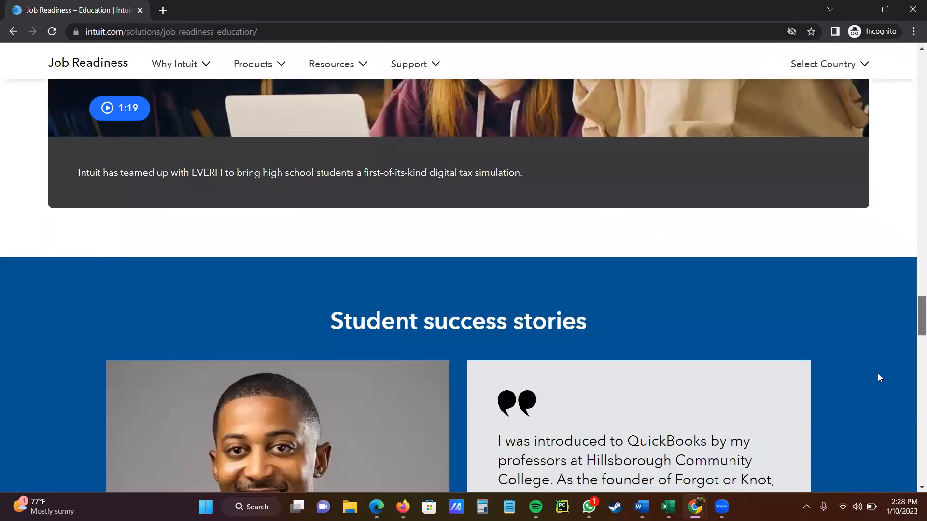
scroll(down, 3)
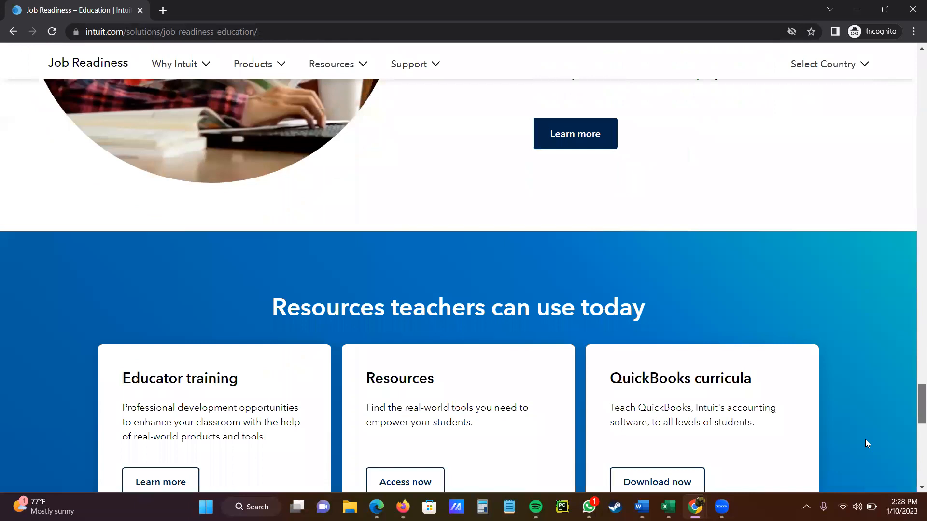
scroll(down, 3)
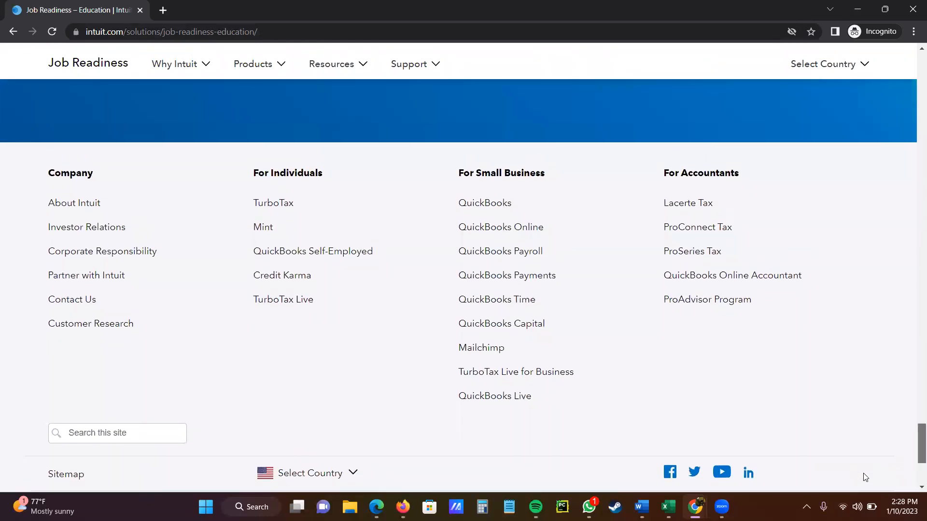
scroll(up, 3)
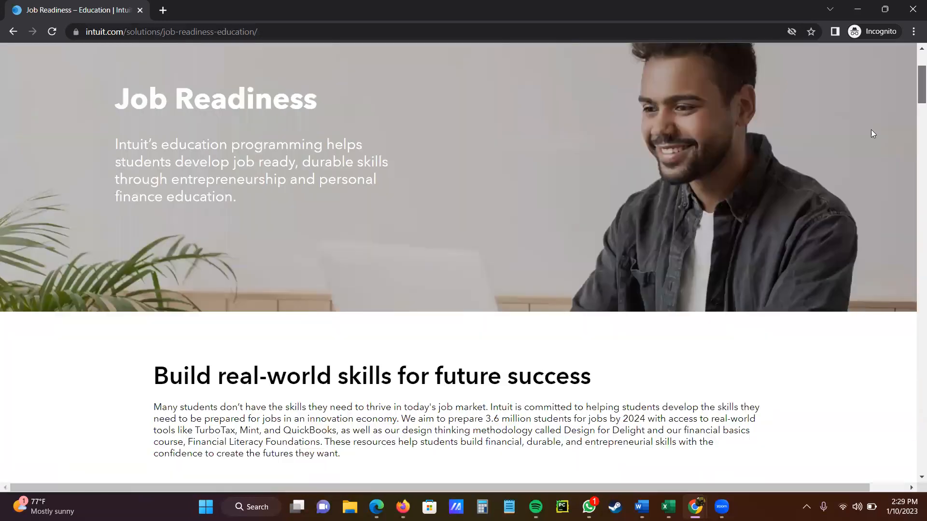
scroll(up, 3)
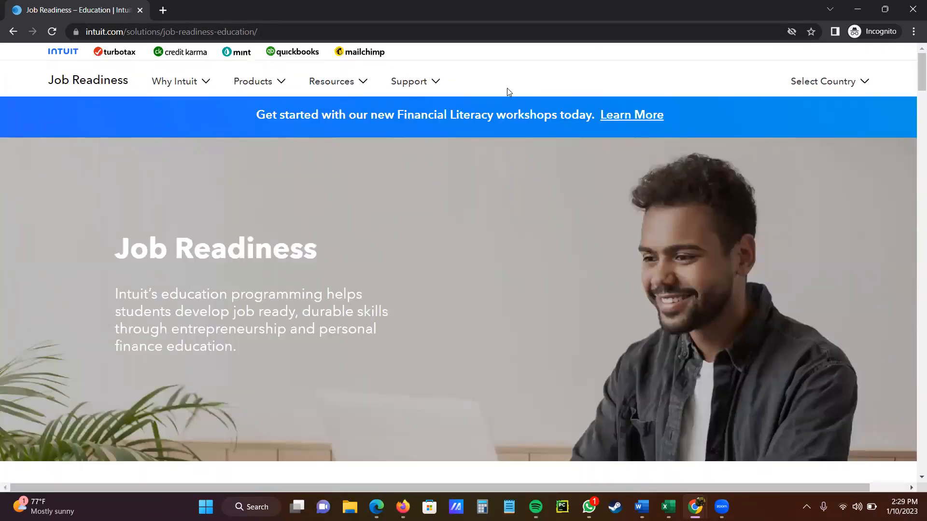
Follow the banner's Learn More link and scroll down to the Intuit Financial Basics Workshops section.
click(631, 115)
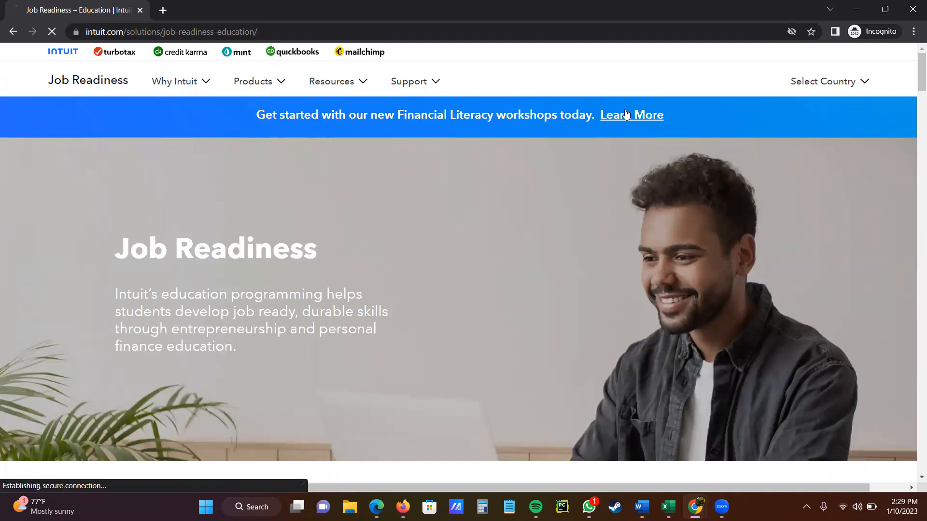
click(631, 114)
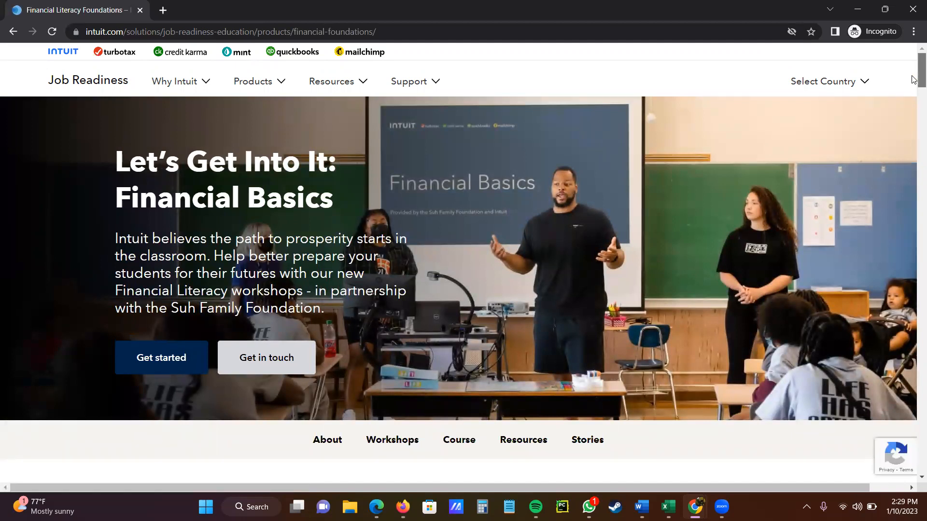
scroll(down, 3)
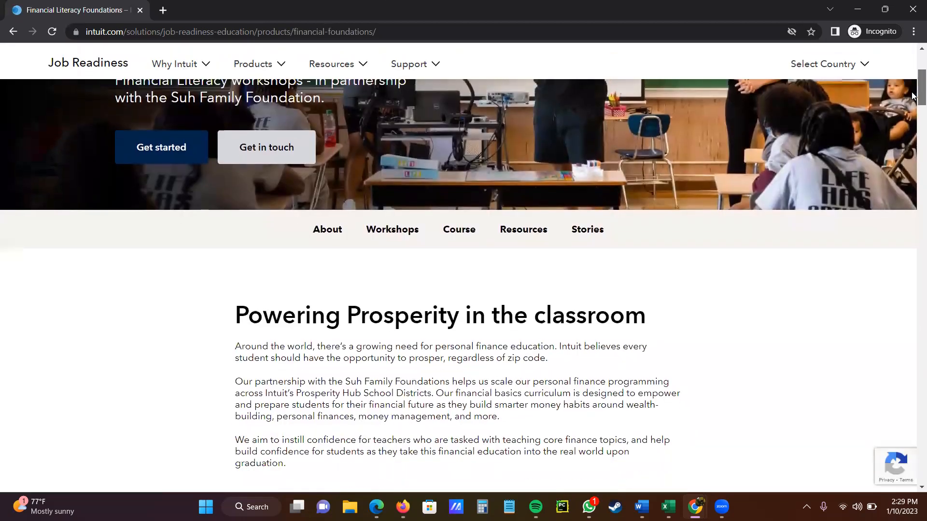
scroll(down, 3)
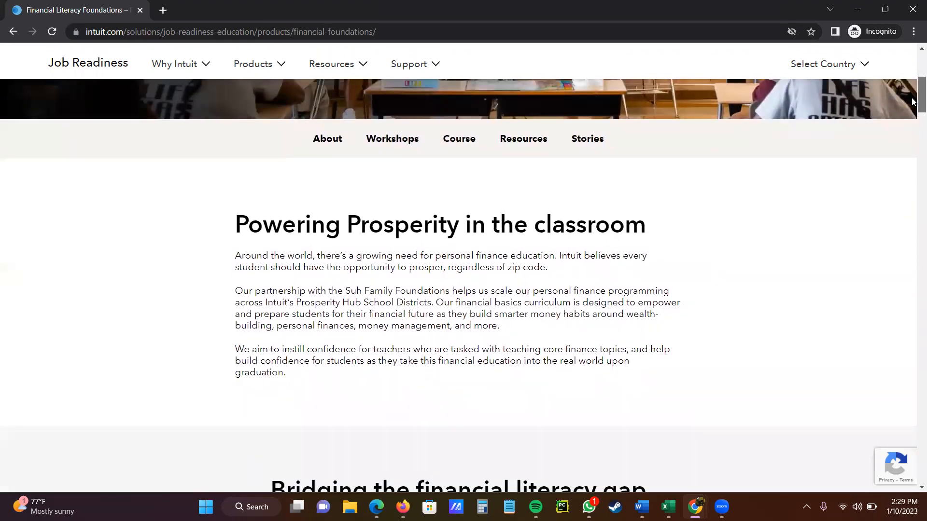
scroll(down, 3)
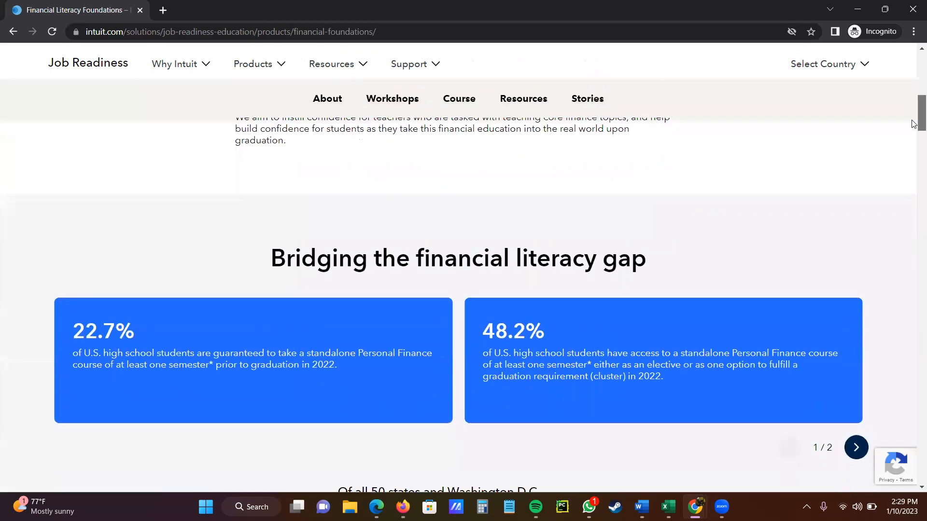
scroll(down, 3)
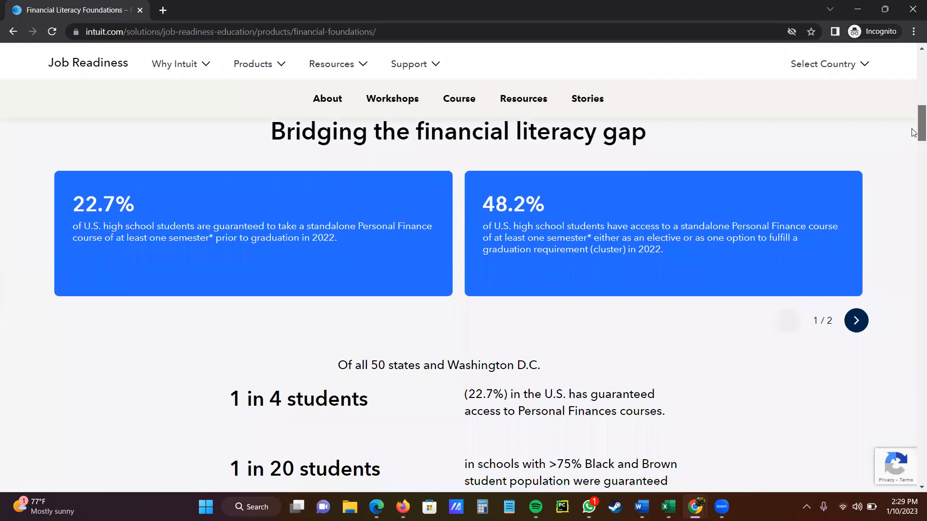
scroll(down, 3)
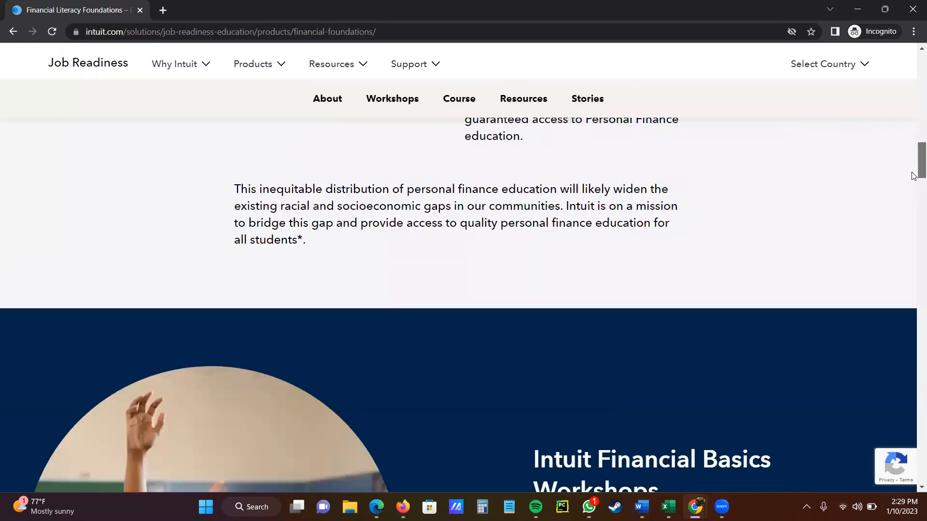
scroll(down, 3)
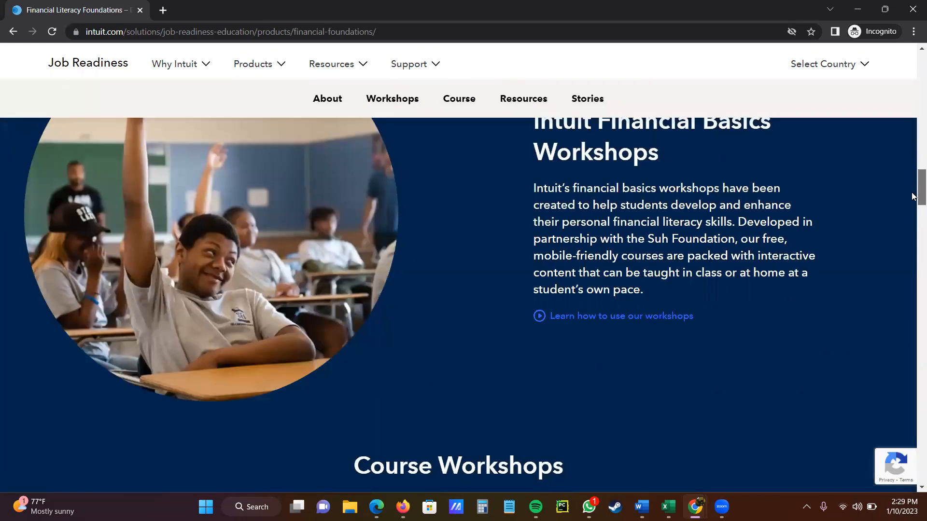
Expand the Course Workshops list via See all workshops, revealing Building College Financials.
scroll(up, 3)
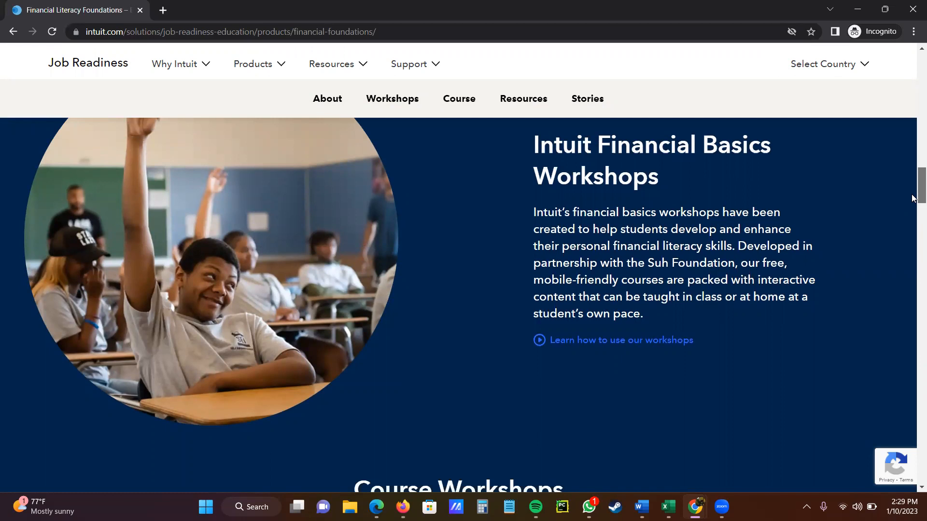
scroll(down, 3)
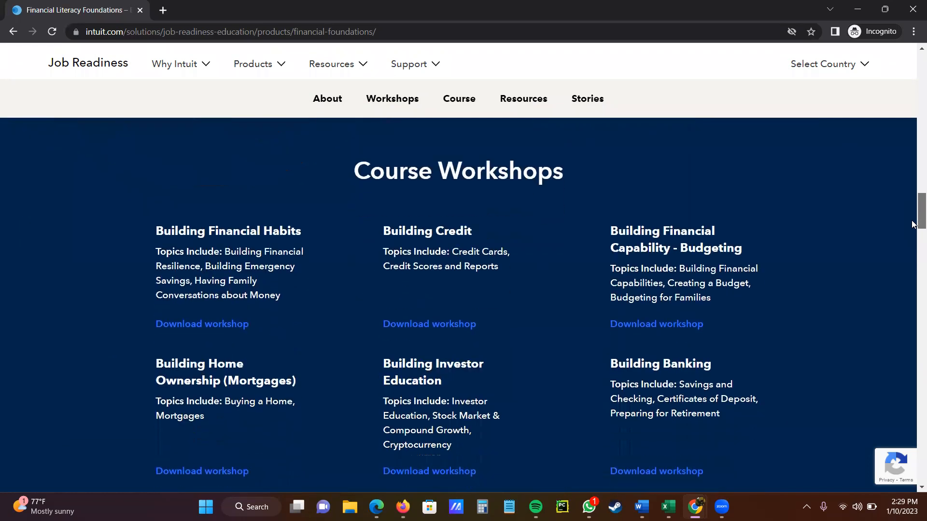
scroll(down, 3)
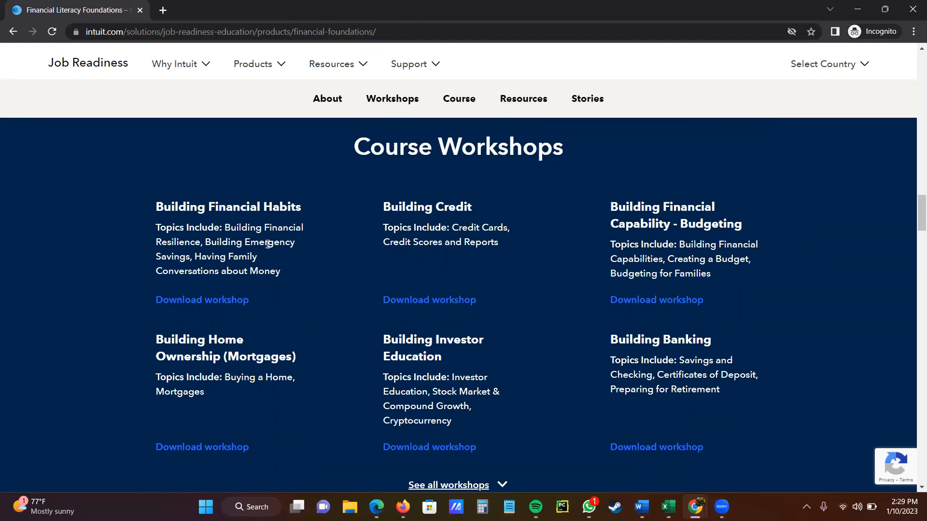
mouse_move(340, 222)
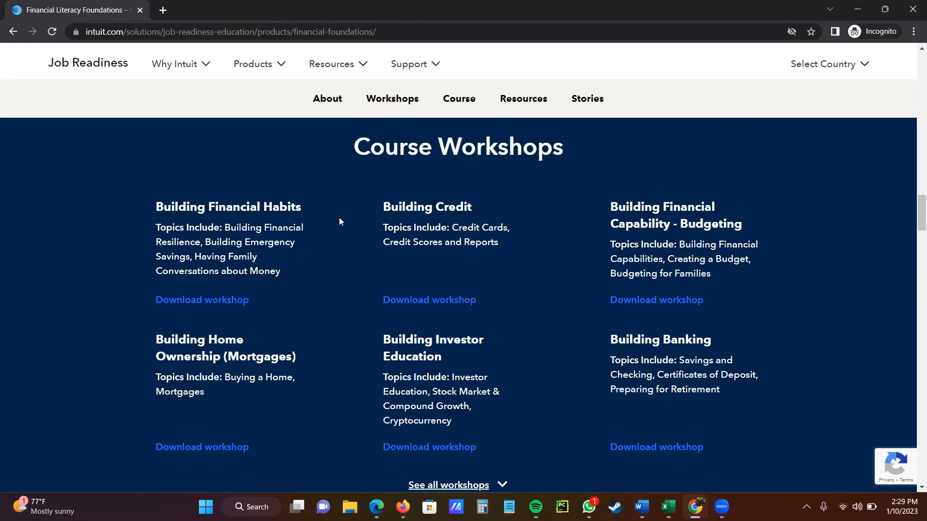
mouse_move(242, 233)
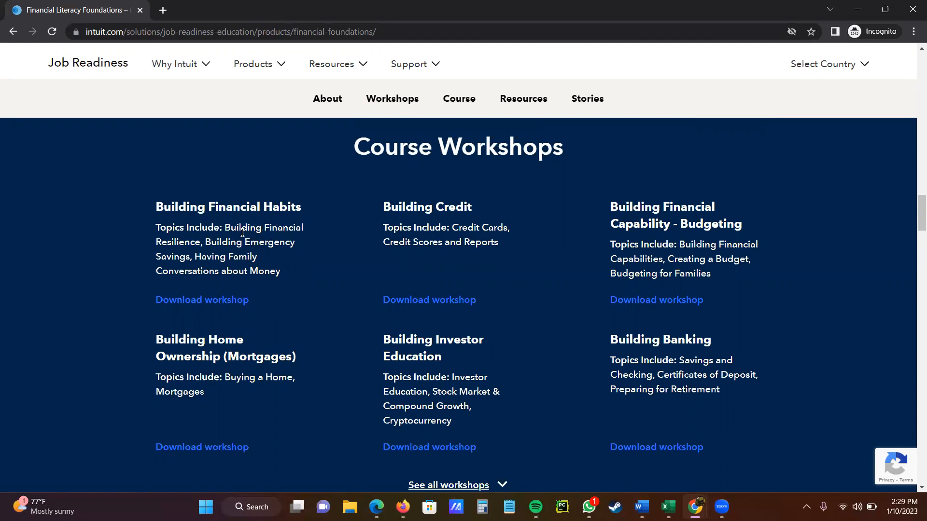
mouse_move(290, 222)
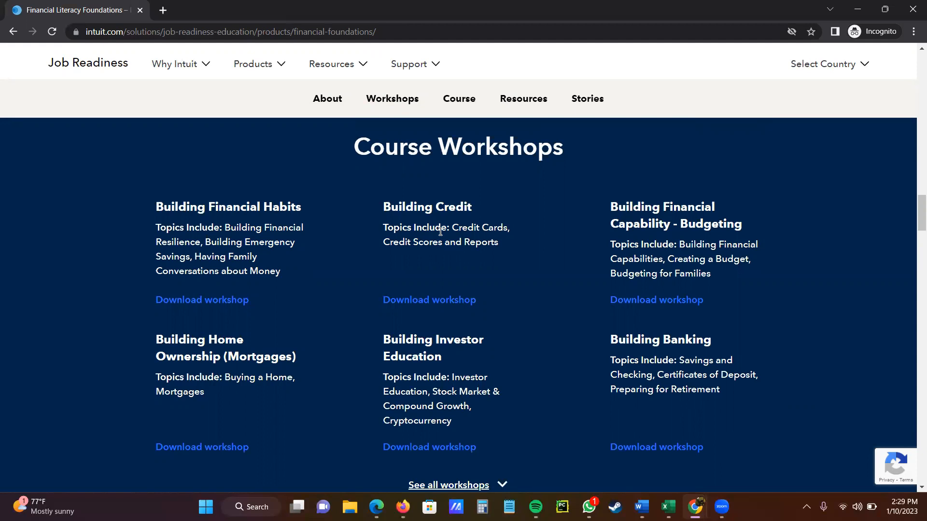
mouse_move(687, 228)
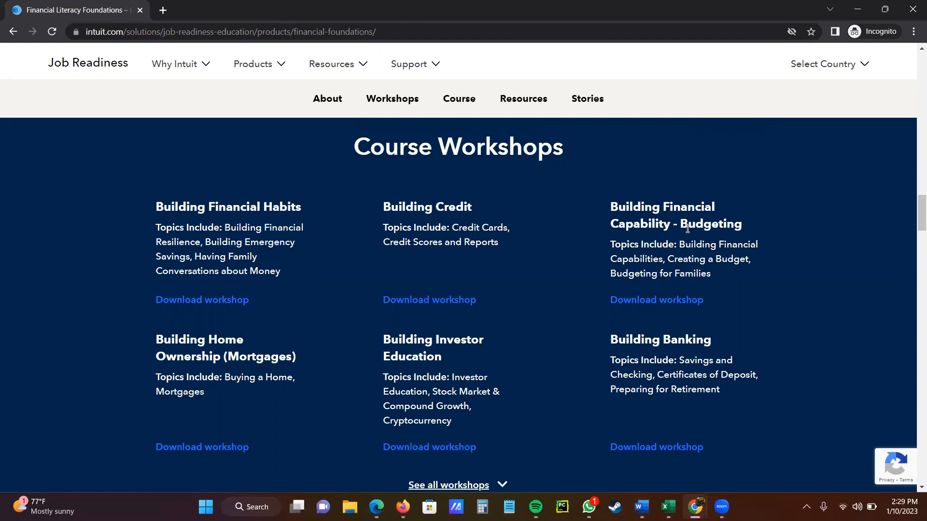
mouse_move(840, 224)
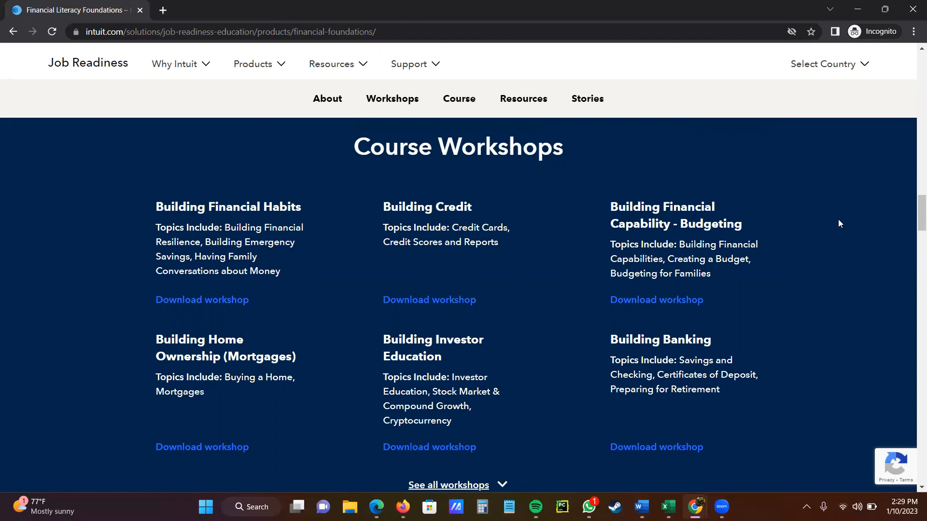
scroll(down, 3)
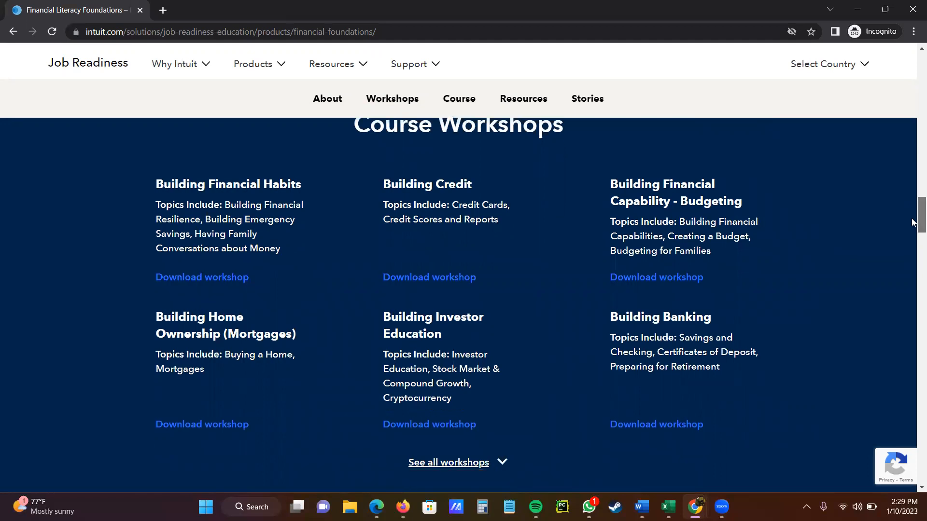
scroll(down, 3)
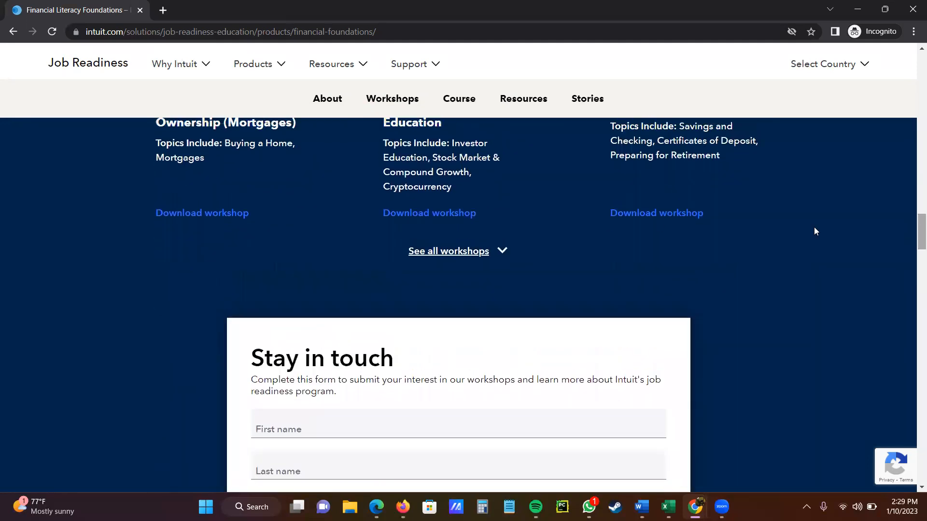
mouse_move(467, 256)
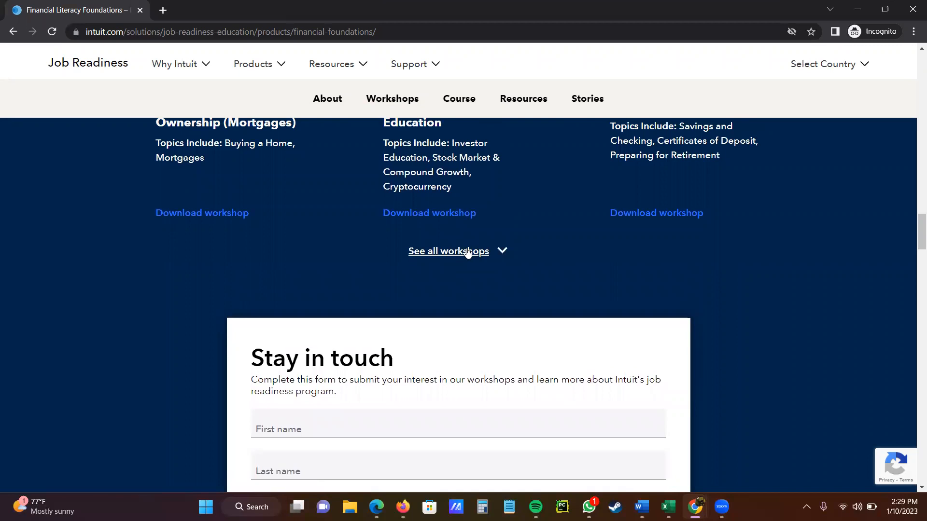
click(448, 251)
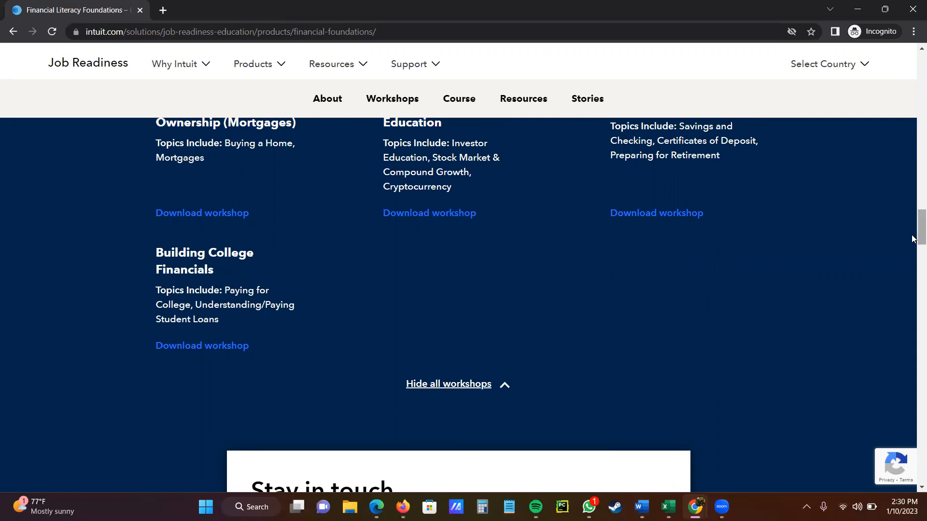
scroll(down, 3)
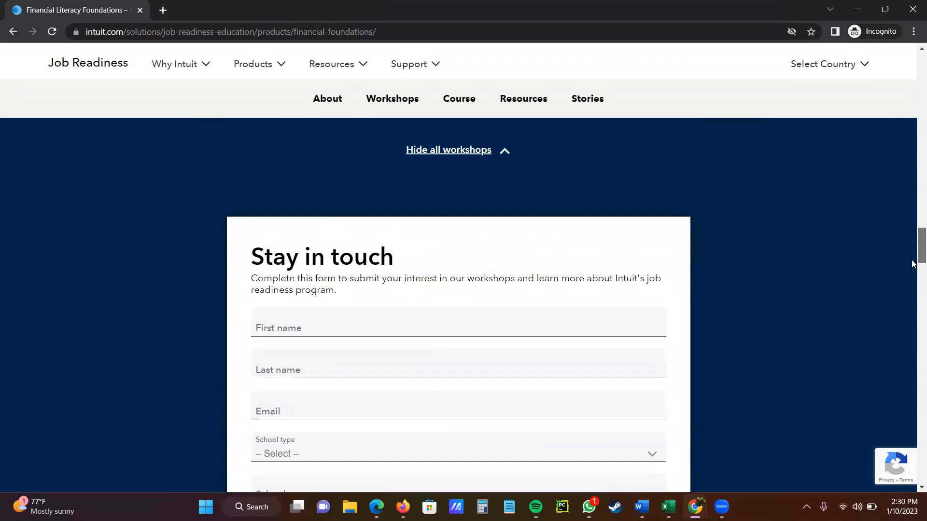
Enter first name 'Tracy' and last name 'Dean' in the Stay in touch form.
scroll(down, 3)
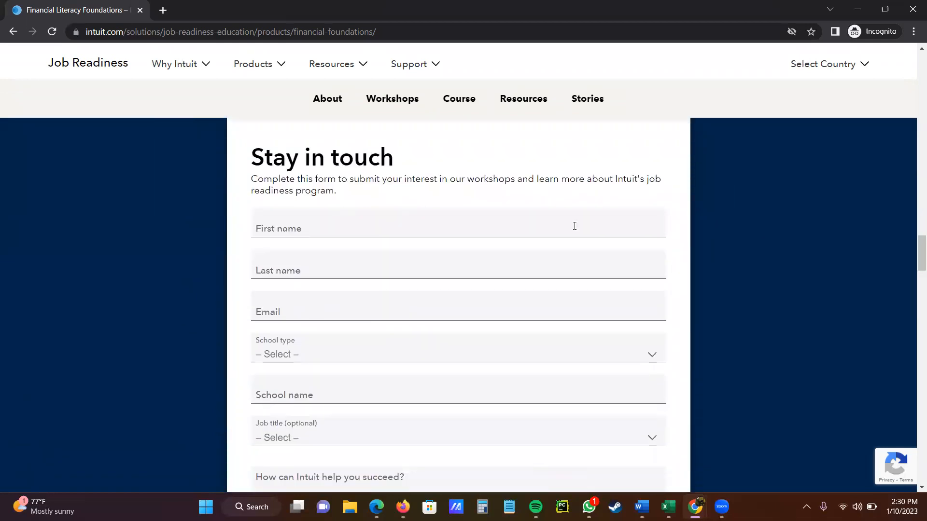
click(456, 226)
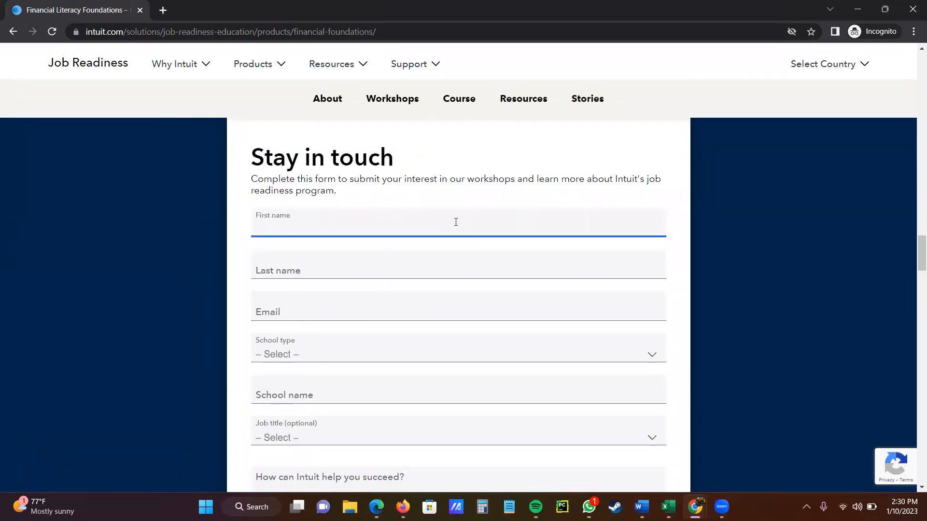
text(T)
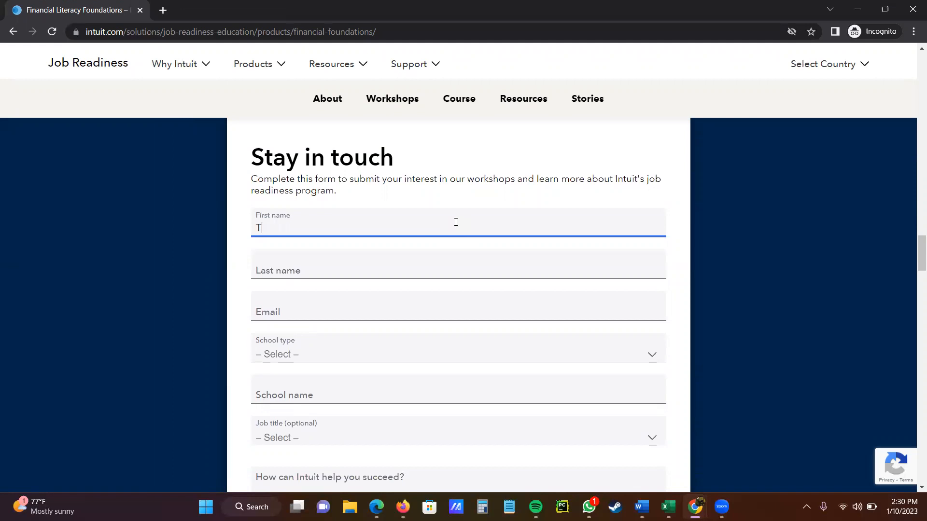
text(racy)
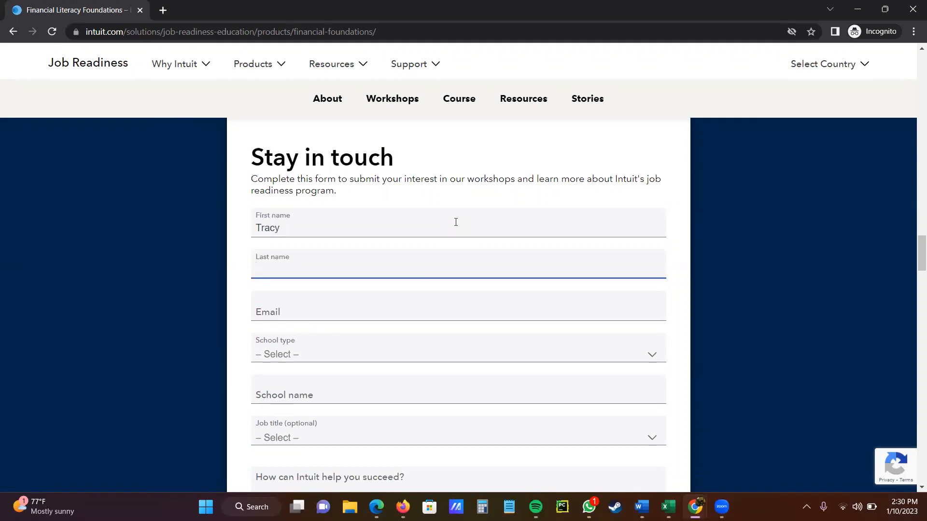
text(Dean)
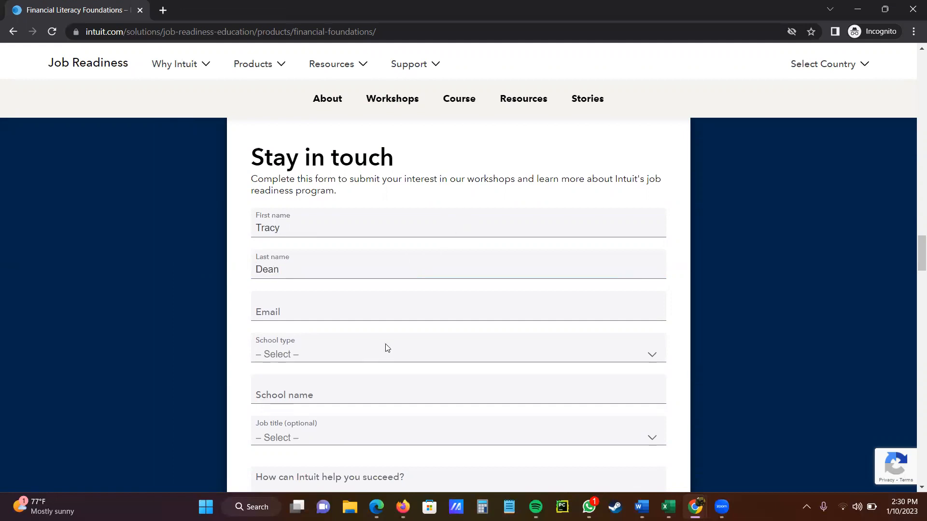
mouse_move(657, 354)
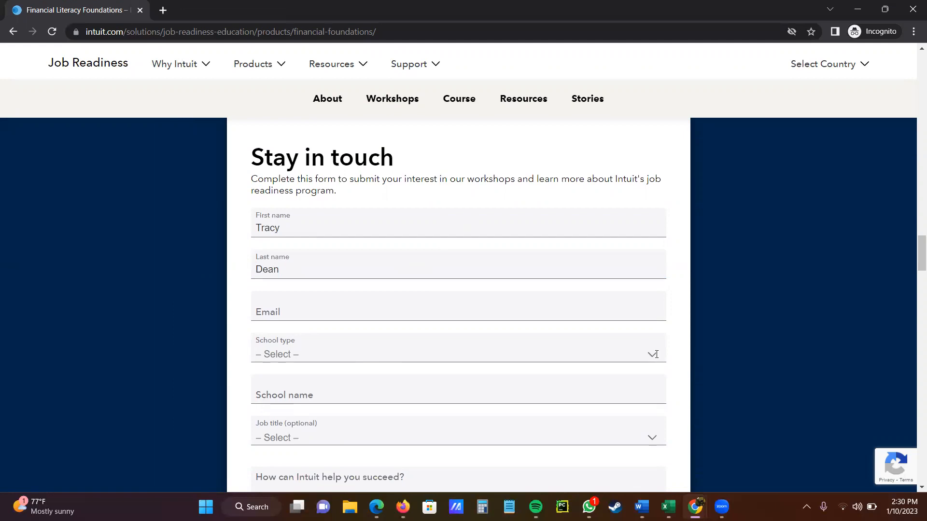
mouse_move(642, 346)
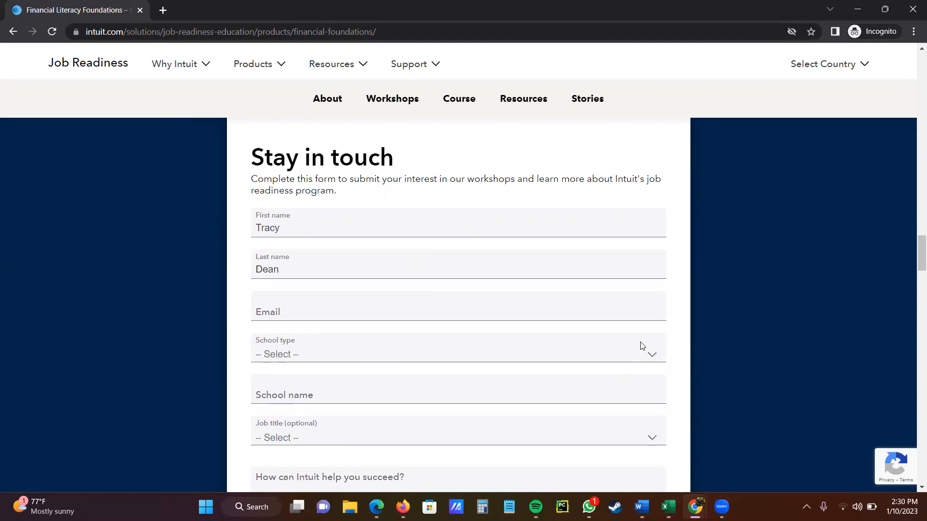
mouse_move(528, 349)
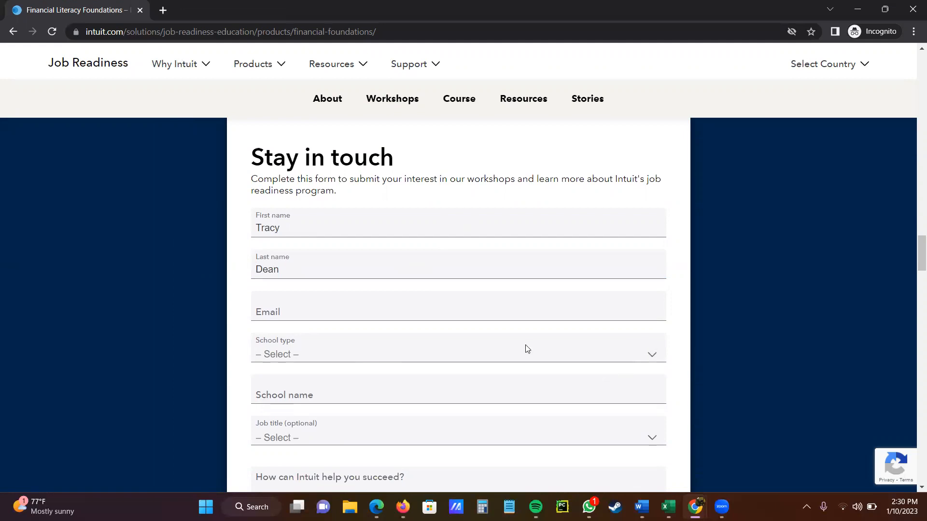
Set School type to Community College and move on to the school name field.
click(457, 351)
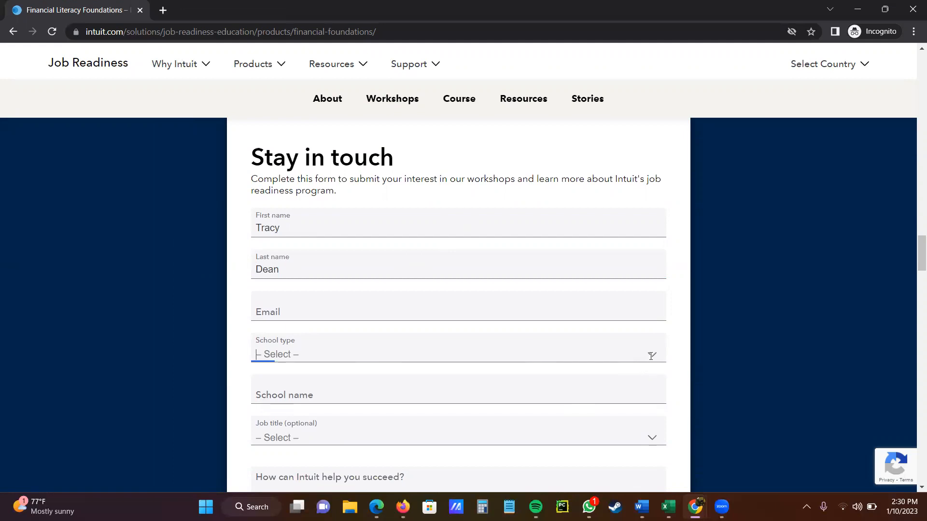
click(453, 352)
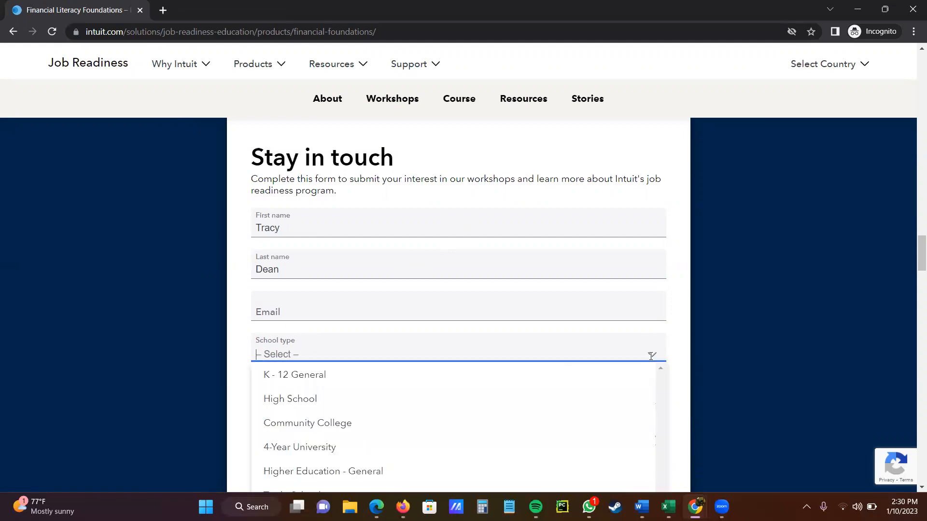
mouse_move(362, 430)
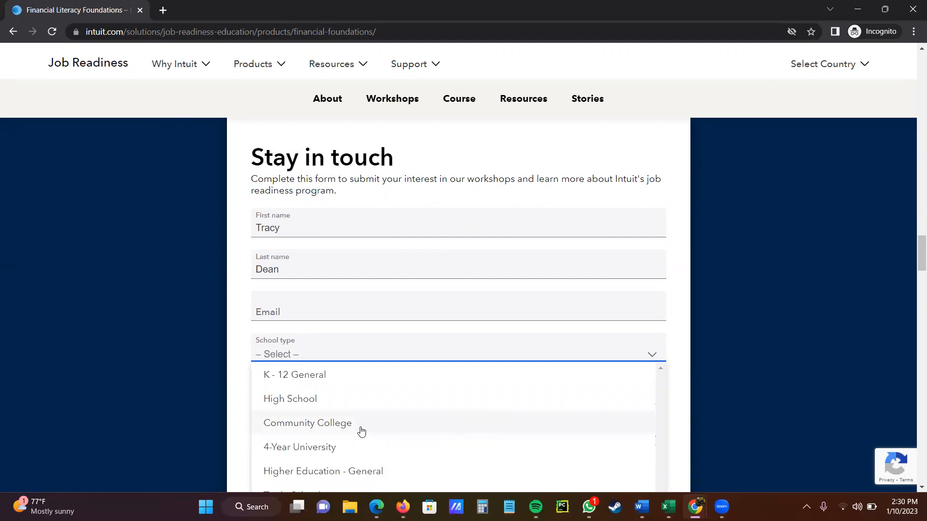
click(308, 423)
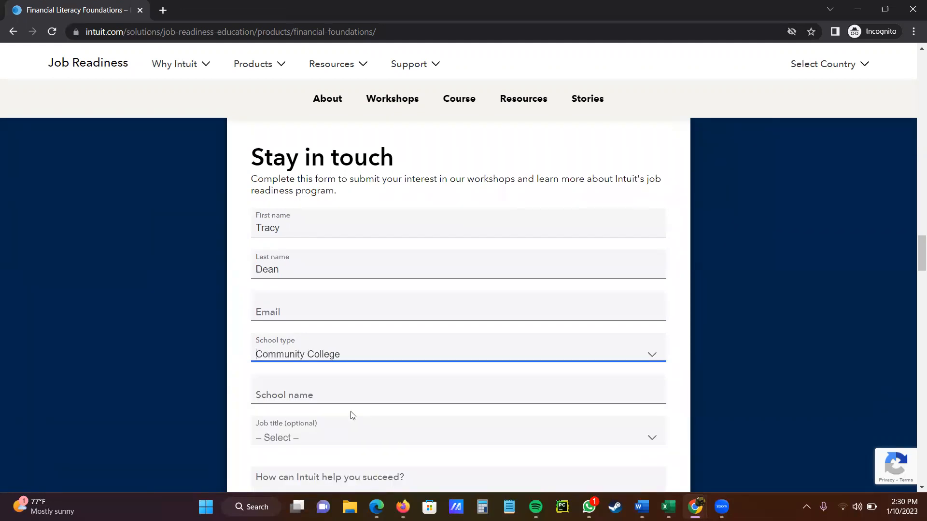
click(321, 390)
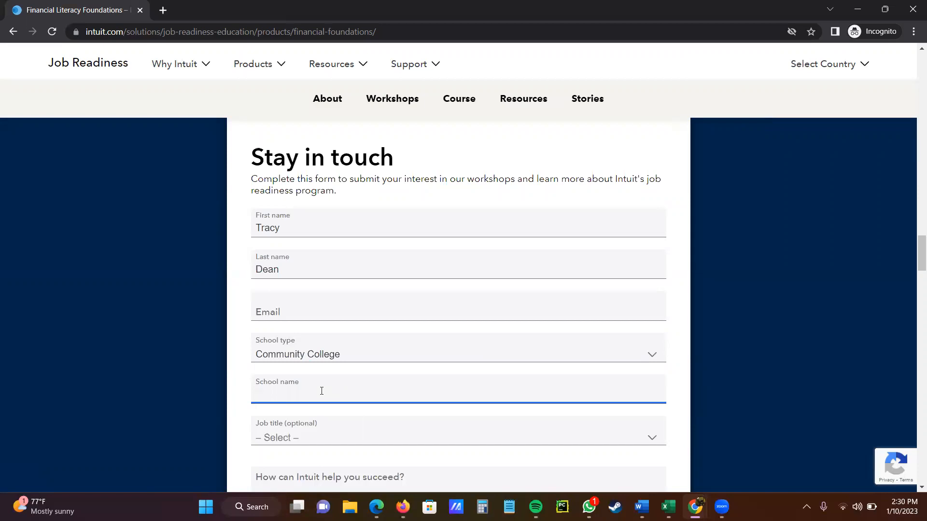
mouse_move(443, 391)
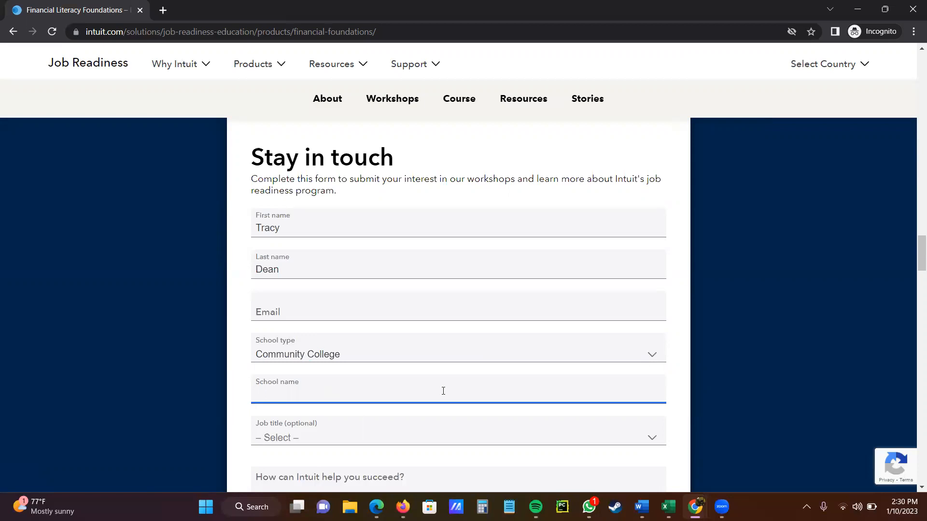
mouse_move(670, 438)
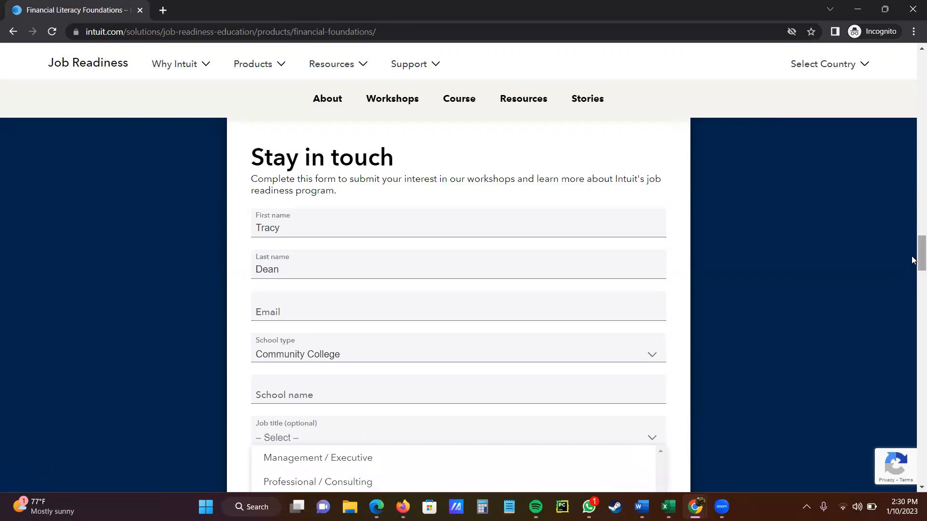
scroll(down, 3)
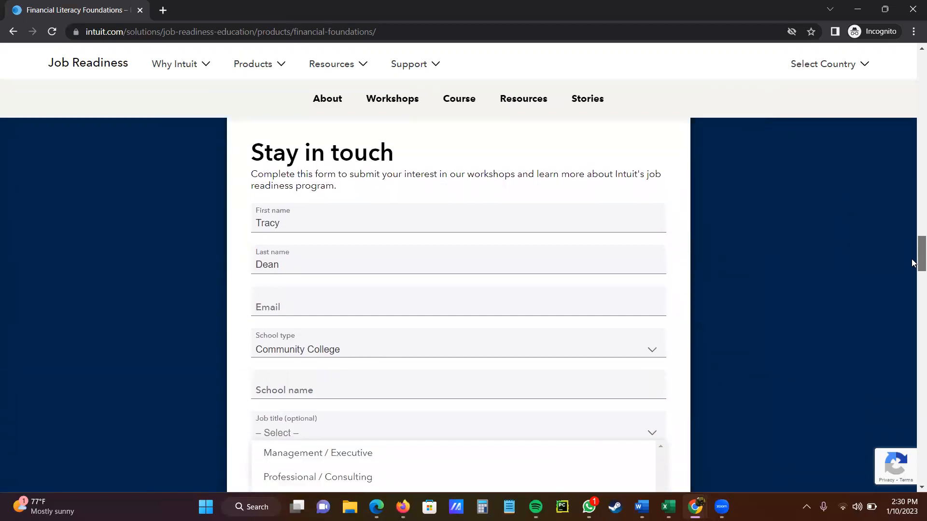
scroll(down, 3)
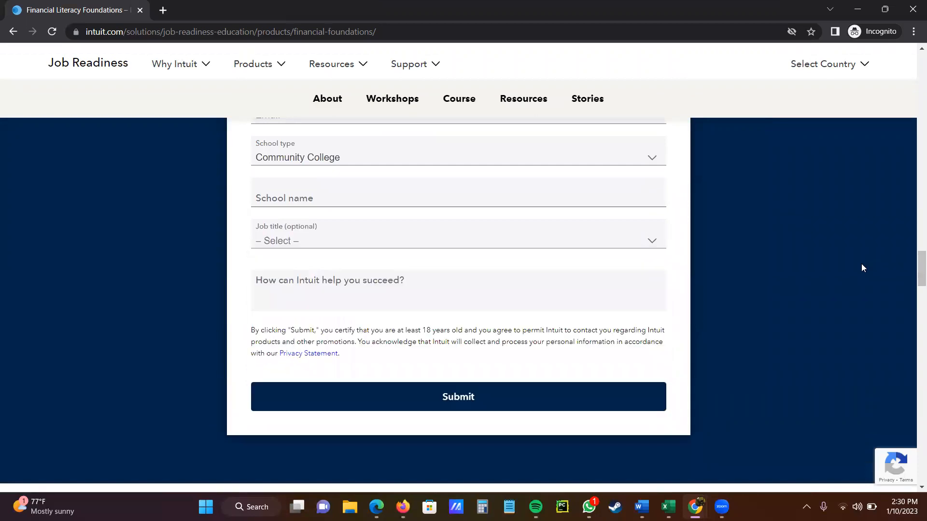
mouse_move(478, 411)
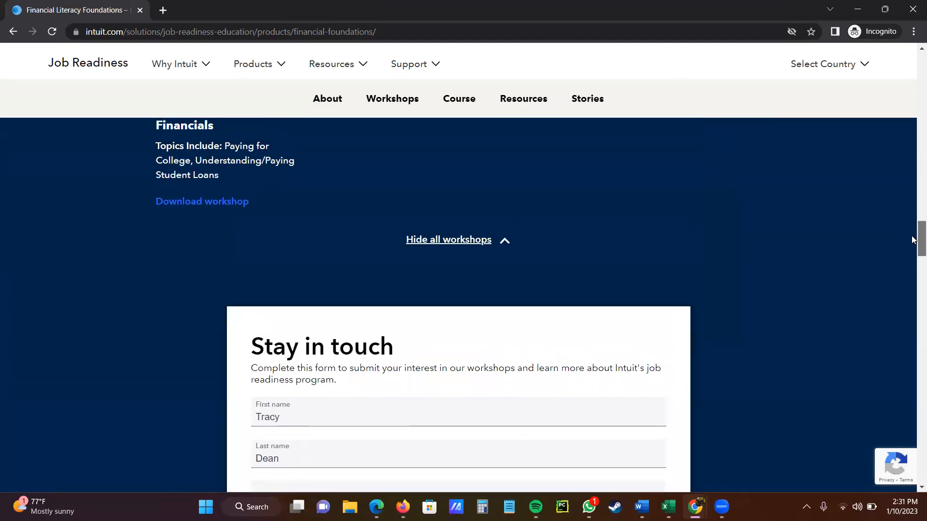
scroll(down, 3)
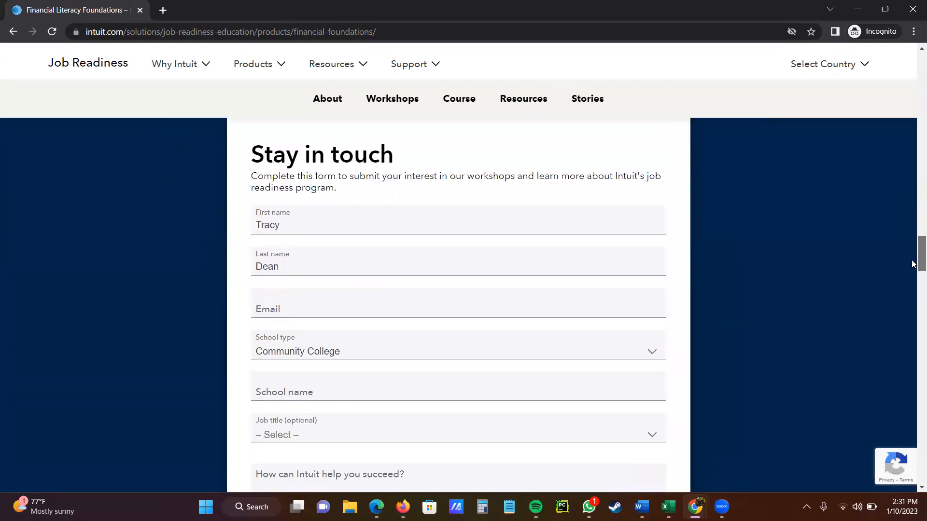
scroll(down, 3)
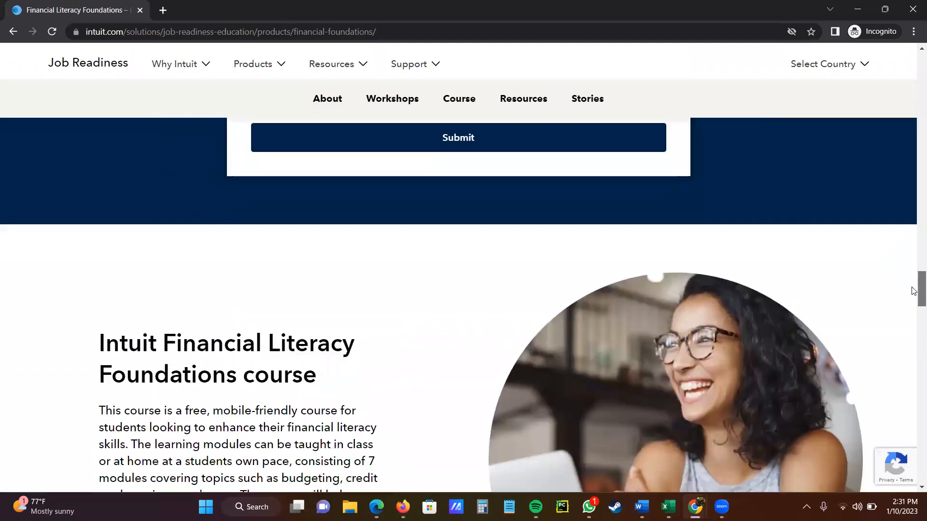
scroll(down, 3)
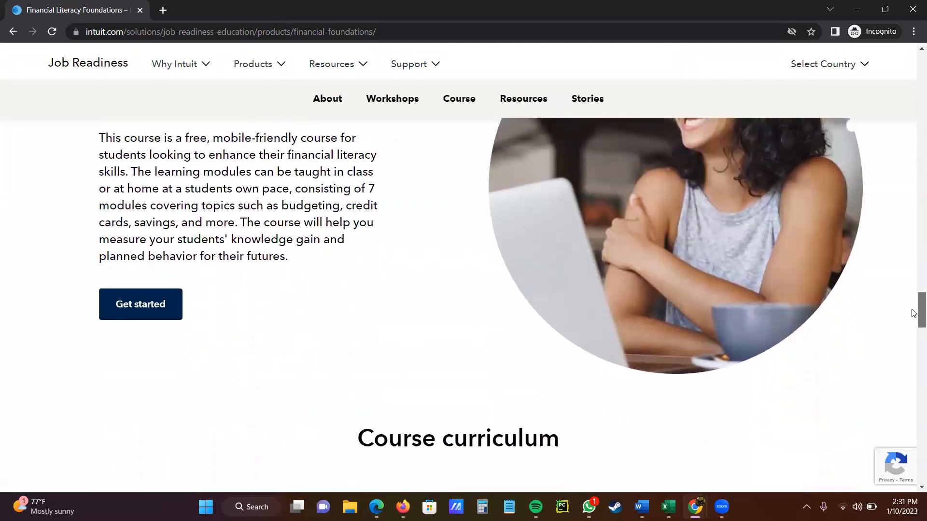
scroll(down, 3)
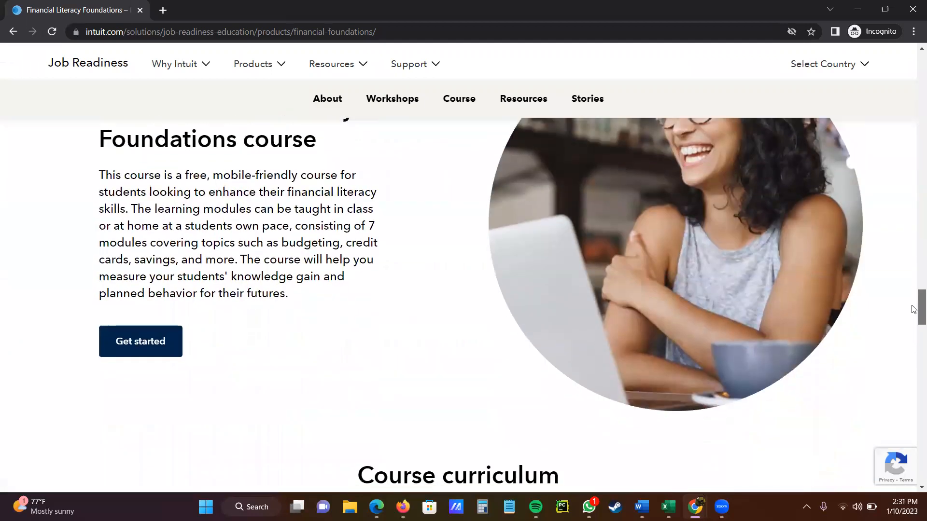
scroll(up, 3)
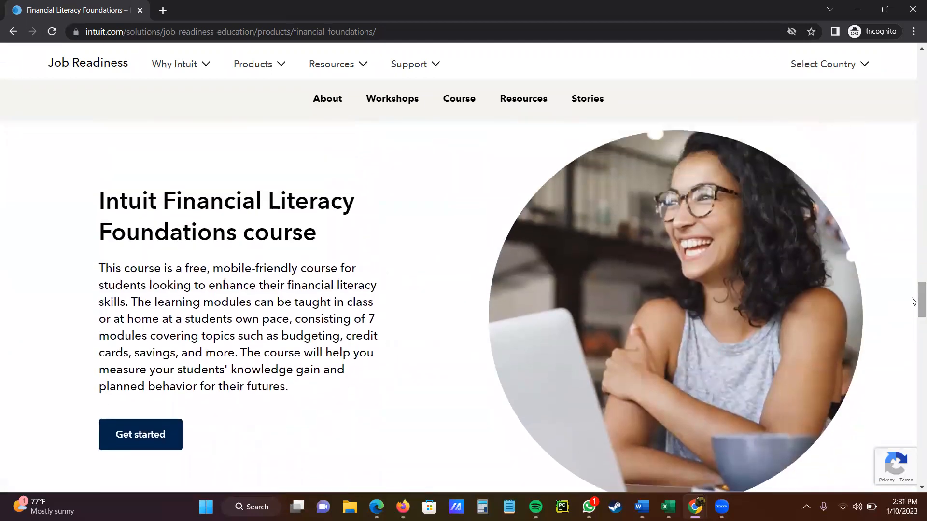
mouse_move(366, 212)
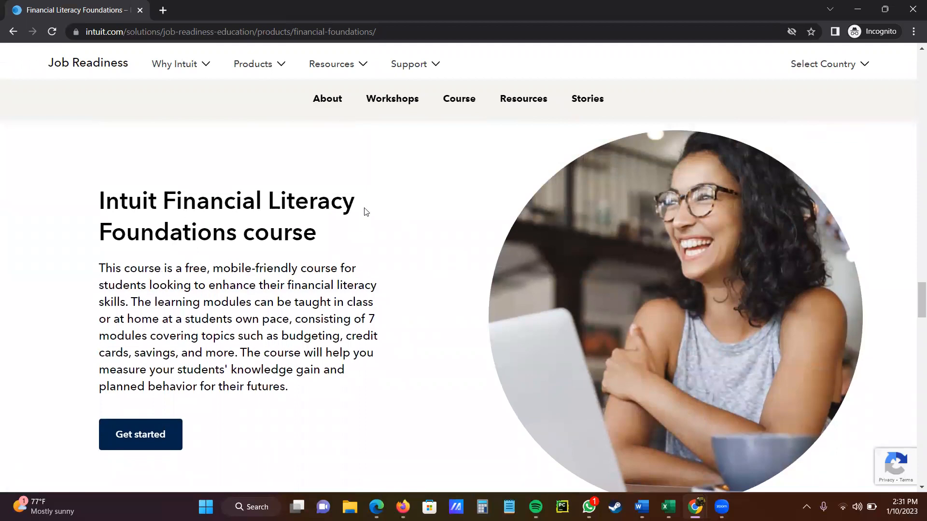
mouse_move(249, 237)
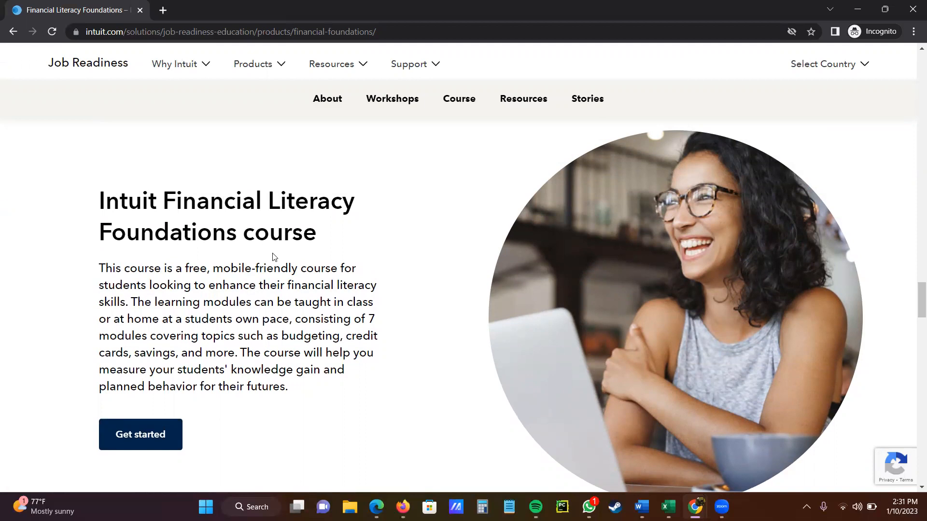
mouse_move(137, 439)
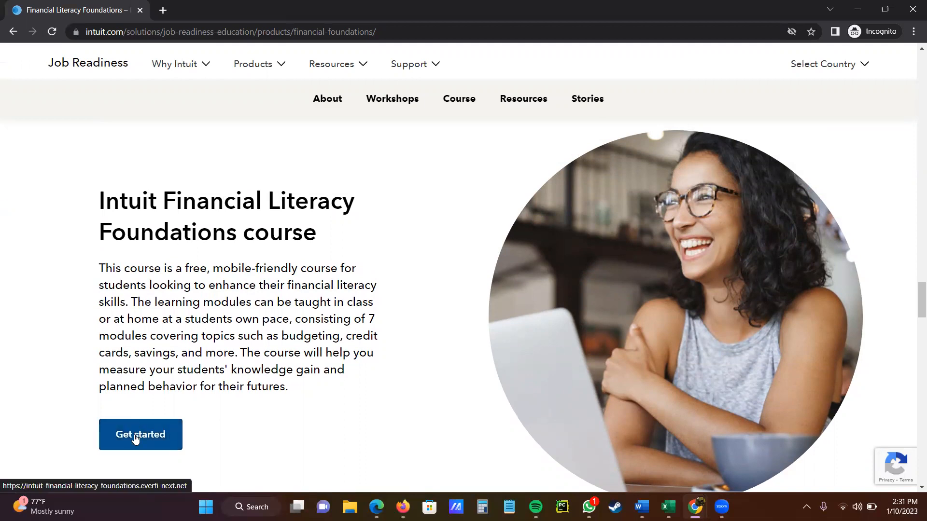
mouse_move(694, 364)
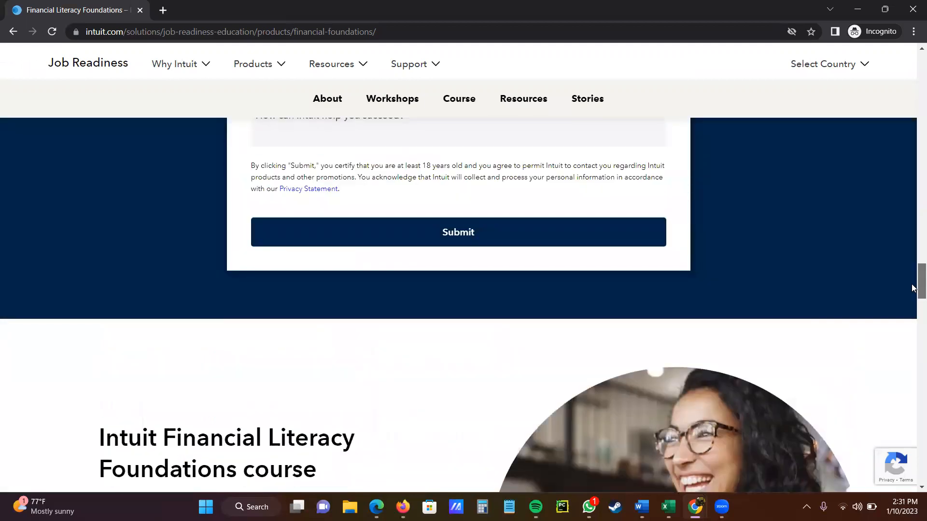
Launch the Financial Literacy Foundations course site via Get started in the course section.
scroll(up, 3)
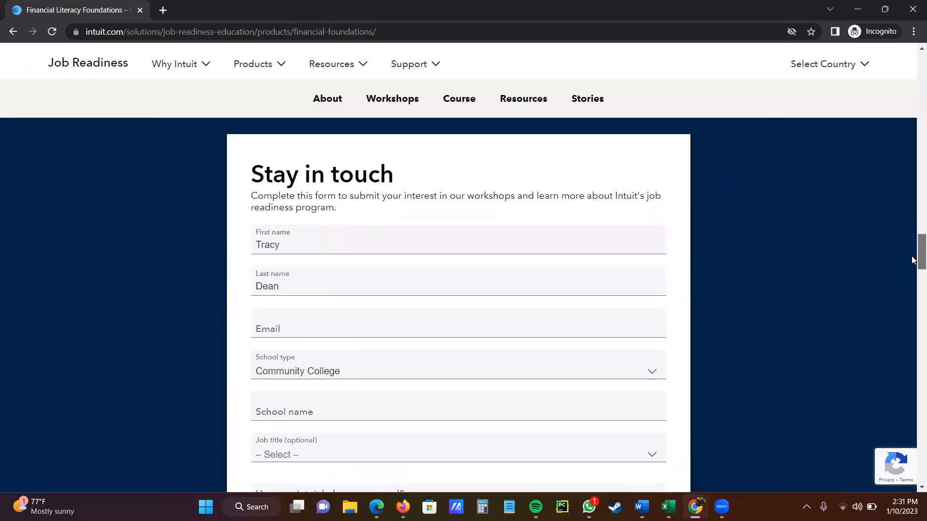
scroll(down, 3)
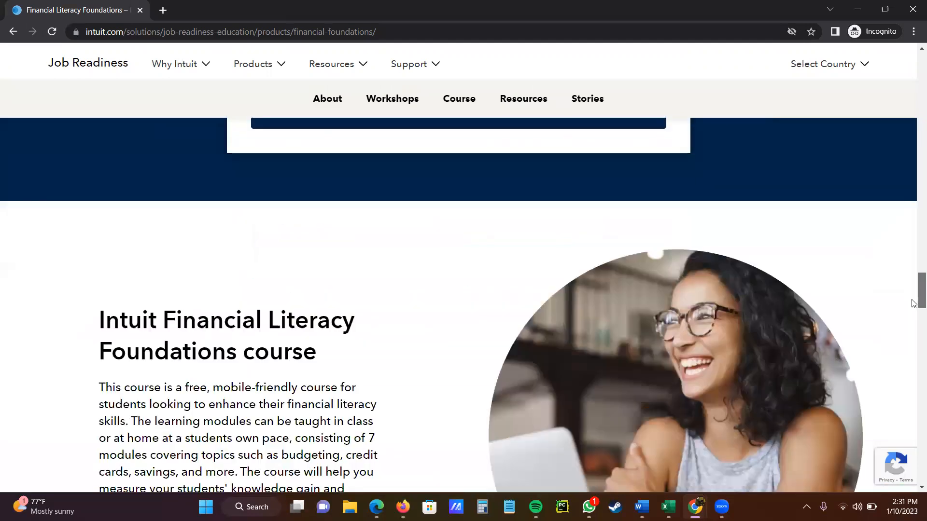
scroll(down, 3)
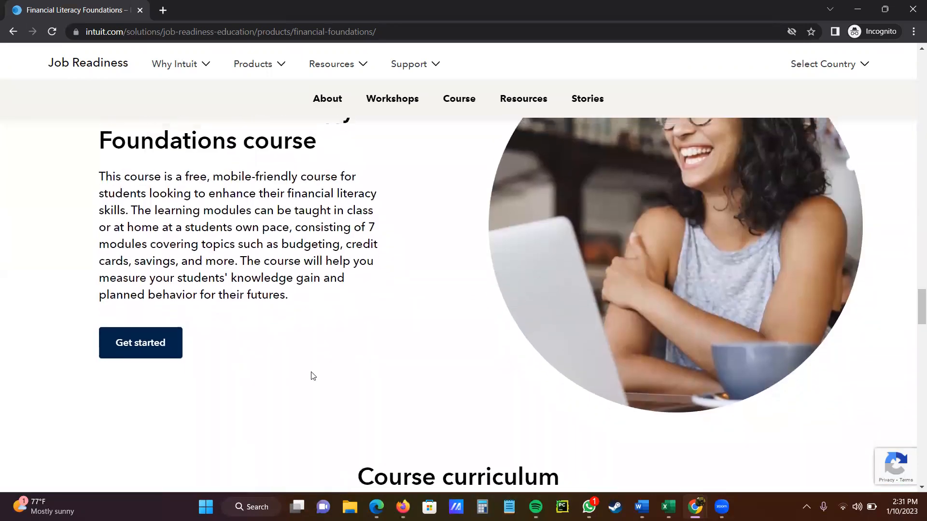
mouse_move(159, 351)
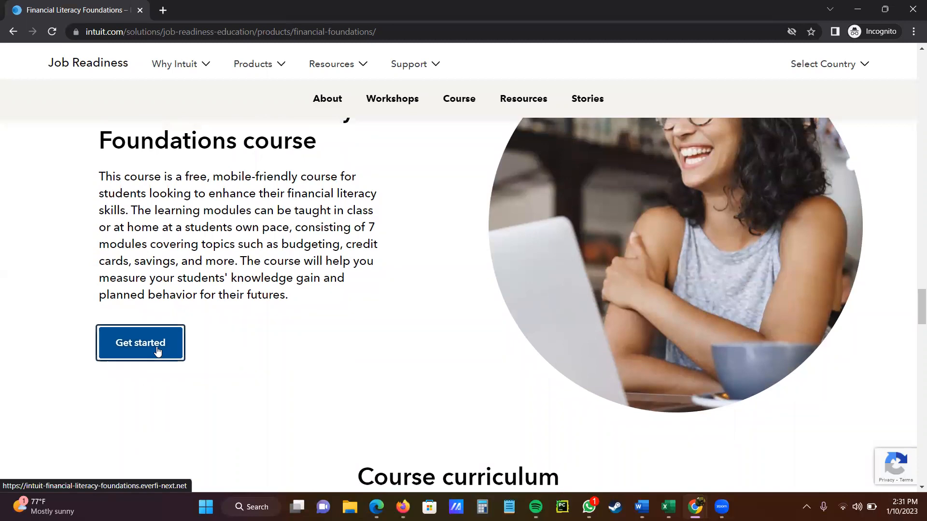
click(158, 351)
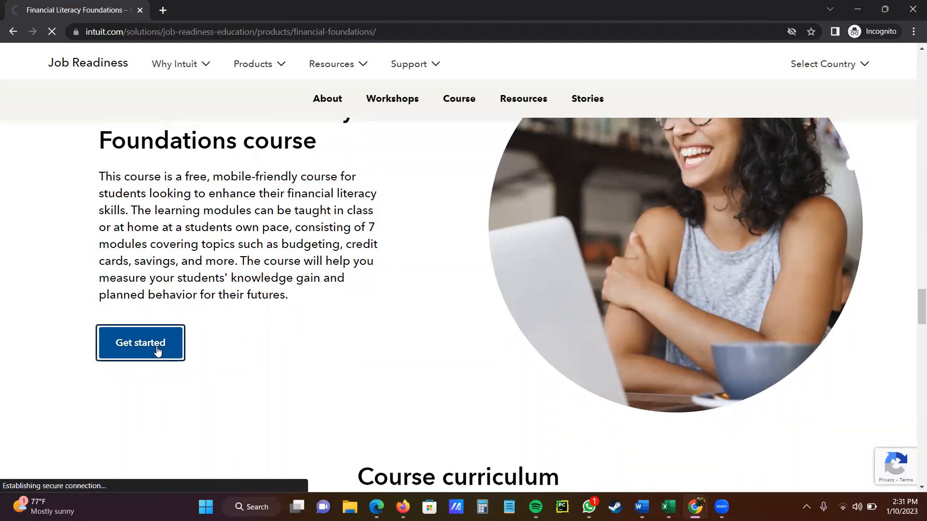
click(139, 343)
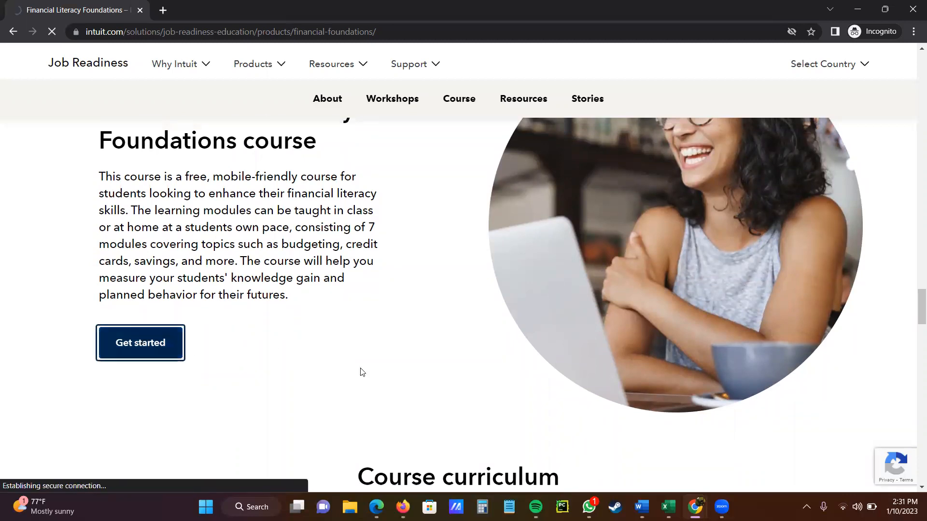
click(140, 342)
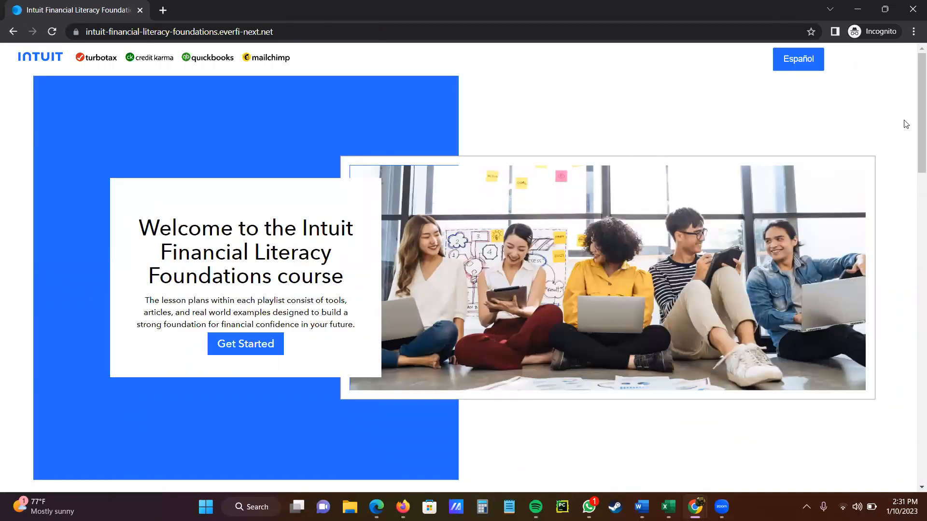
scroll(down, 3)
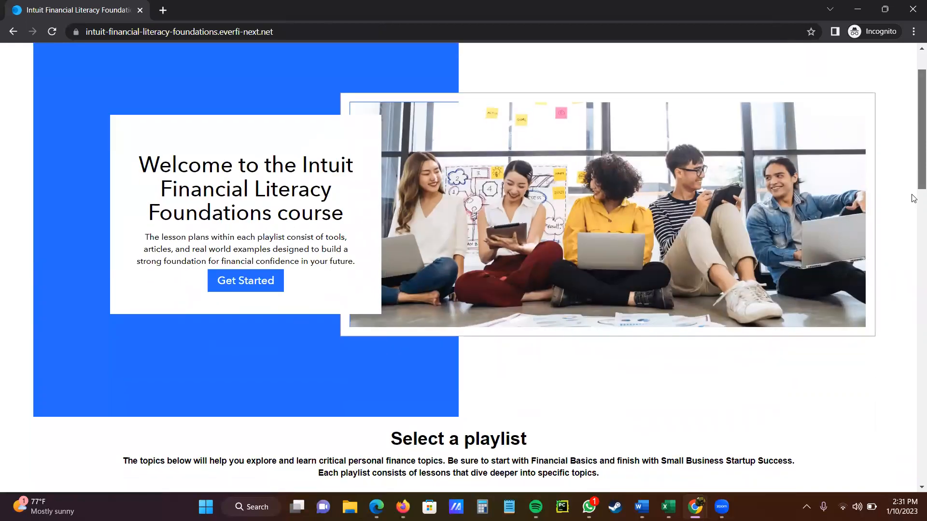
scroll(down, 3)
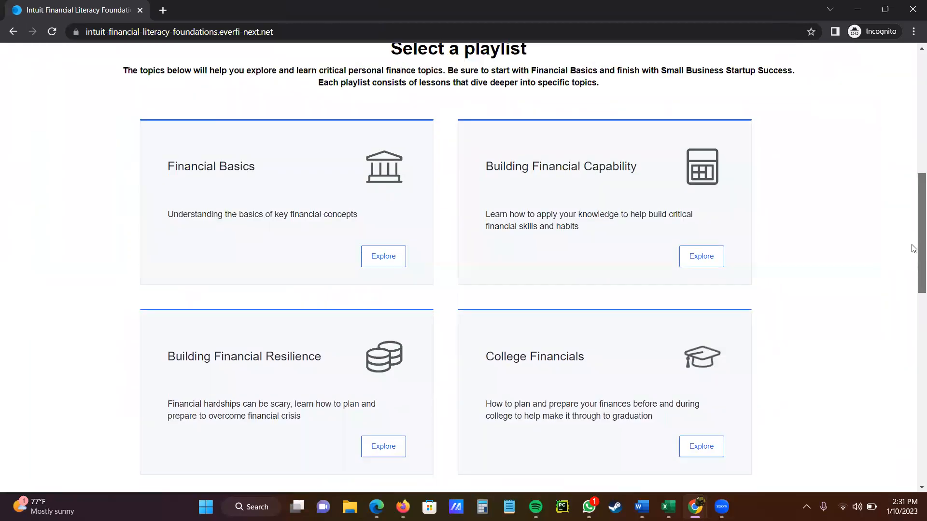
scroll(down, 3)
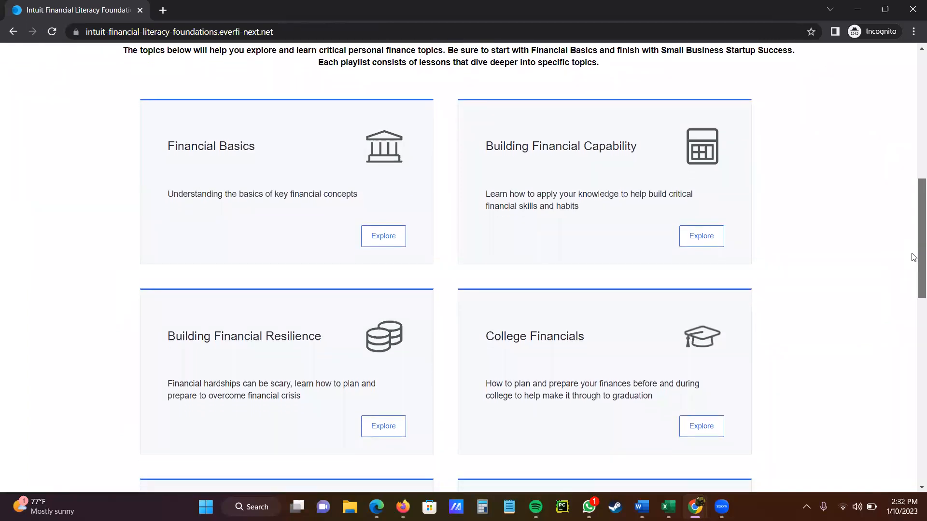
scroll(down, 3)
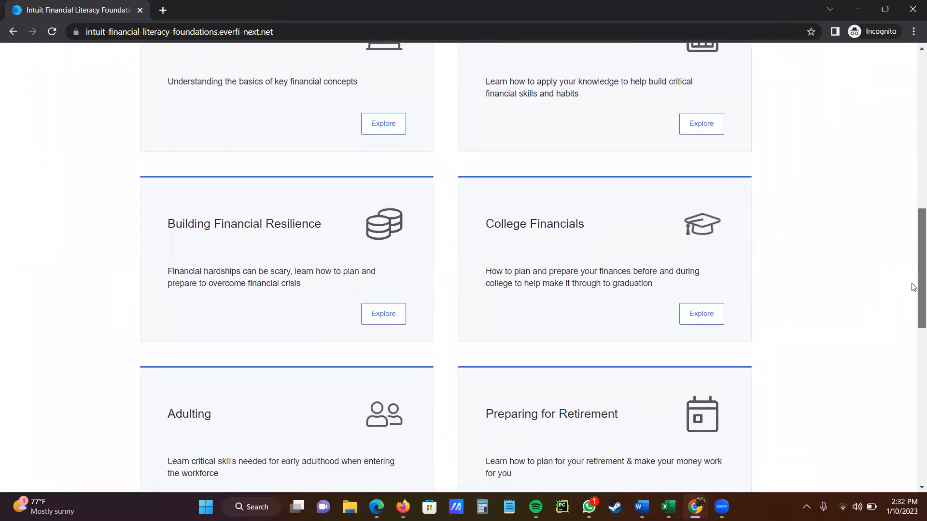
scroll(down, 3)
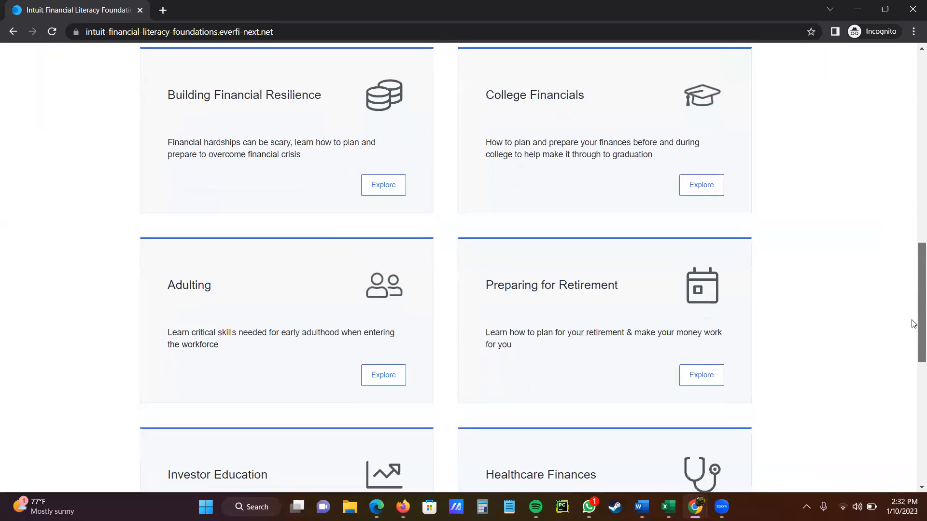
scroll(down, 3)
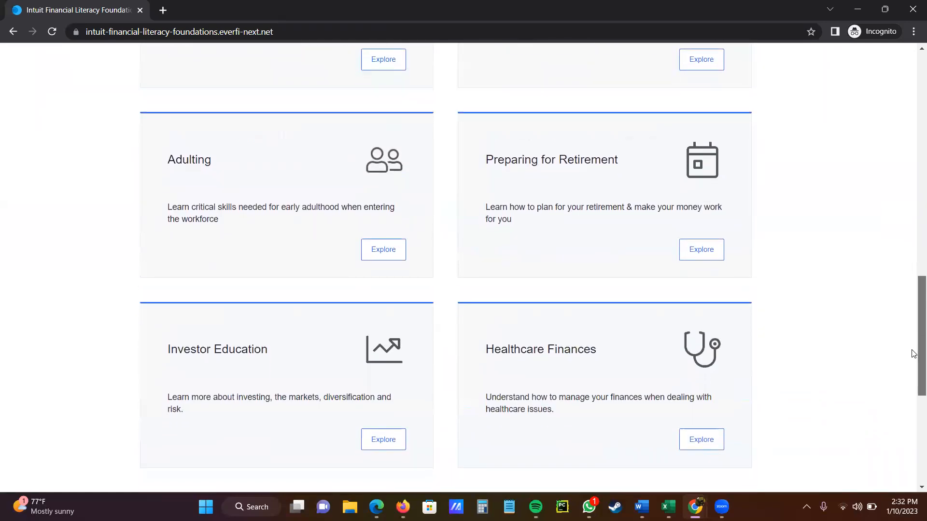
scroll(down, 3)
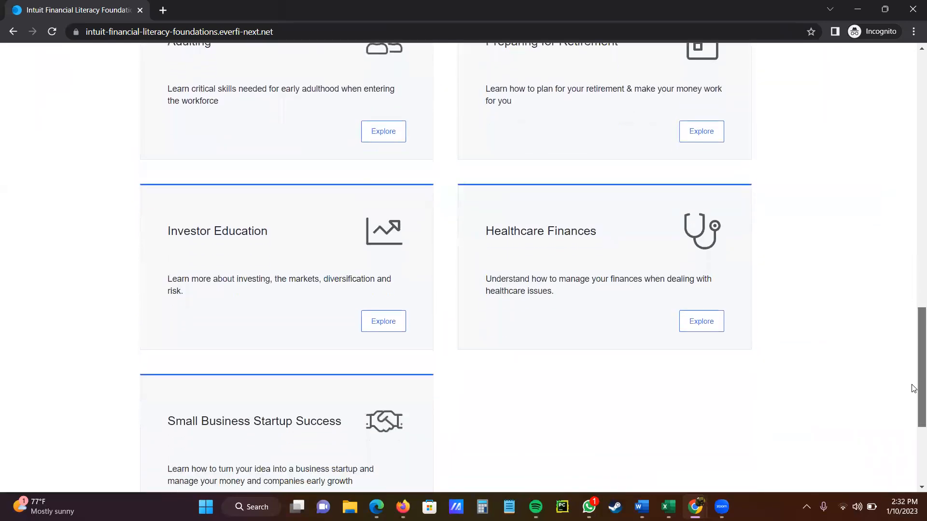
scroll(down, 3)
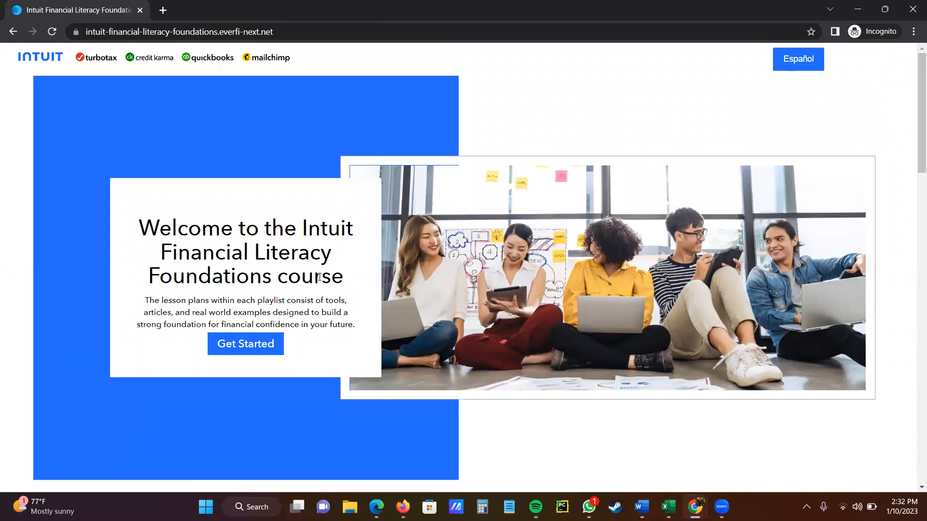
Start the course from the welcome banner, opening the Financial Basics playlist.
click(246, 344)
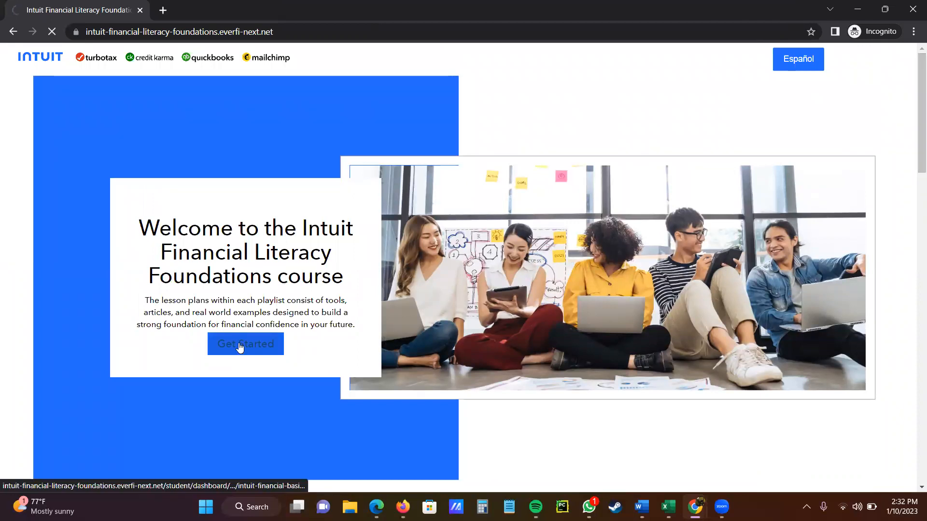
click(245, 344)
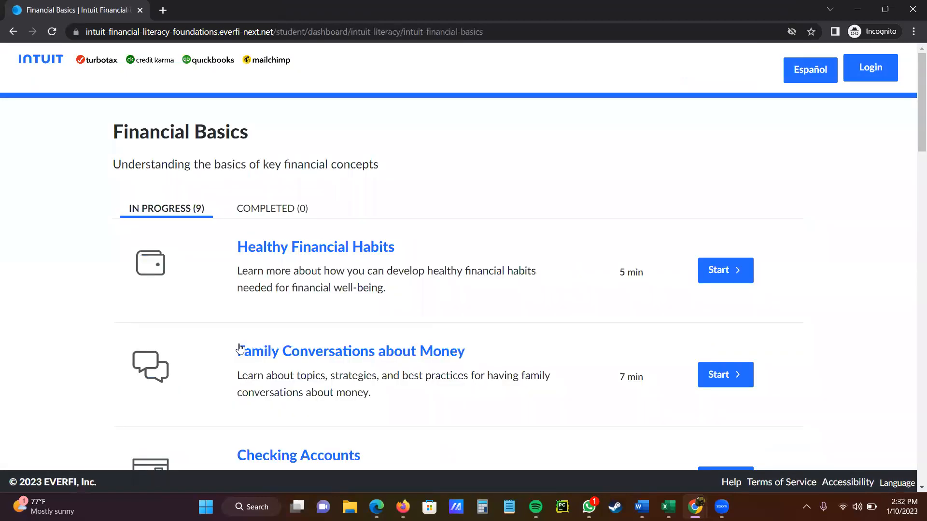
mouse_move(324, 288)
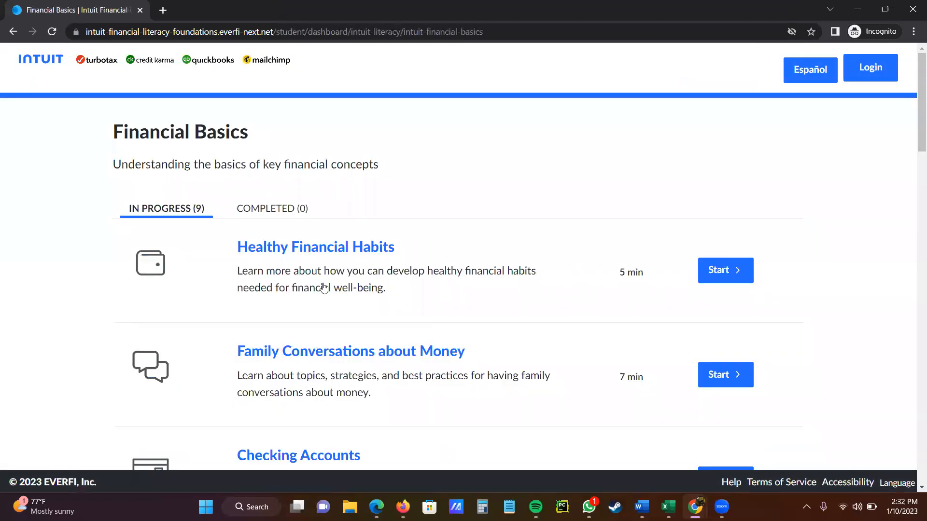
mouse_move(332, 391)
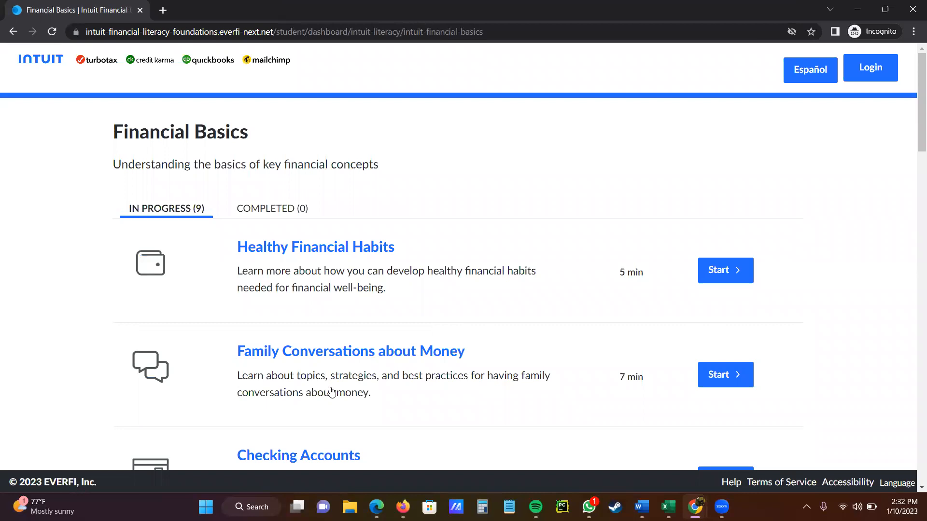
mouse_move(423, 352)
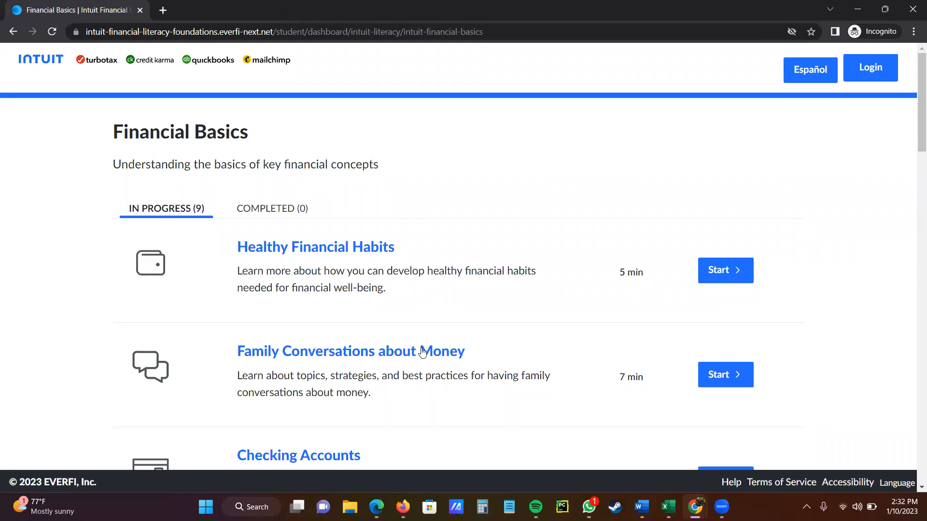
mouse_move(434, 258)
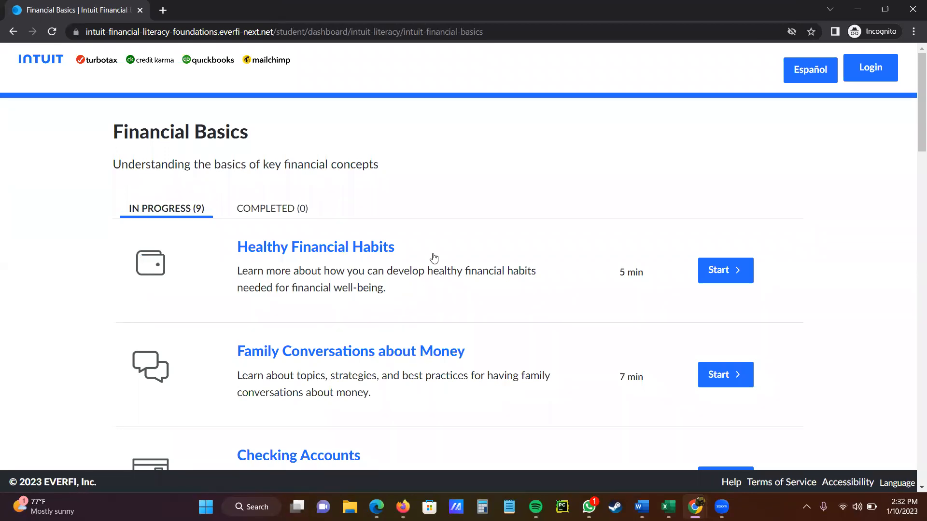
mouse_move(880, 77)
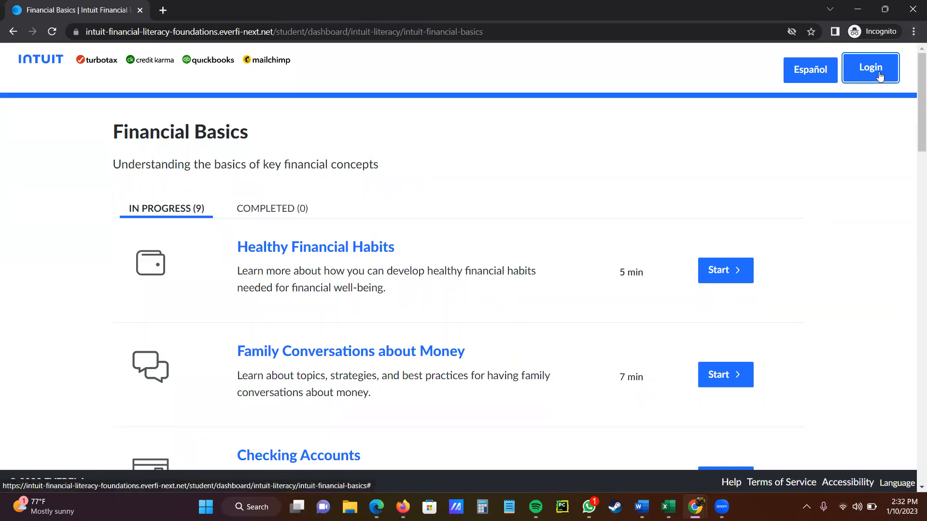
Bring up the Log In dialog and choose Continue with Google.
click(870, 68)
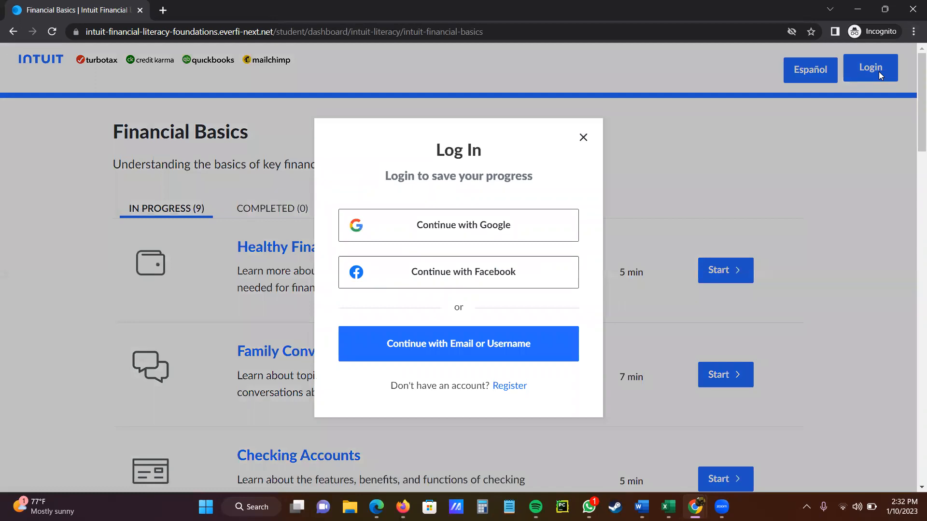
mouse_move(876, 75)
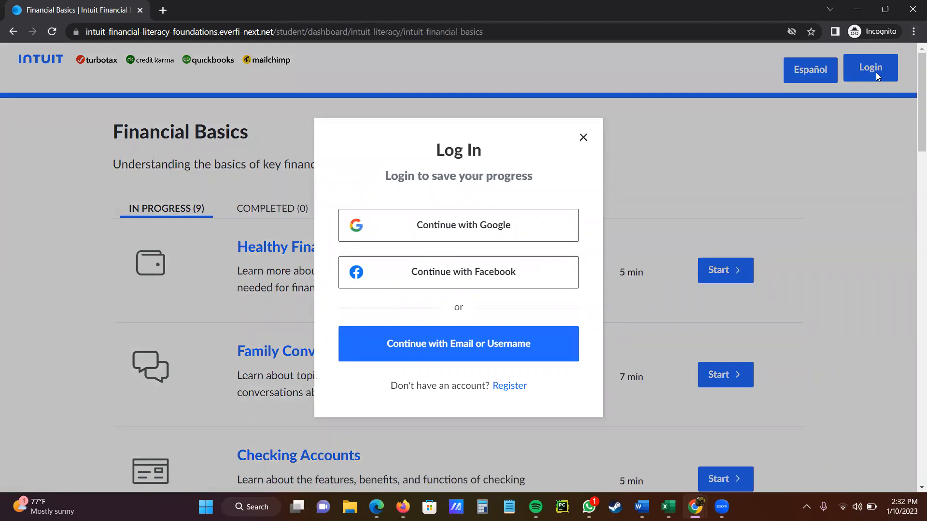
mouse_move(505, 234)
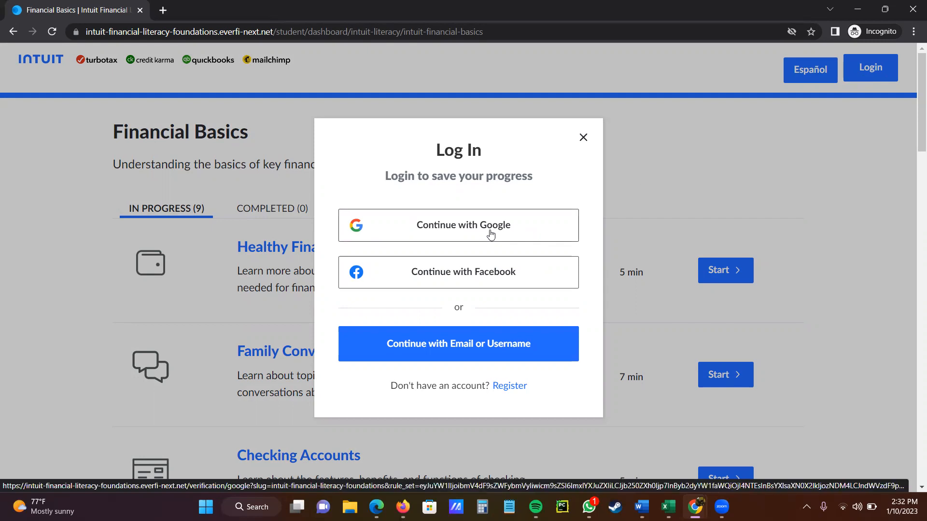
mouse_move(506, 239)
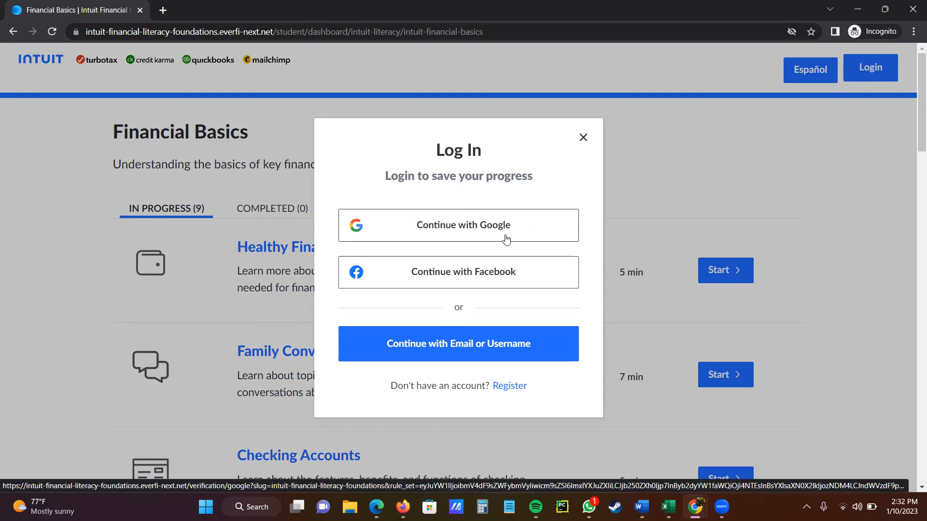
mouse_move(538, 222)
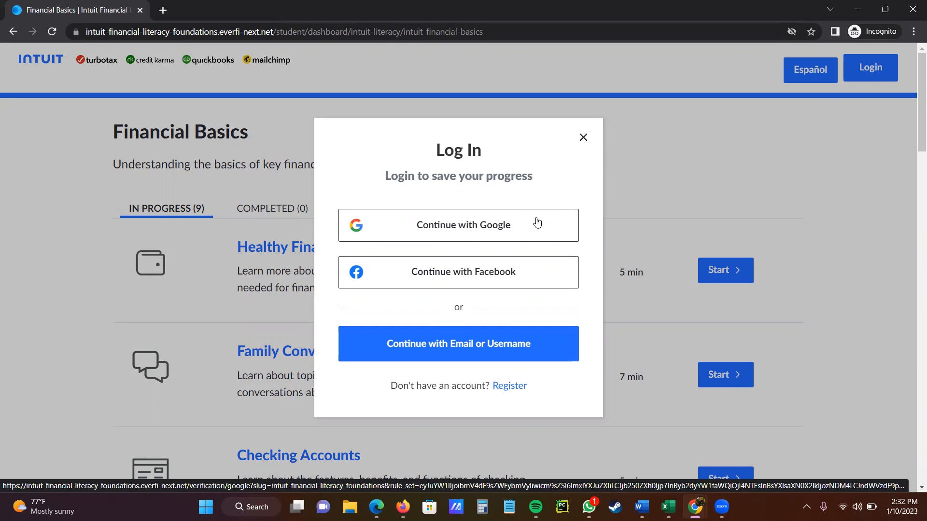
mouse_move(617, 225)
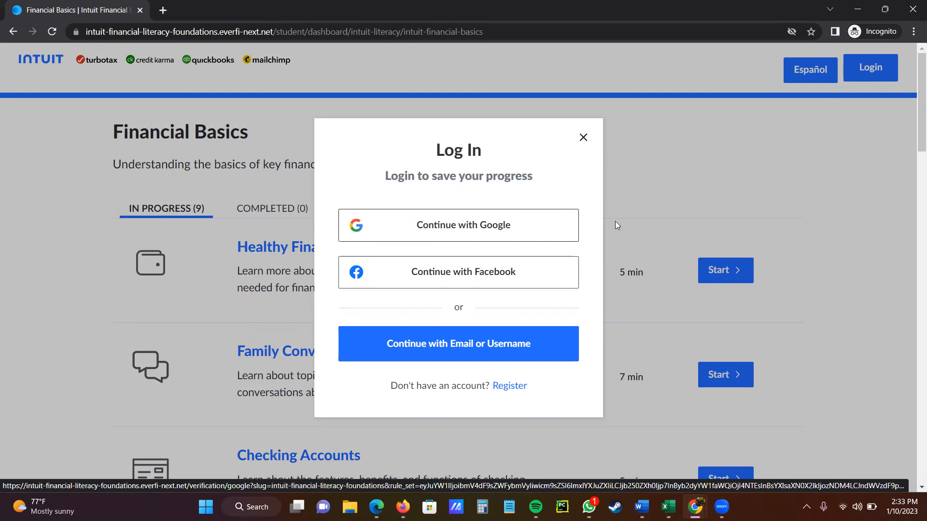
mouse_move(487, 257)
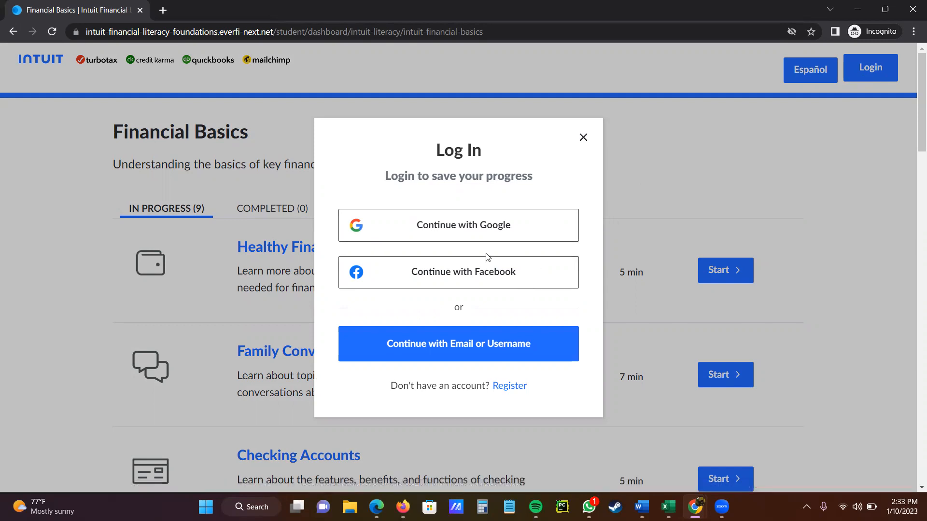
mouse_move(487, 234)
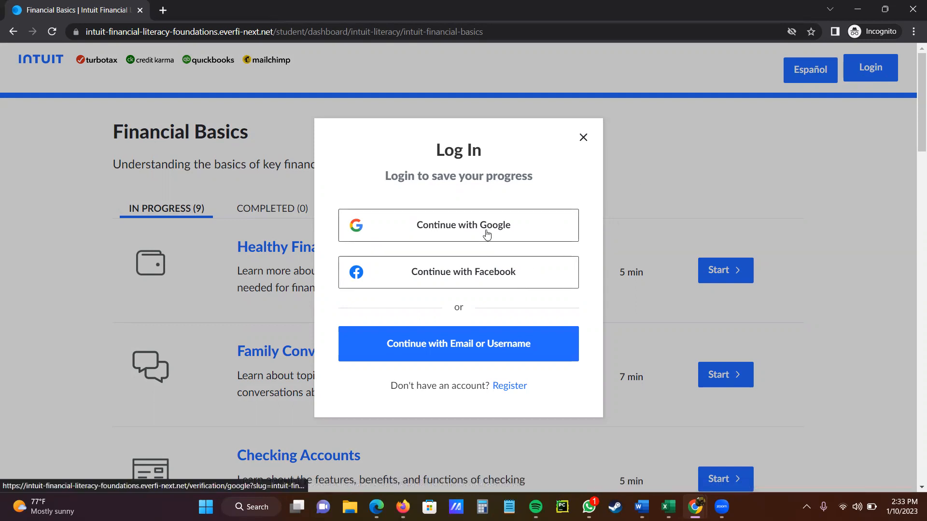
click(459, 225)
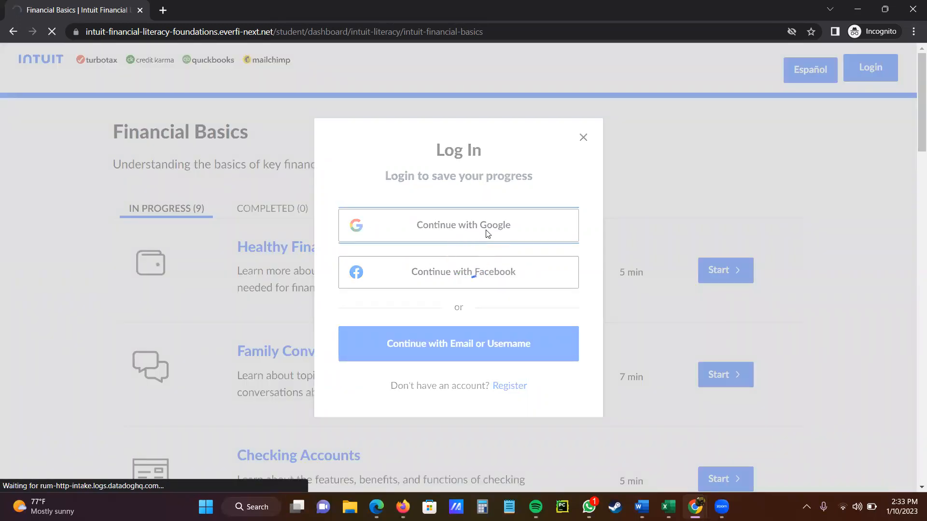
Focus the Email or phone field on the Google sign-in page for EVERFI.
click(463, 225)
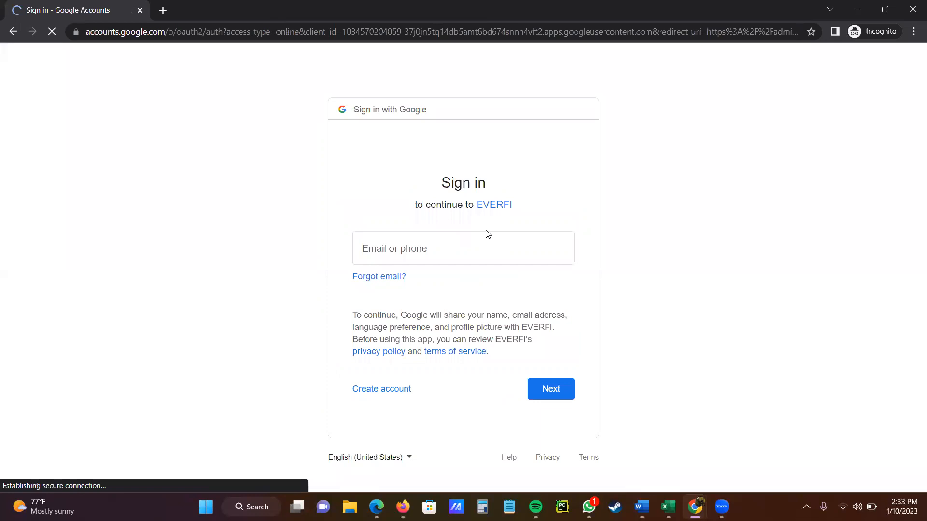
click(462, 248)
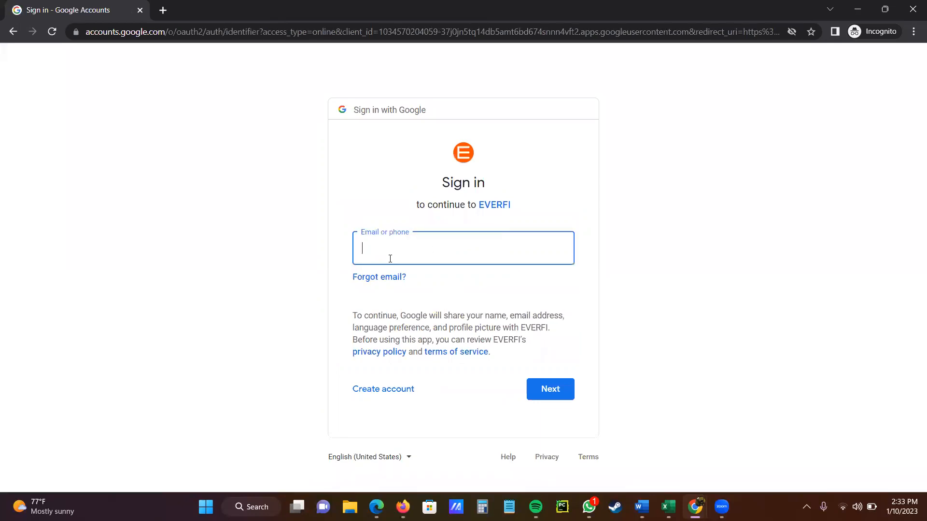
mouse_move(538, 259)
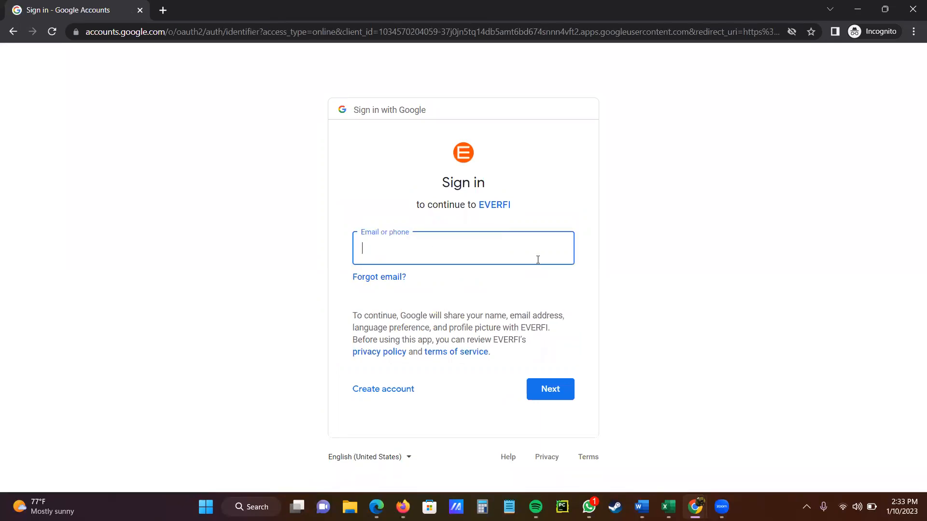
mouse_move(582, 369)
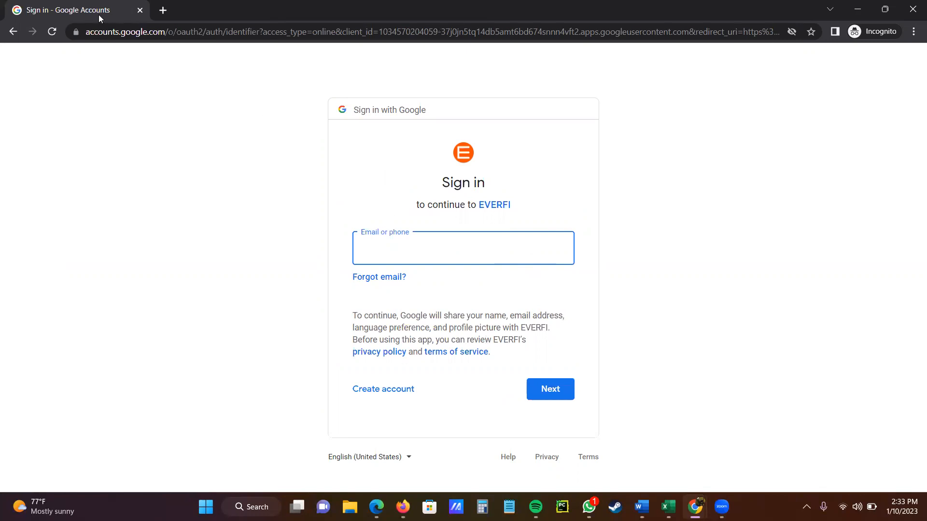
mouse_move(336, 126)
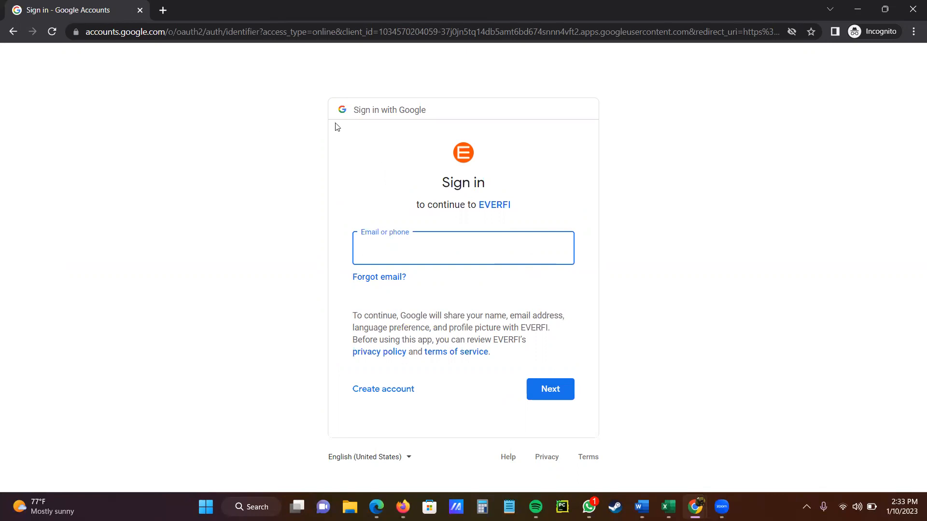
mouse_move(86, 90)
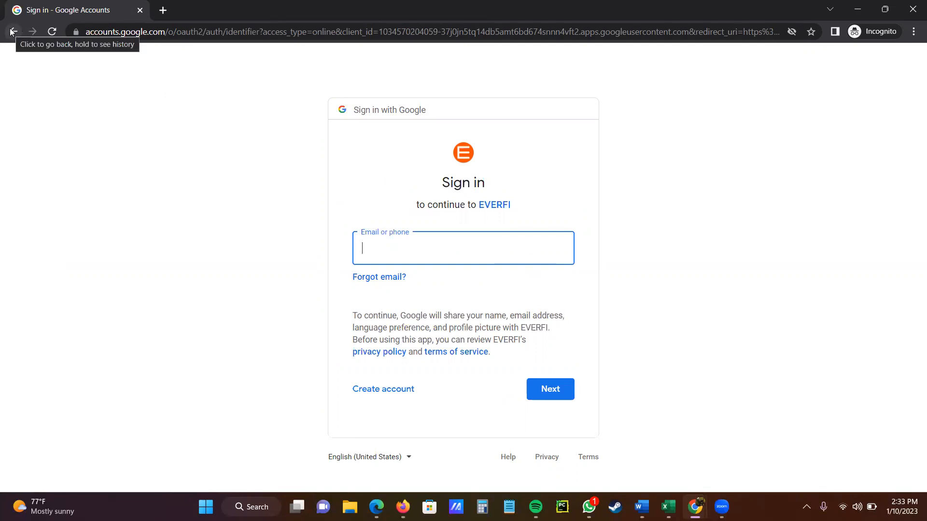
Go back from Google sign-in and browse the nine Financial Basics lessons.
click(12, 31)
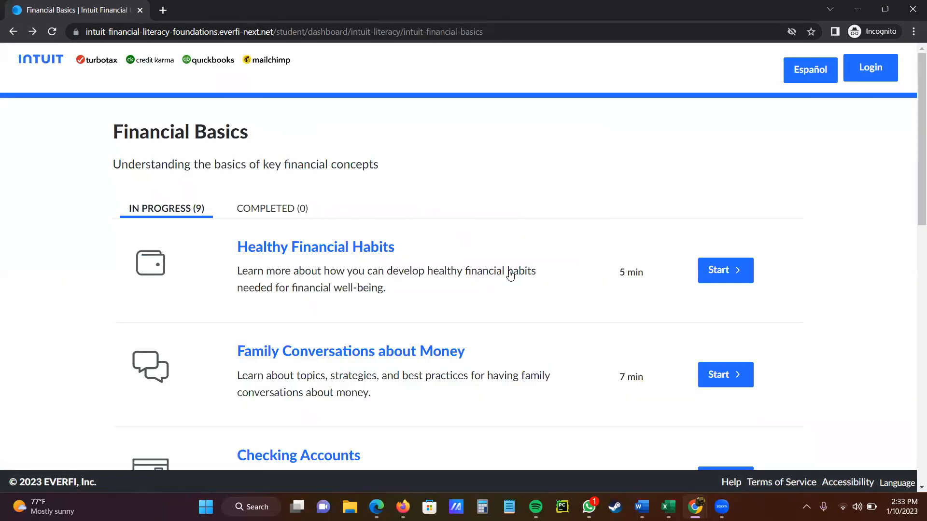
mouse_move(258, 239)
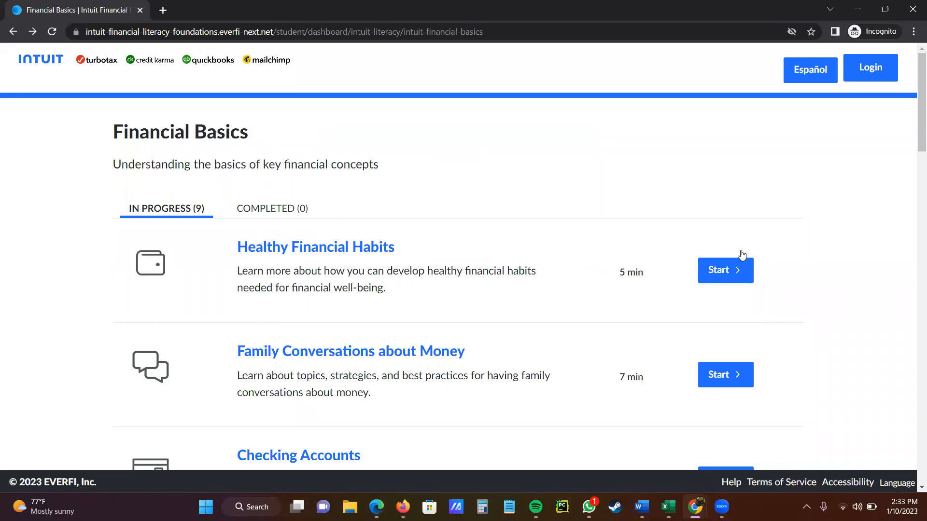
mouse_move(913, 136)
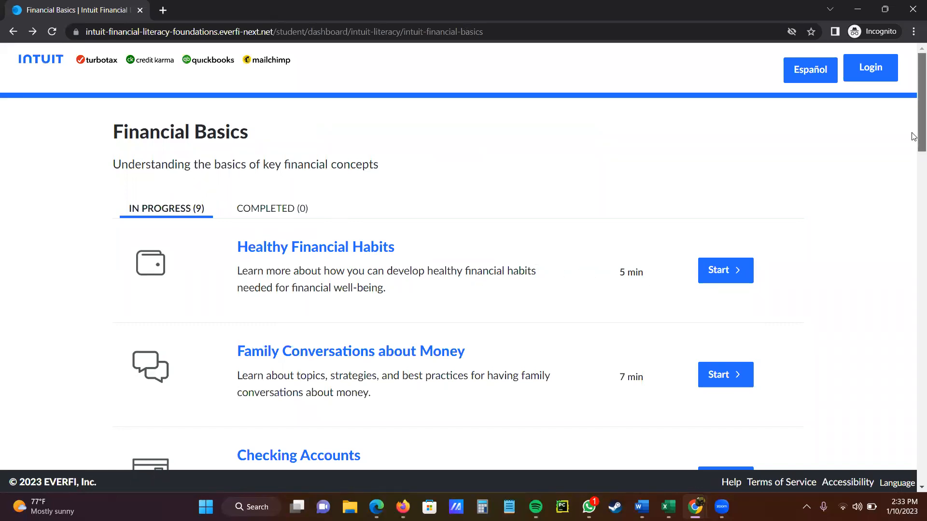
scroll(down, 3)
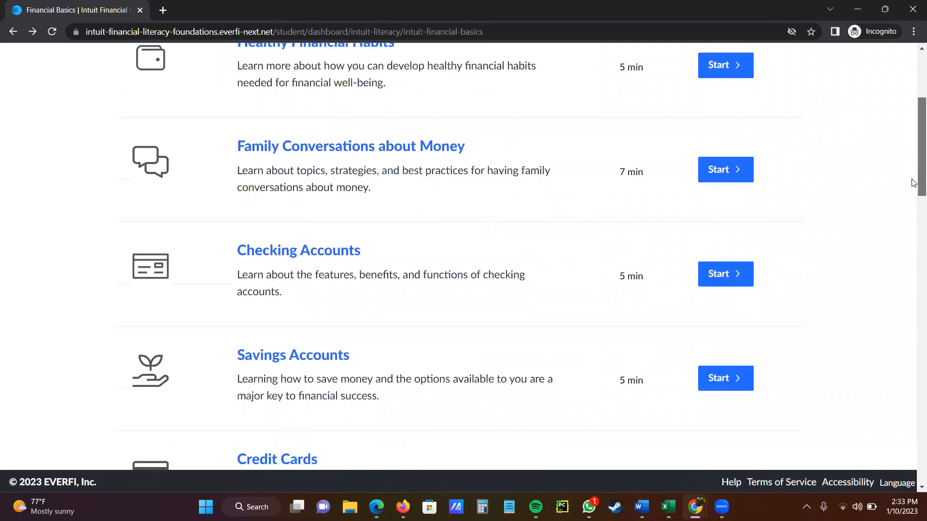
scroll(down, 3)
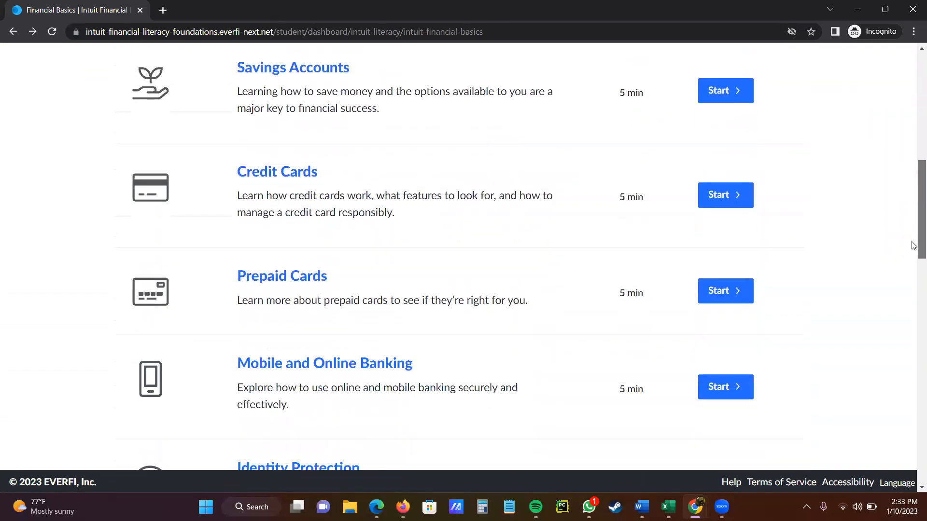
scroll(down, 3)
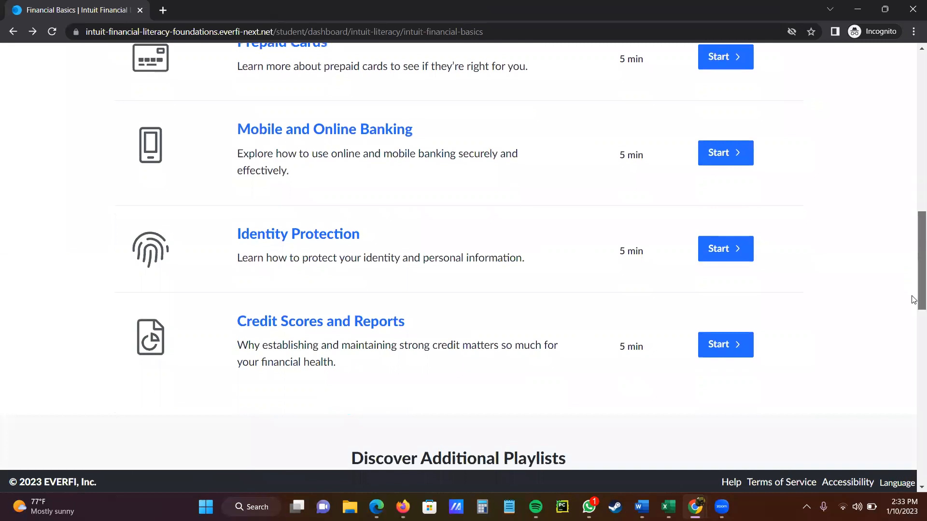
scroll(down, 3)
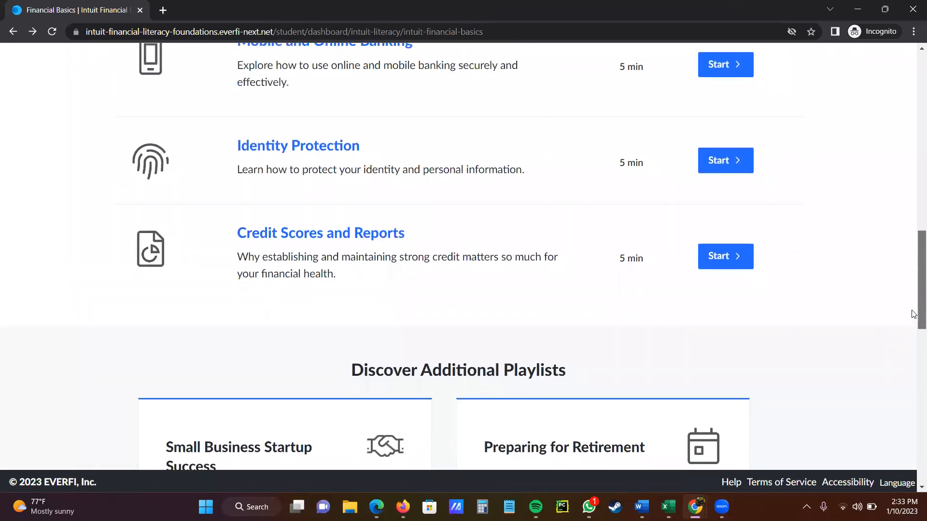
scroll(up, 3)
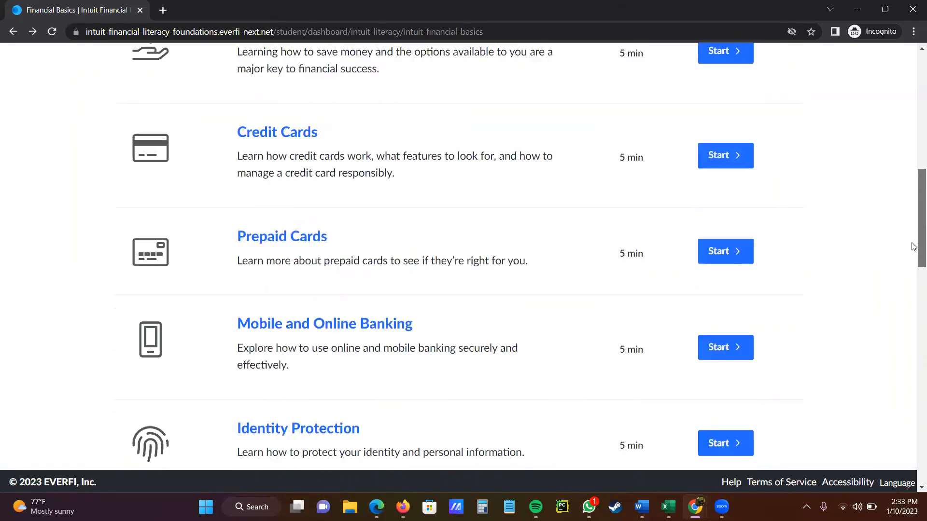
scroll(up, 3)
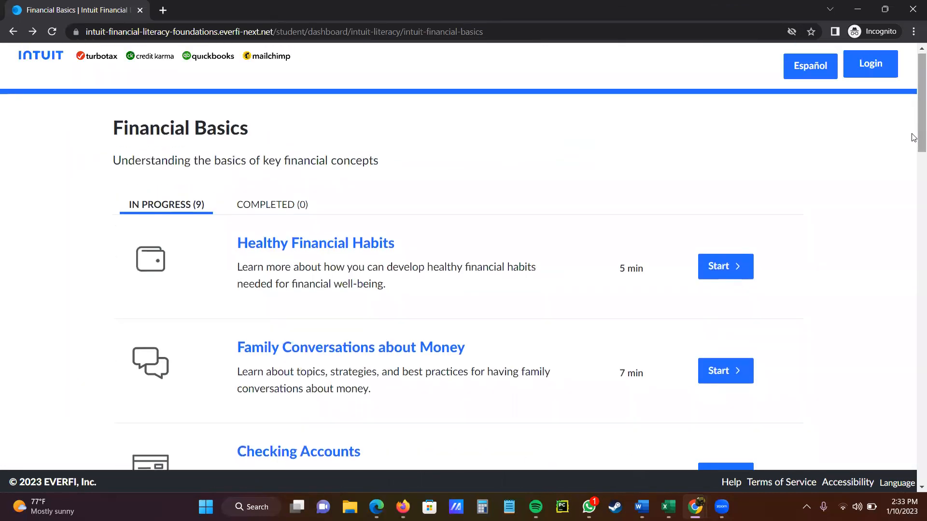
mouse_move(256, 213)
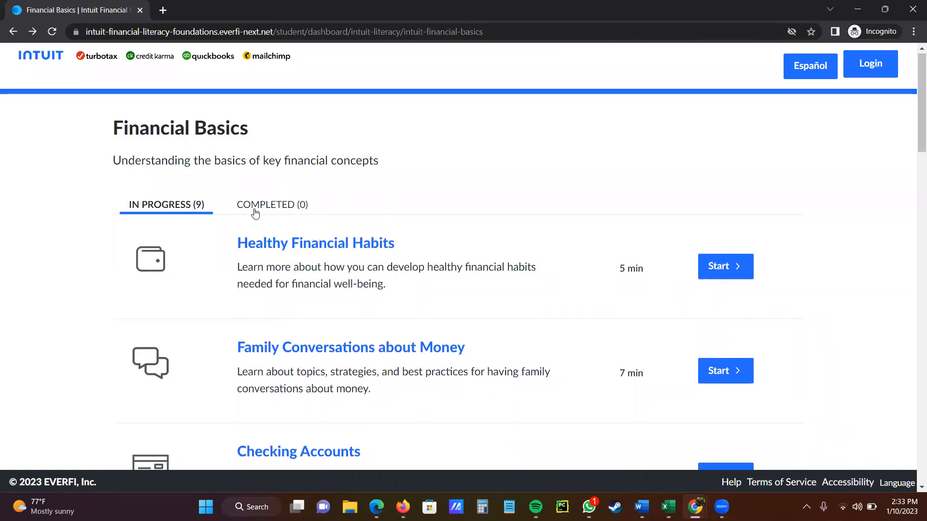
mouse_move(300, 206)
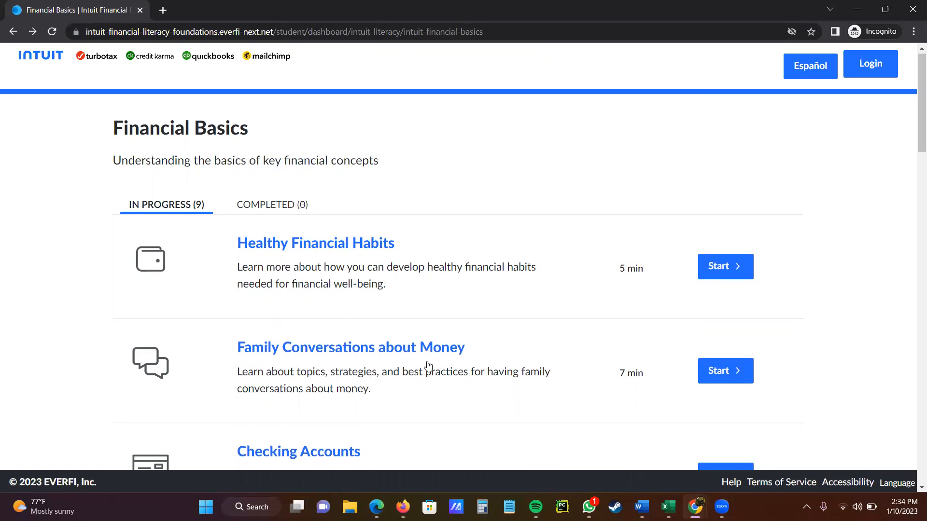
mouse_move(914, 131)
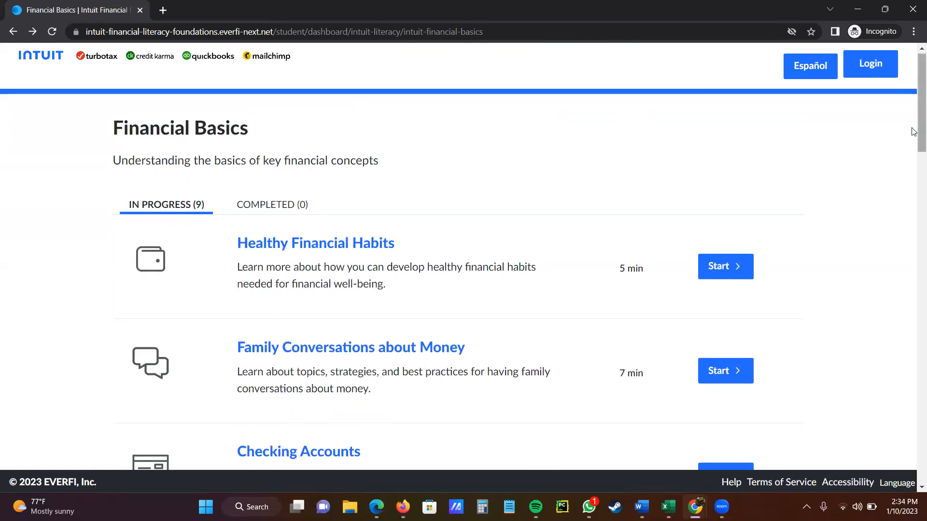
scroll(down, 3)
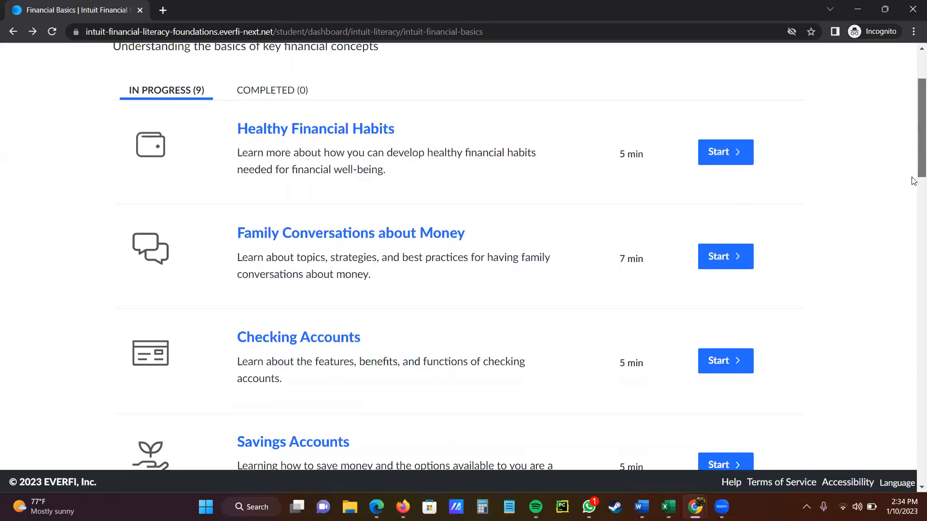
scroll(down, 3)
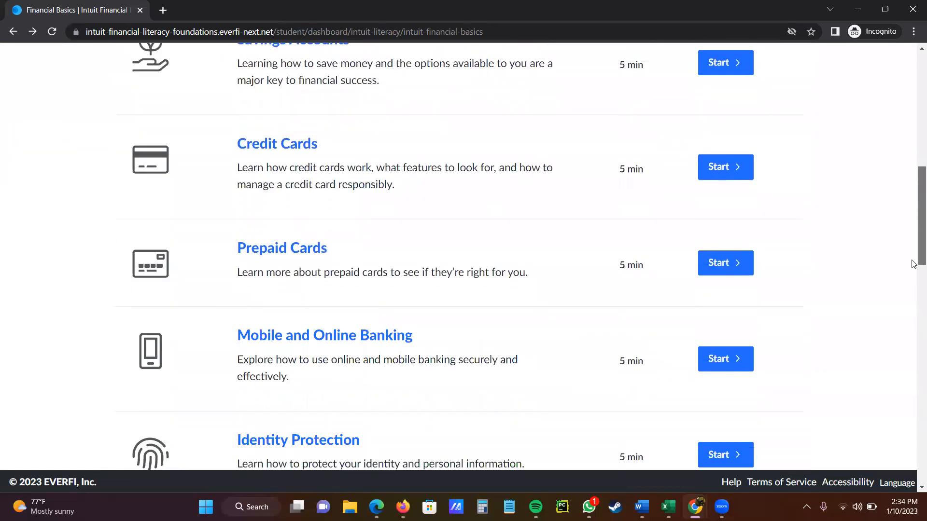
Scroll down to the Discover Additional Playlists section with Healthcare Finances and Investor Education.
scroll(down, 3)
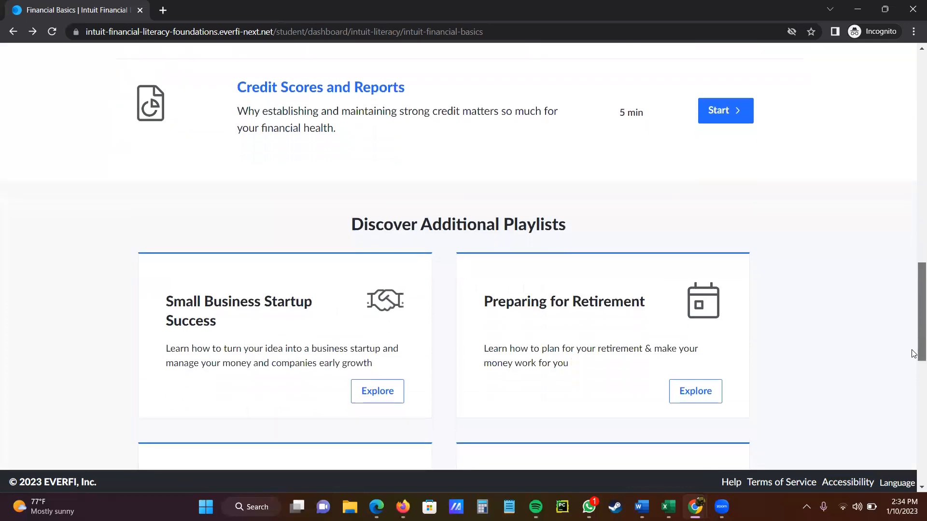
scroll(down, 3)
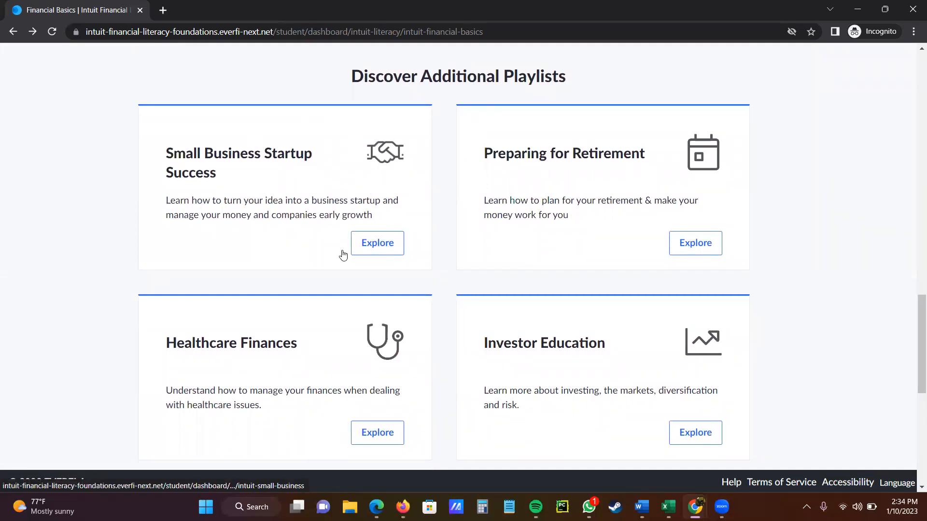
mouse_move(568, 157)
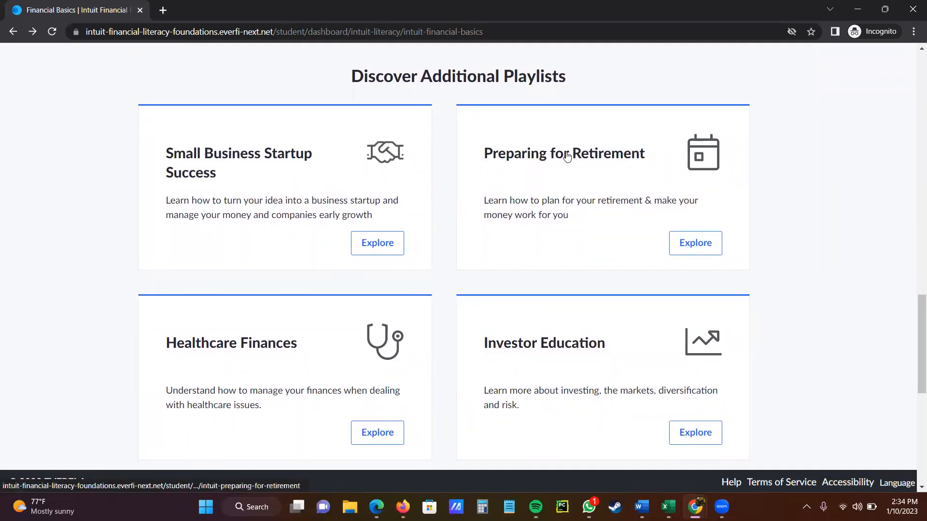
mouse_move(383, 364)
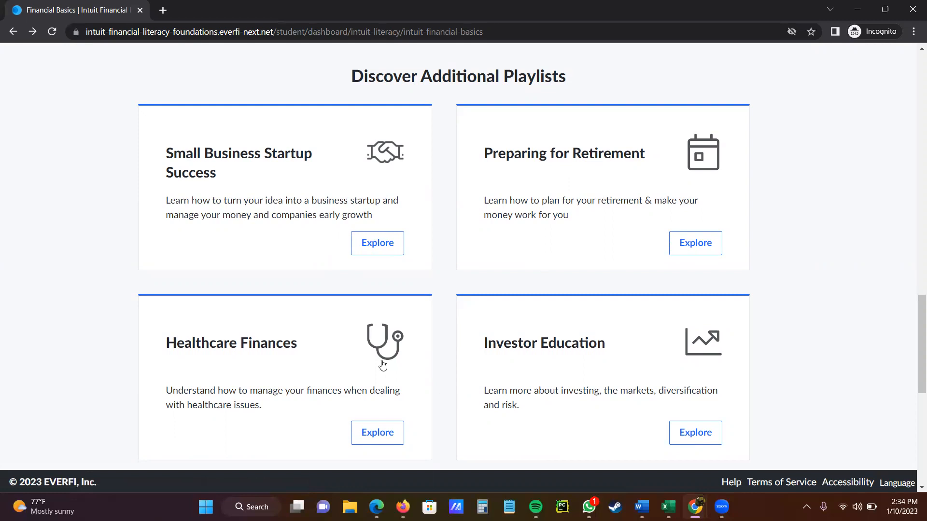
mouse_move(430, 454)
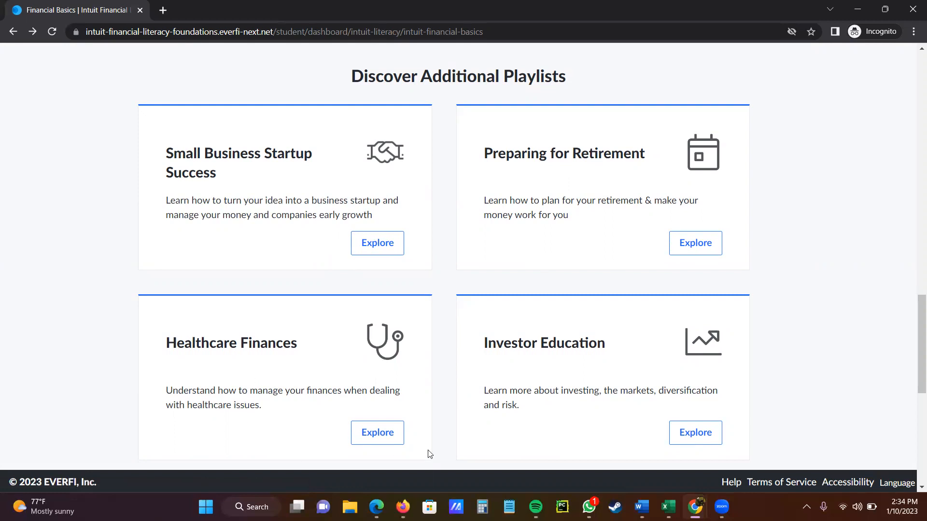
mouse_move(380, 436)
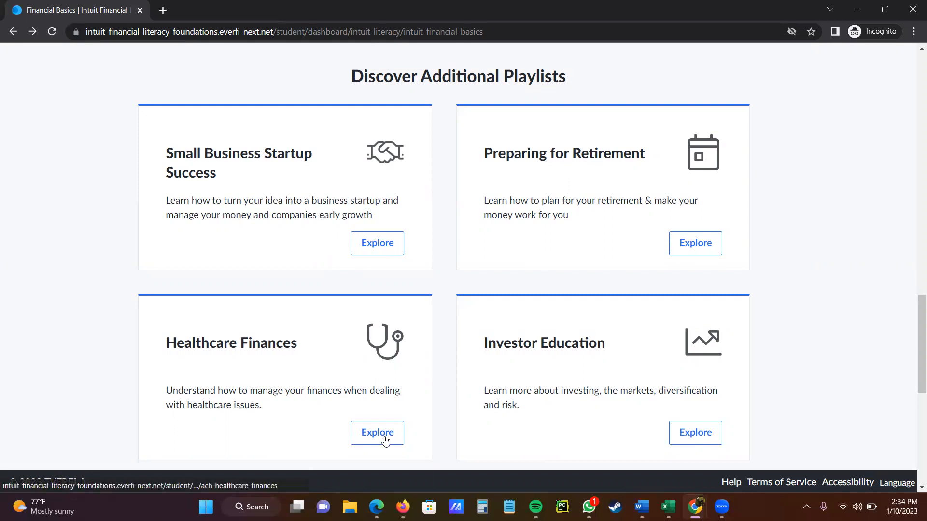
click(377, 433)
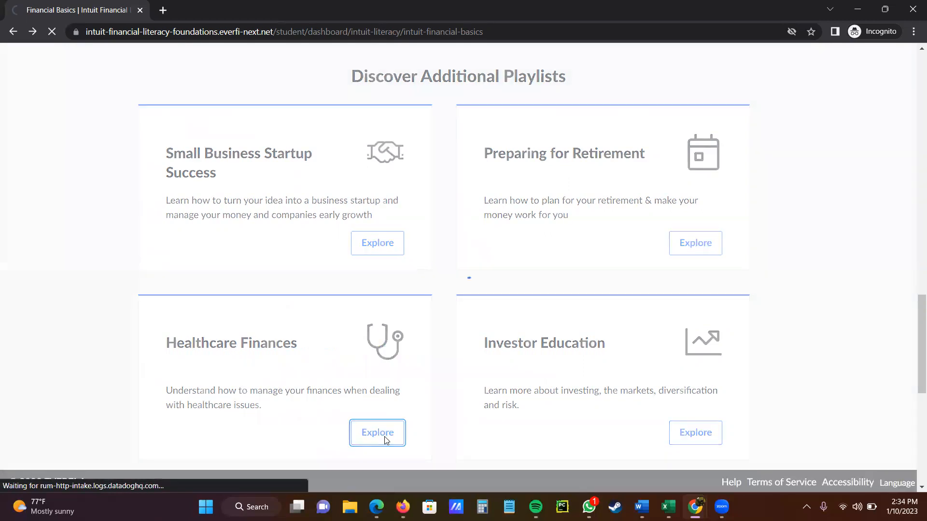
click(377, 433)
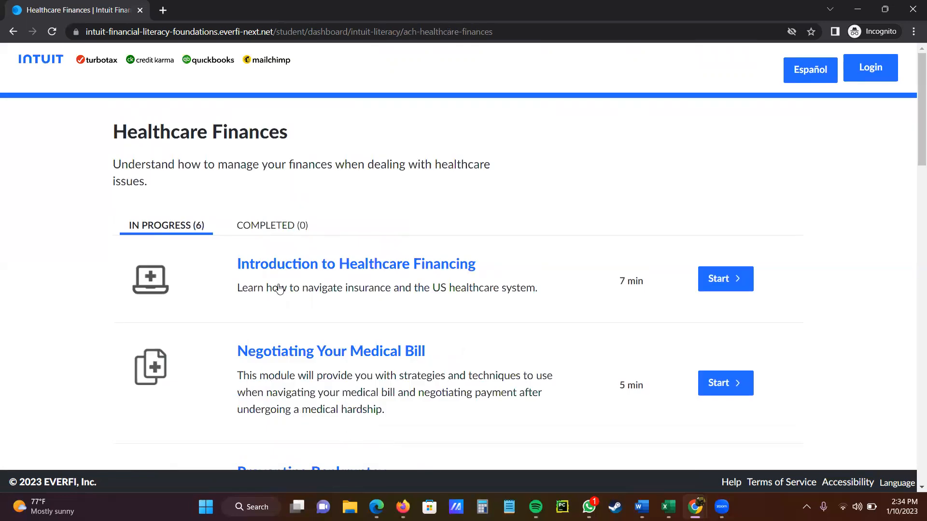
mouse_move(719, 282)
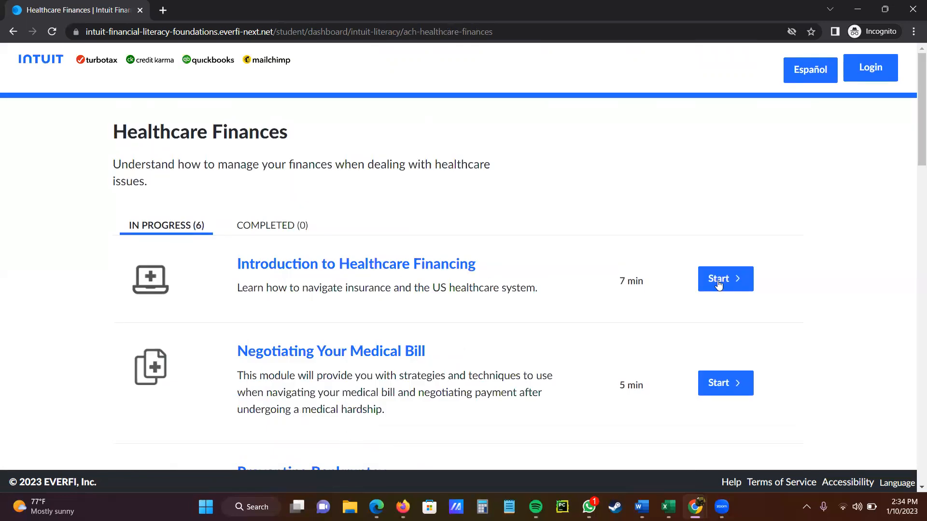
mouse_move(721, 286)
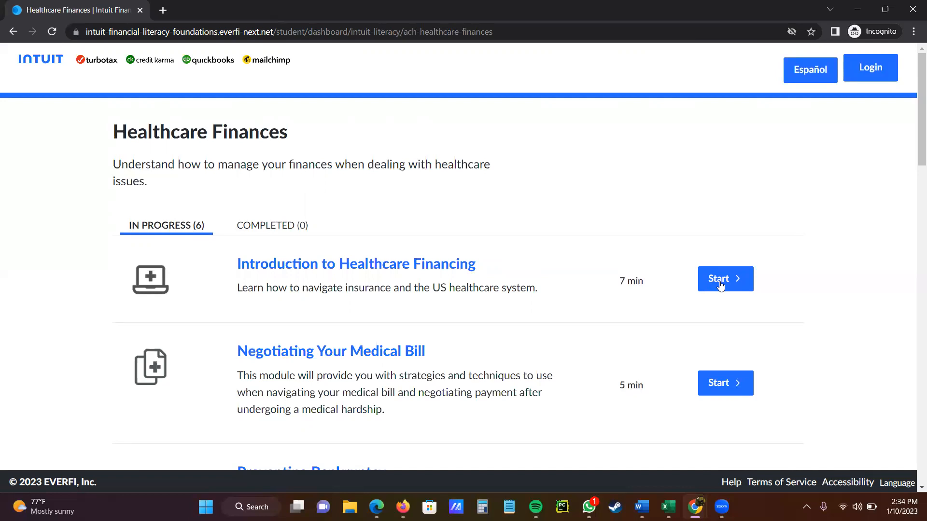
Start Introduction to Healthcare Financing and submit zip code 33460 at the prompt.
click(725, 279)
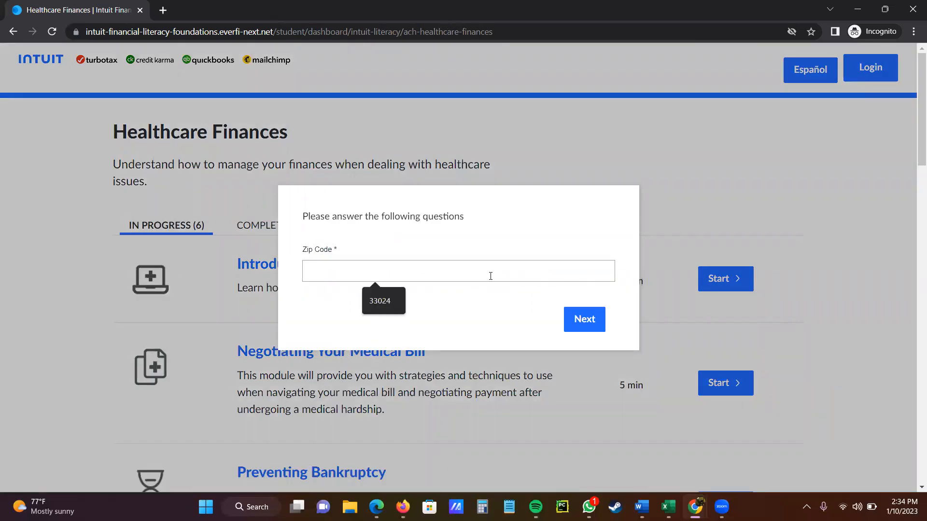
text(33)
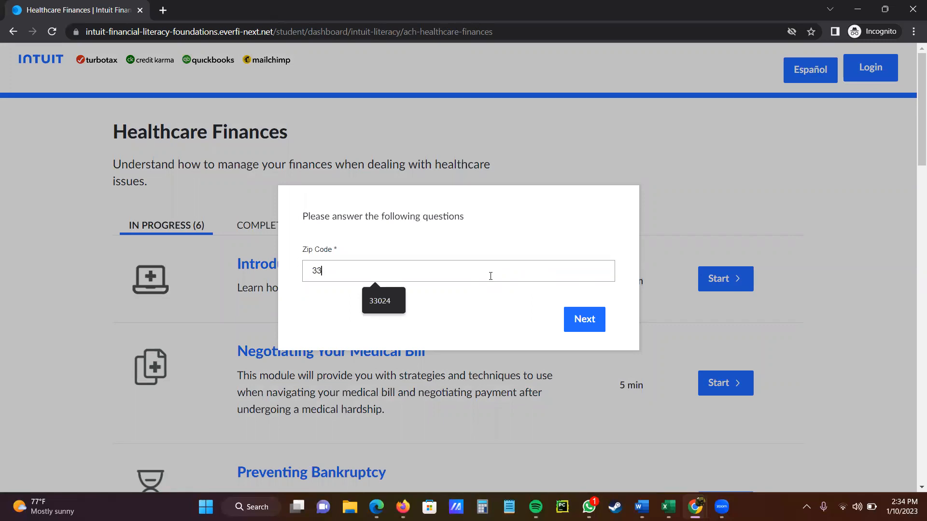
text(460)
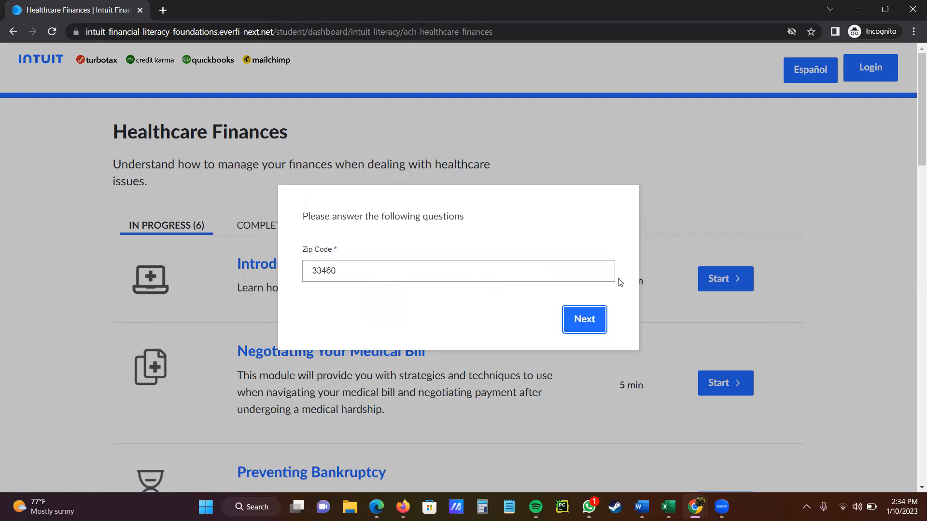
click(584, 319)
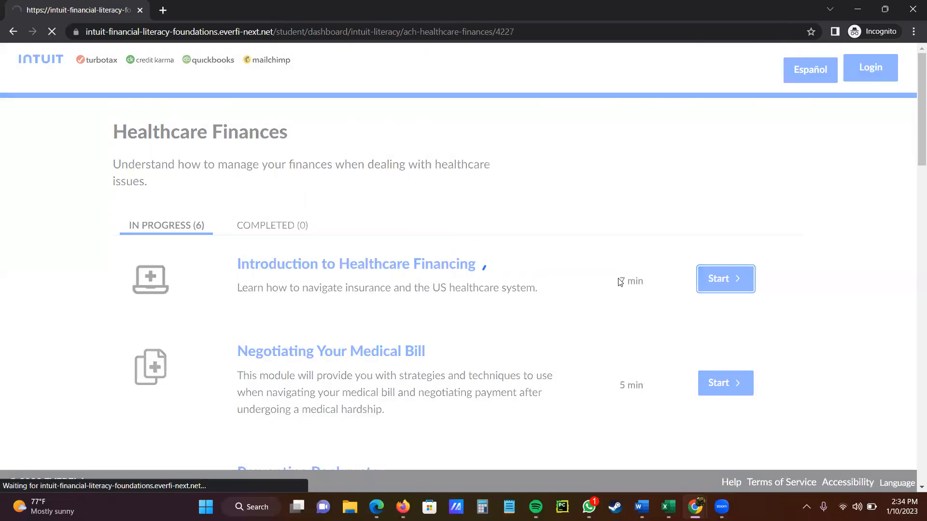
Let the module load and read the Getting started introduction down to Explore.
click(725, 278)
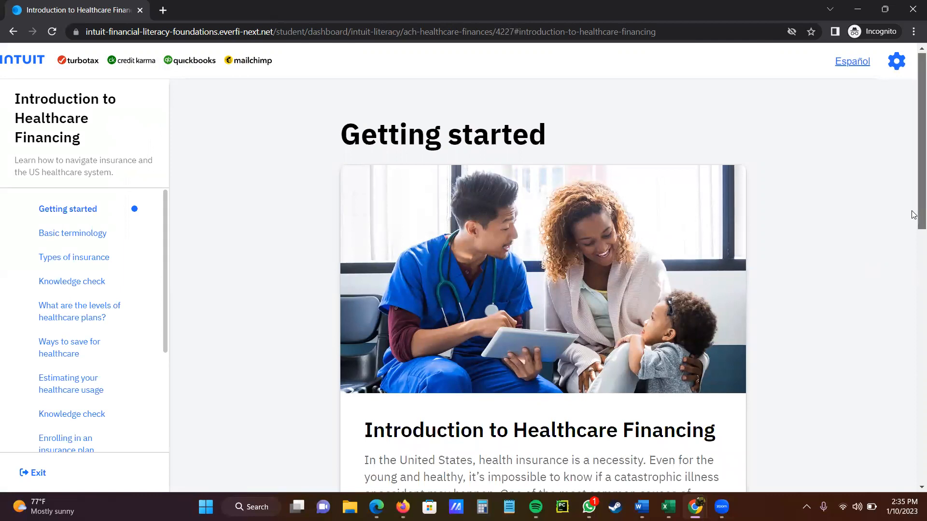
scroll(down, 3)
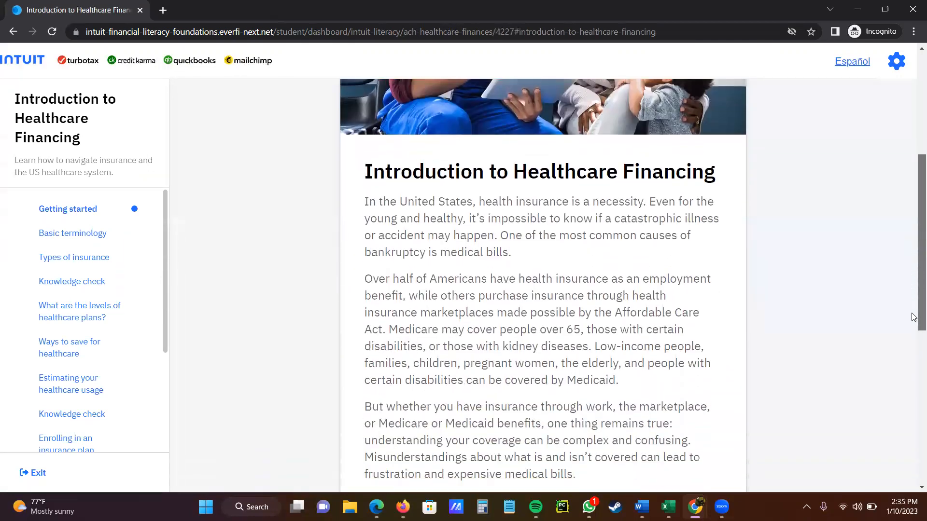
scroll(down, 3)
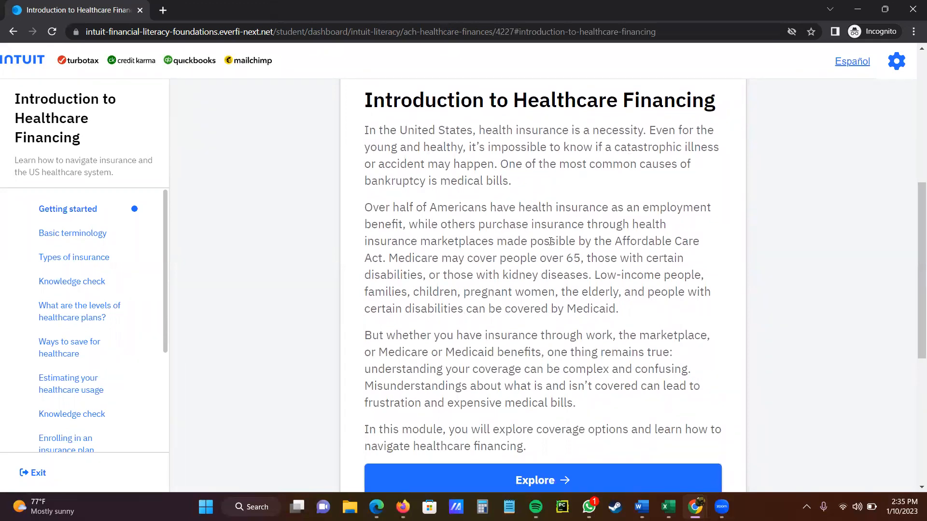
mouse_move(499, 237)
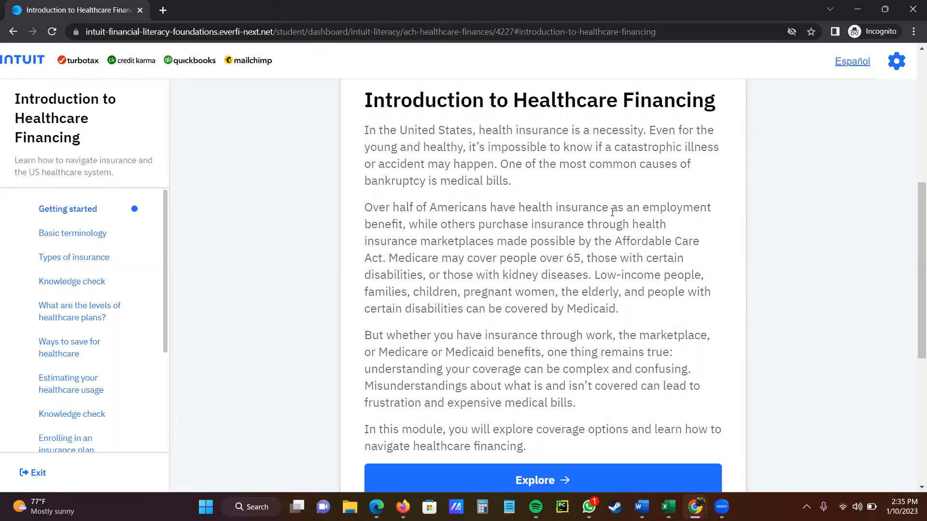
mouse_move(578, 229)
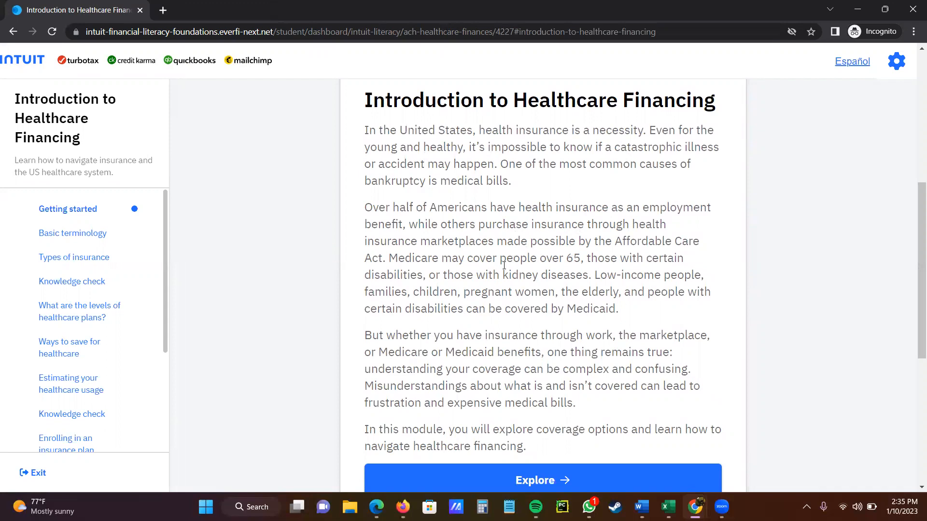
mouse_move(513, 272)
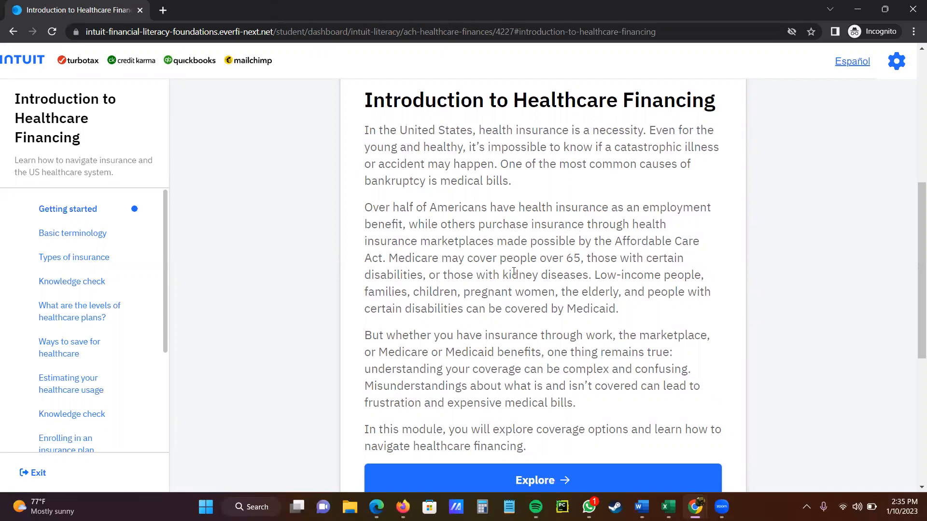
mouse_move(544, 288)
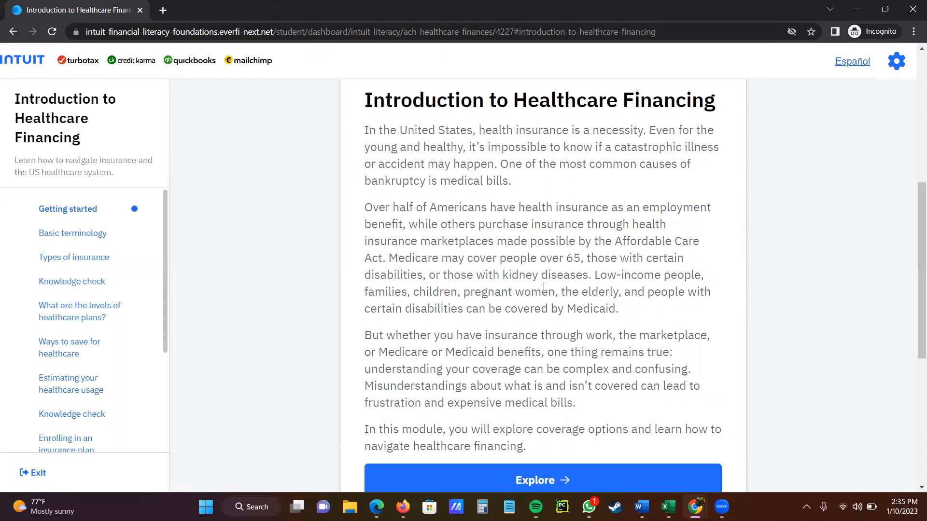
mouse_move(486, 358)
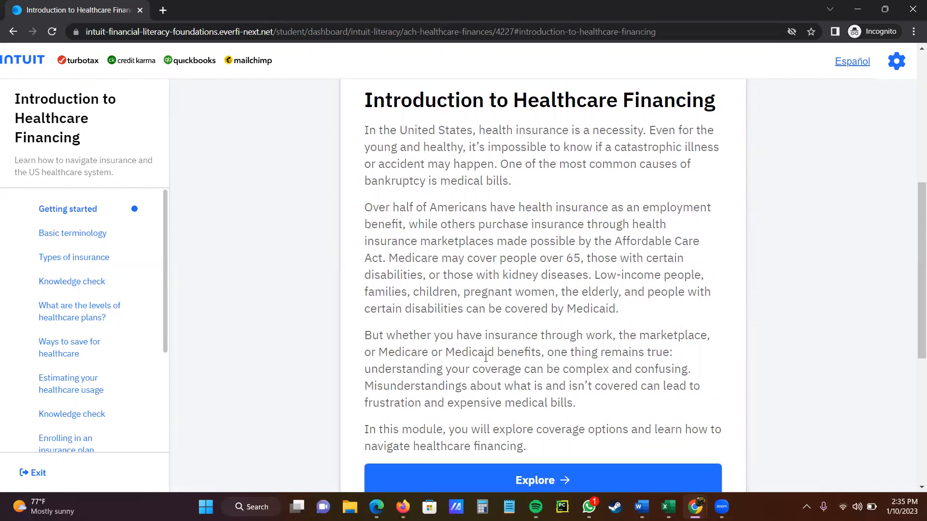
mouse_move(508, 437)
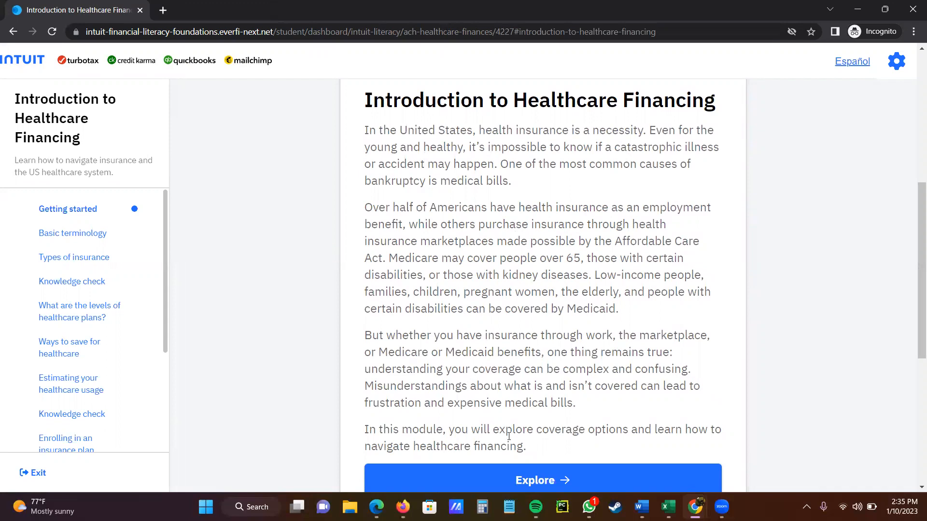
Continue via Explore and read the Basic terminology glossary through to Referral.
click(535, 481)
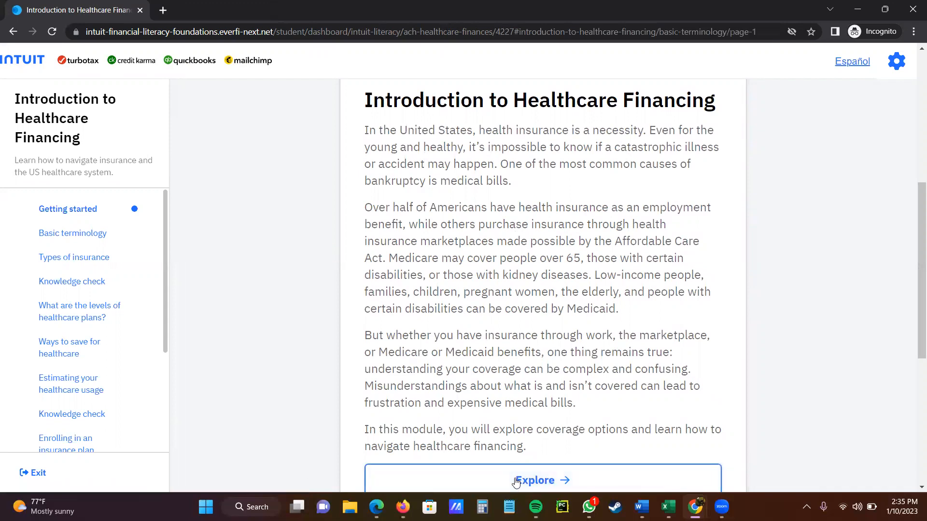
click(538, 480)
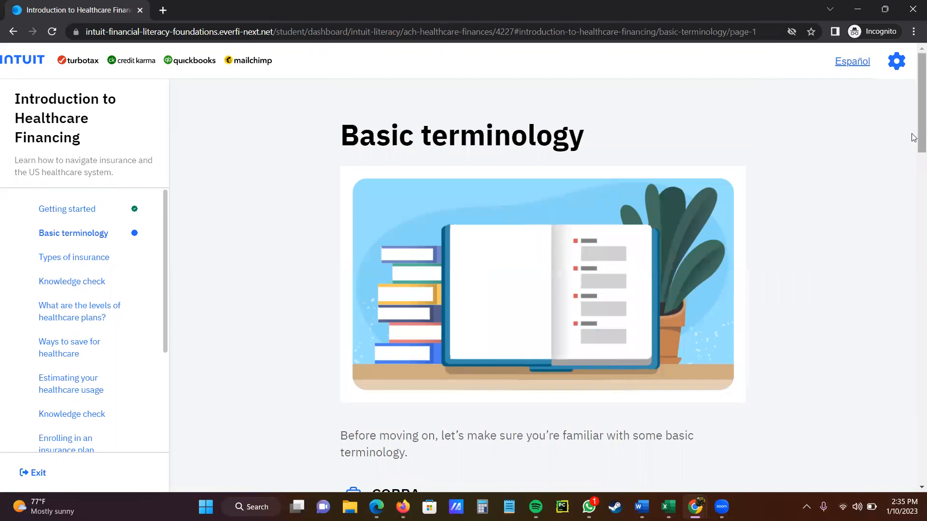
scroll(down, 3)
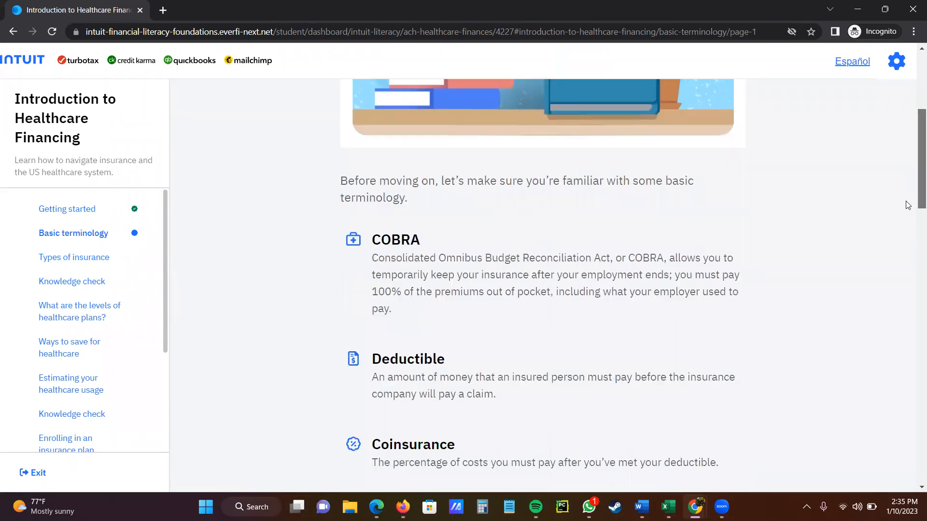
scroll(down, 3)
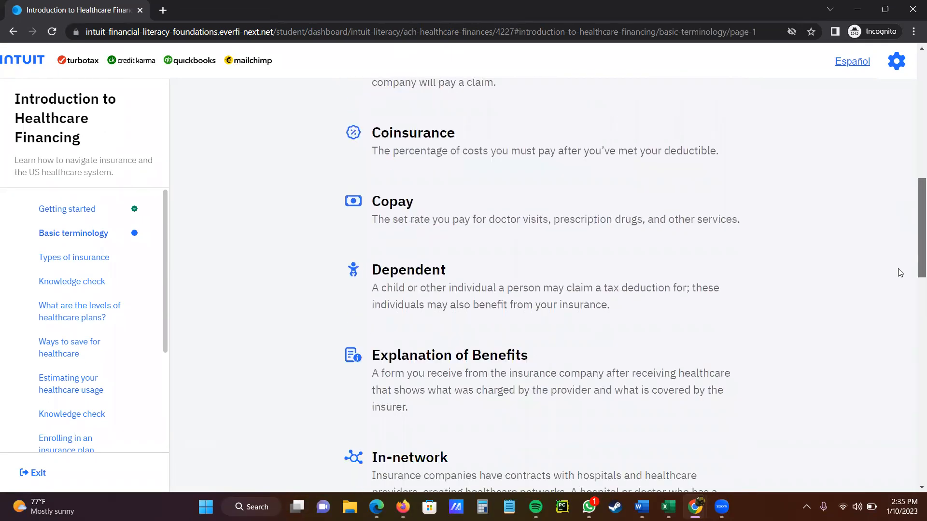
scroll(down, 3)
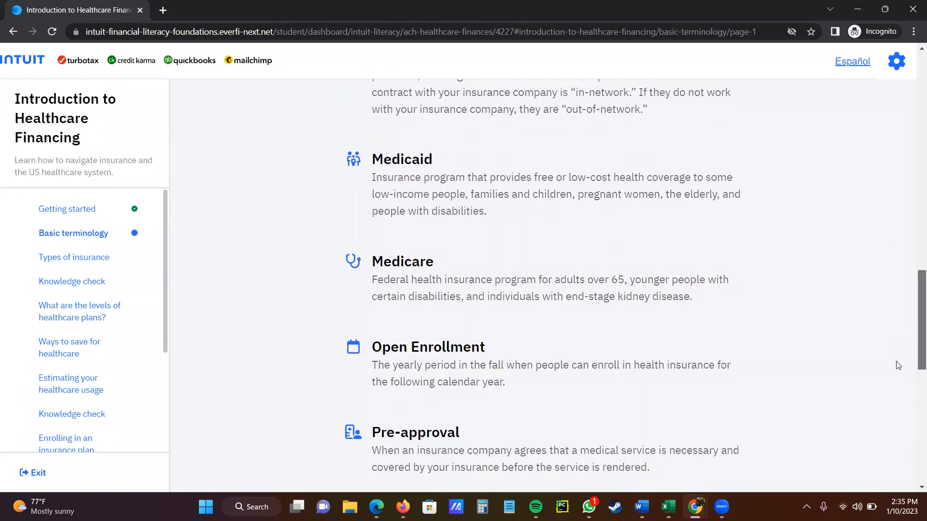
scroll(down, 3)
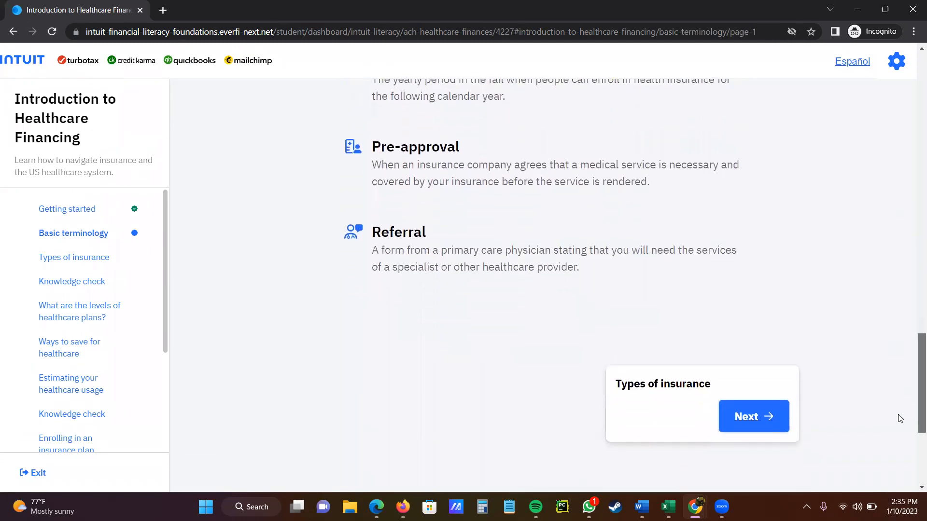
mouse_move(792, 407)
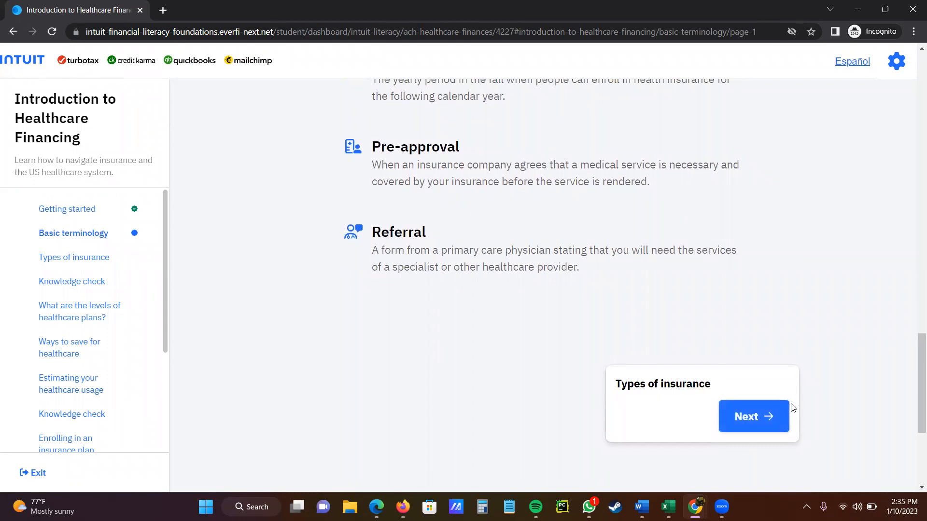
mouse_move(477, 387)
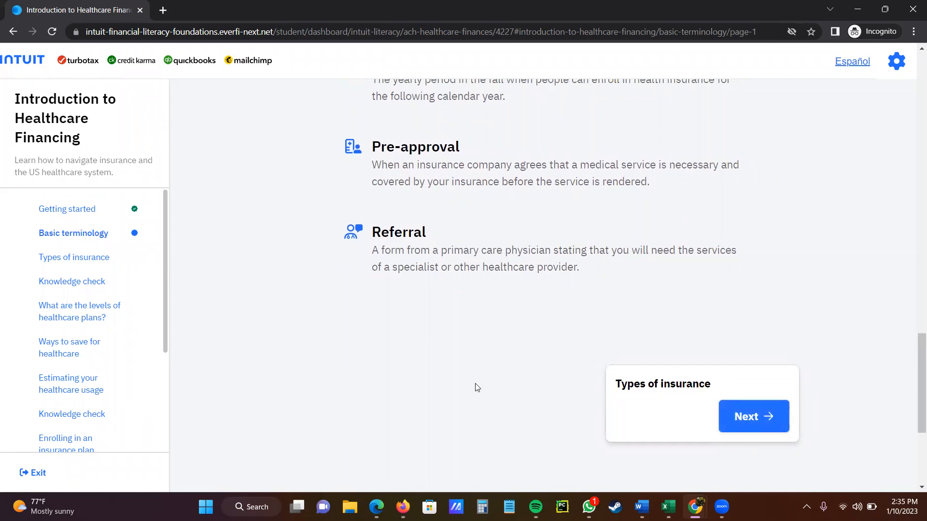
mouse_move(89, 391)
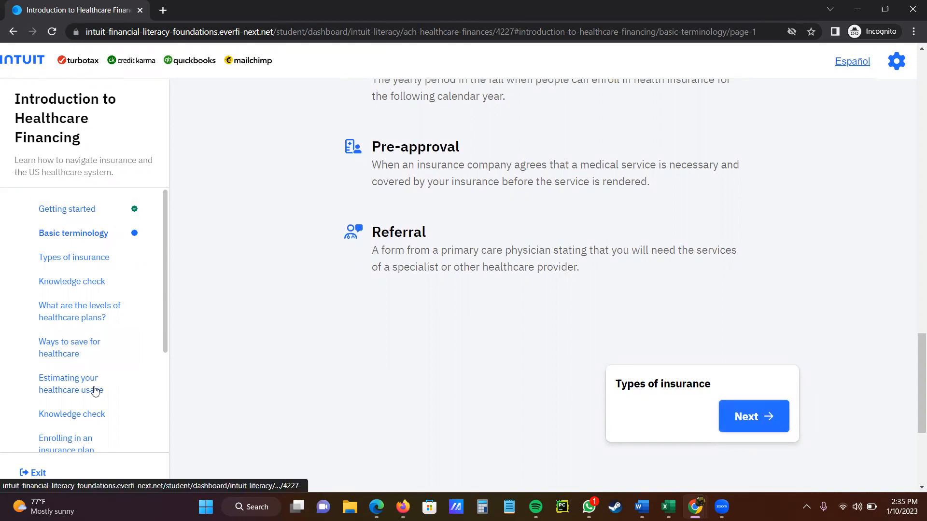
mouse_move(170, 289)
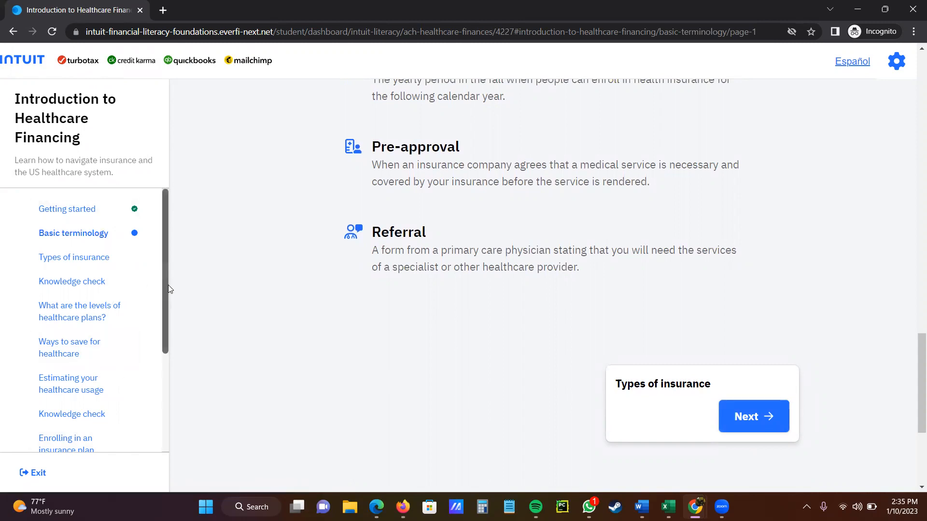
scroll(down, 3)
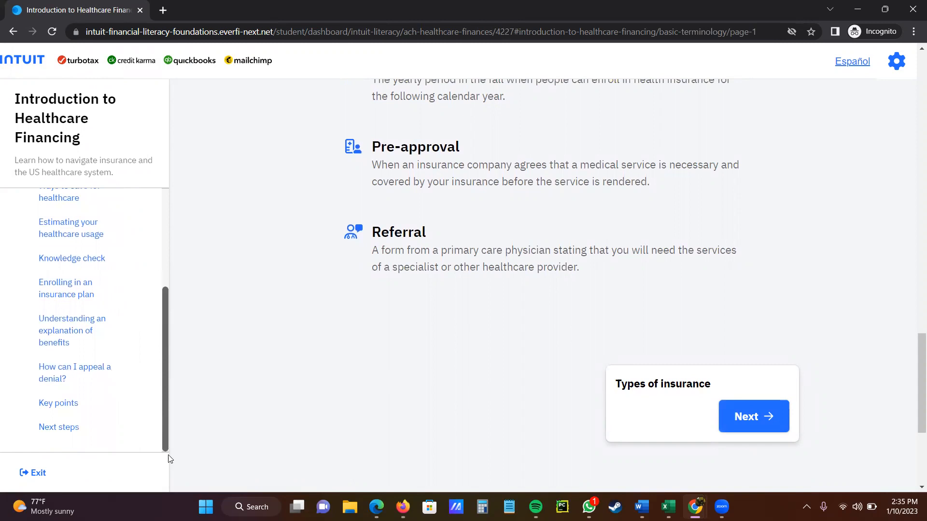
mouse_move(32, 474)
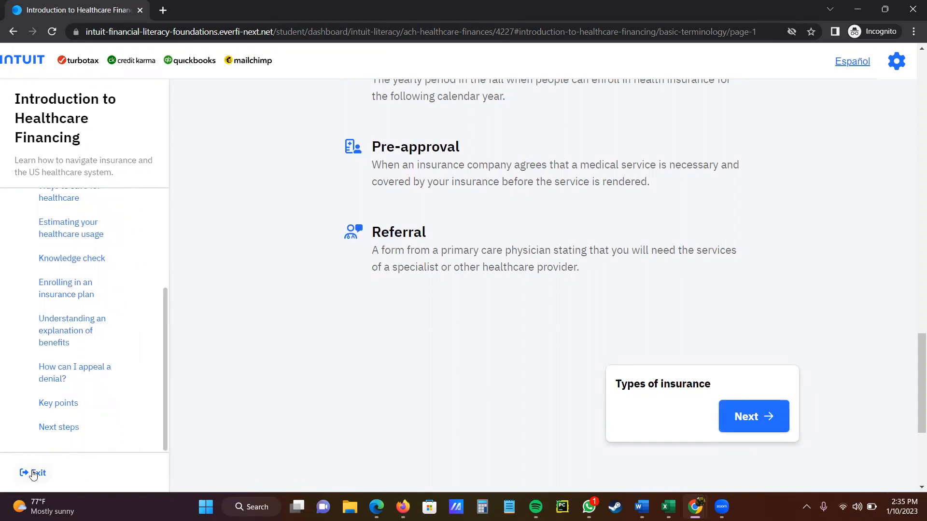
mouse_move(33, 476)
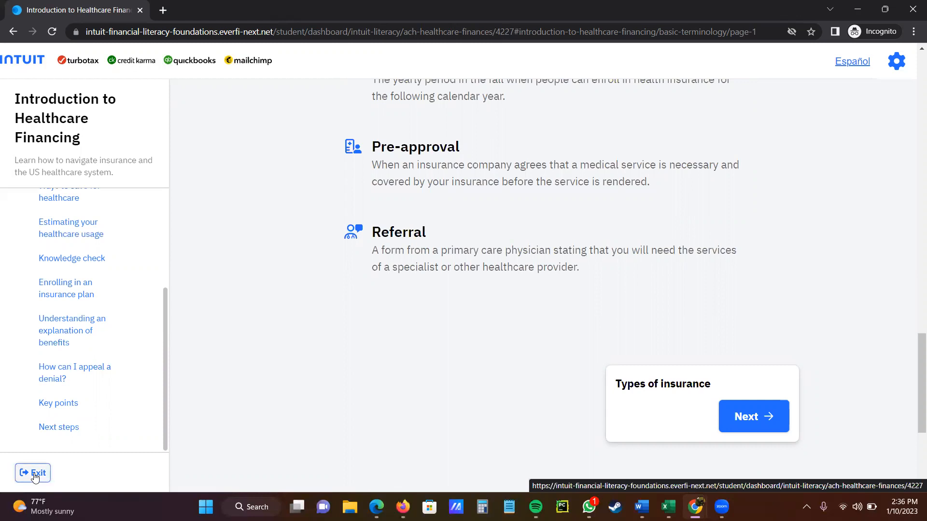
mouse_move(418, 359)
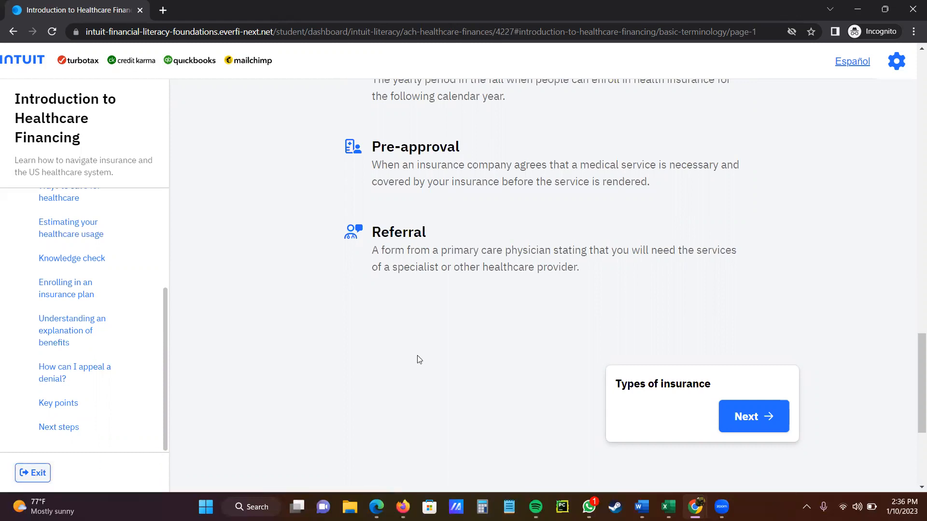
mouse_move(502, 349)
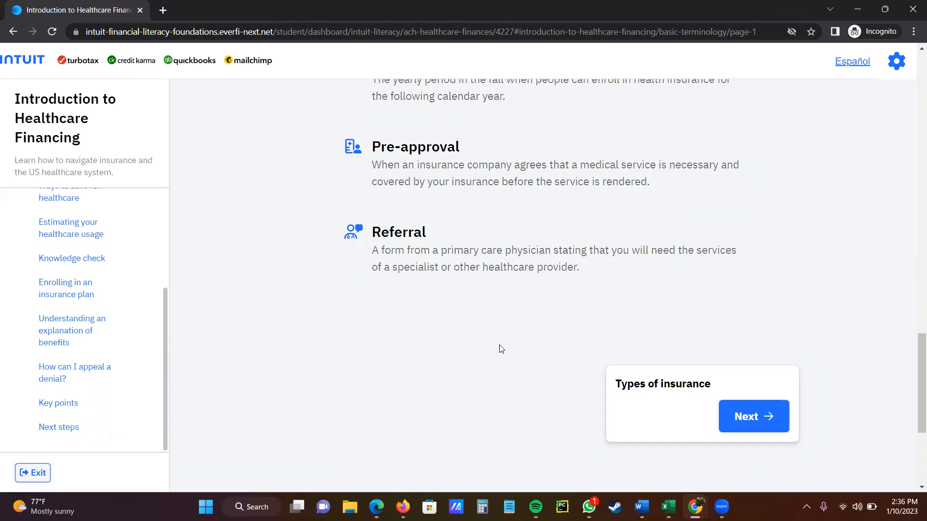
mouse_move(515, 342)
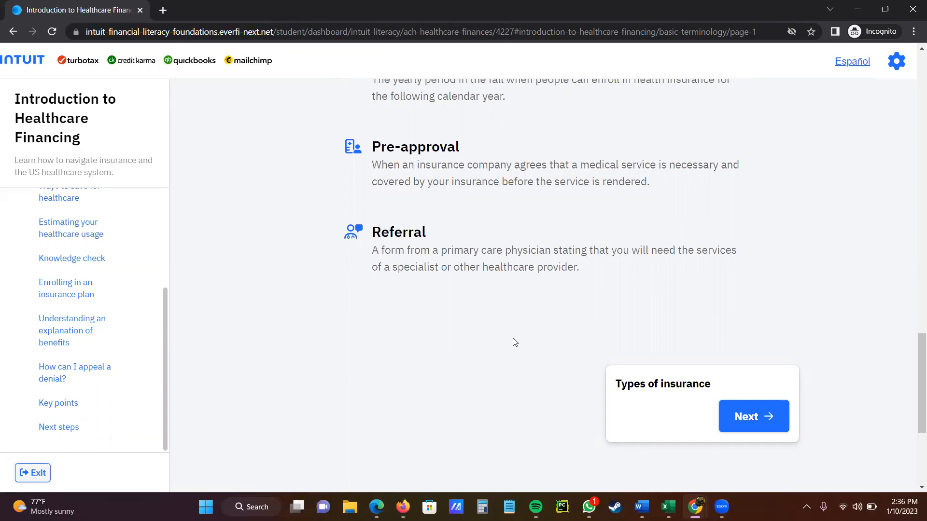